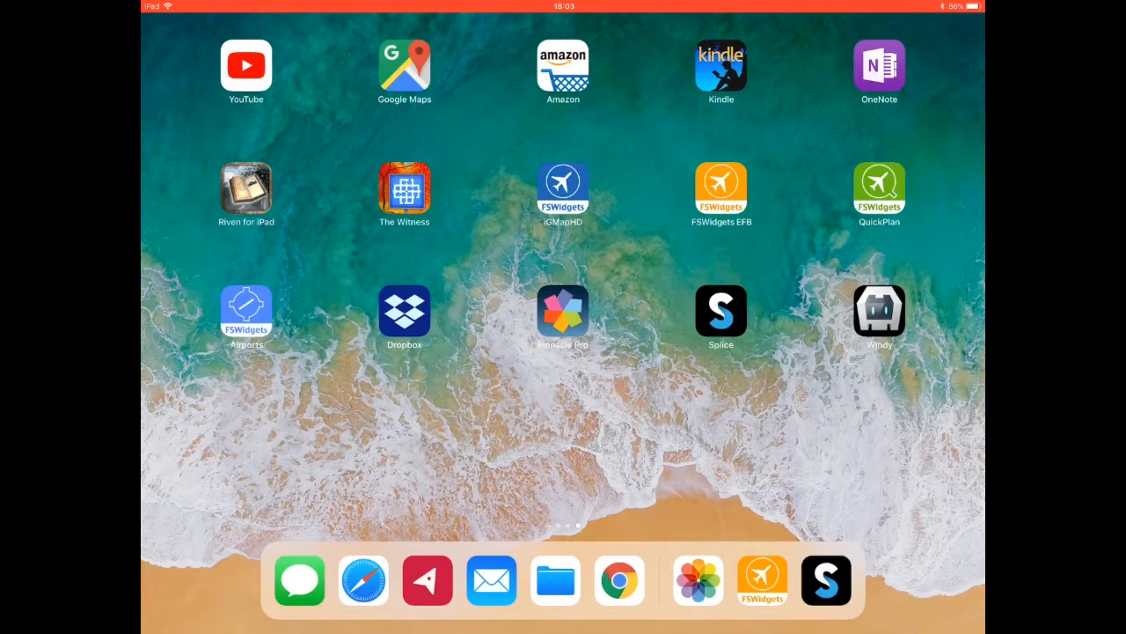
Launch FSWidgets EFB from the iPad home screen, landing on its empty Charts page.
left_click(720, 188)
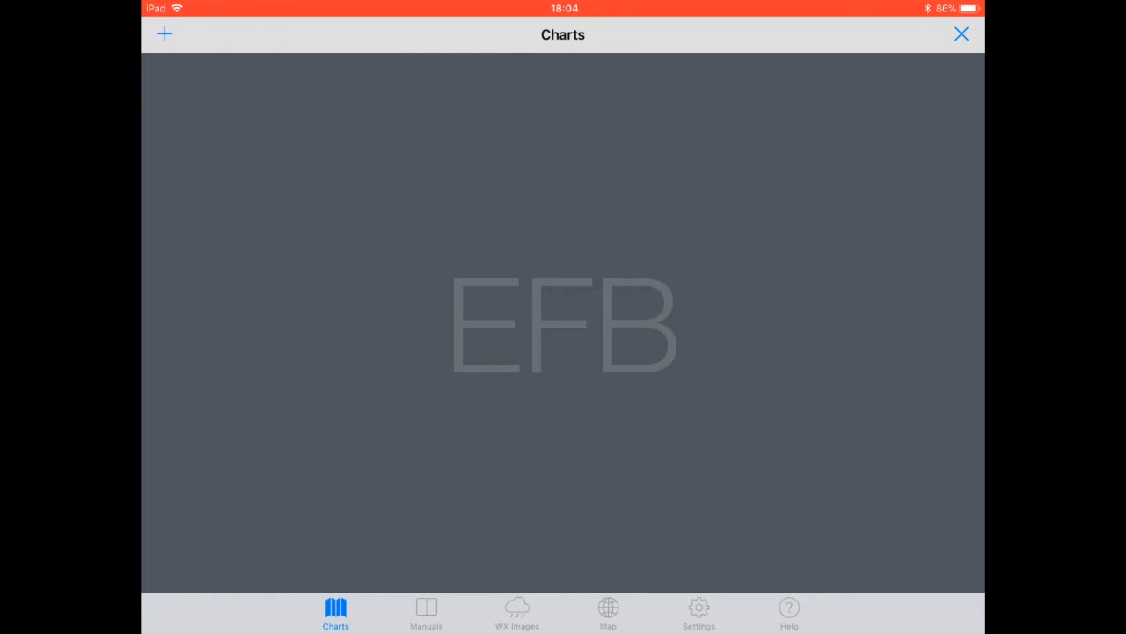
Switch to the Map tab to see the aircraft near Karachi and the Gujarat coast.
left_click(608, 613)
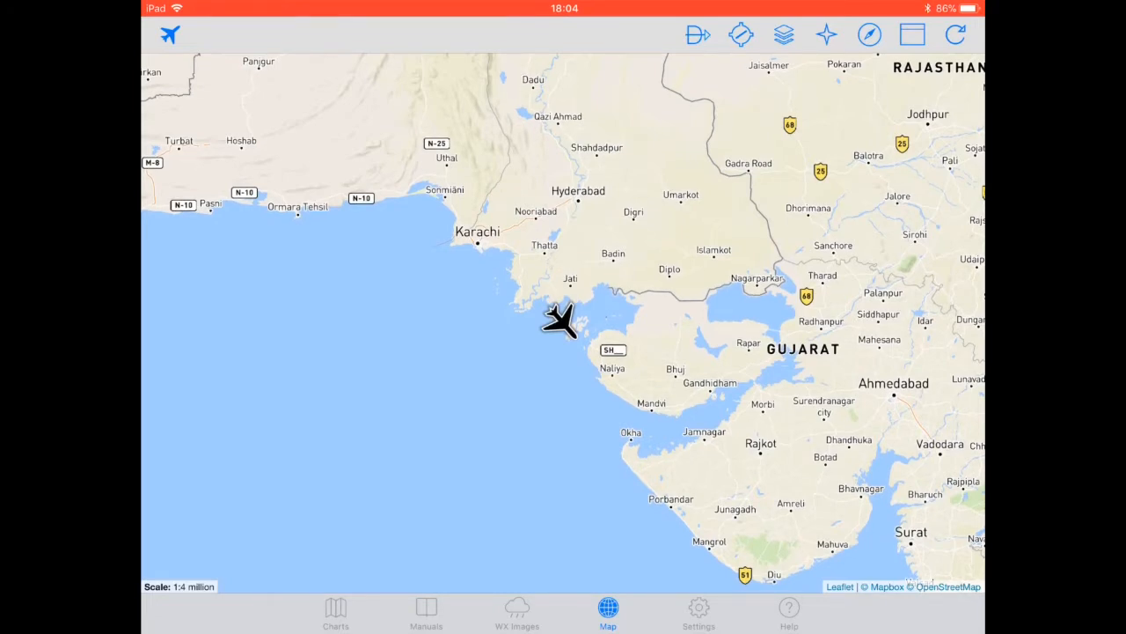
Load the HE34-VABB.pln flight plan from the Flight Plans list onto the Aero Charts map.
left_click(783, 34)
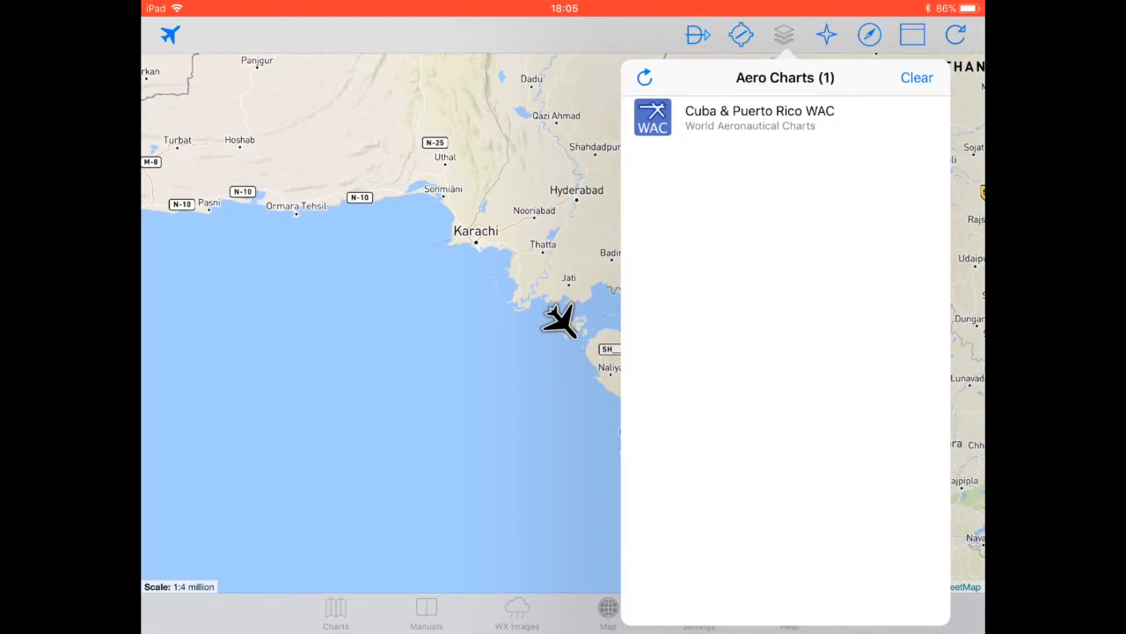
left_click(607, 612)
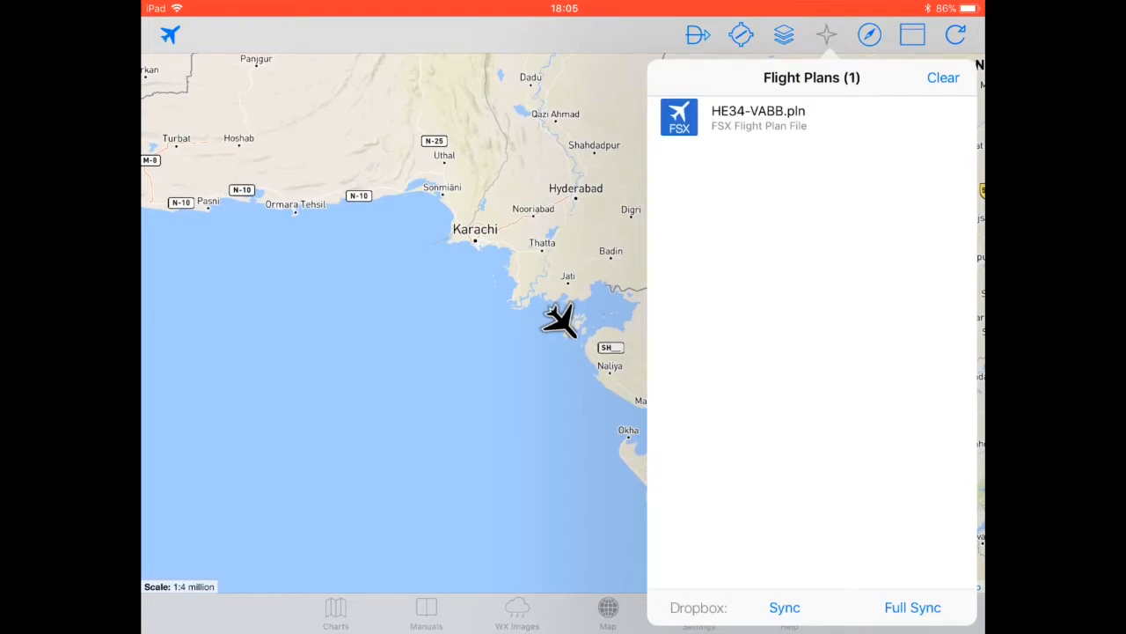
left_click(810, 117)
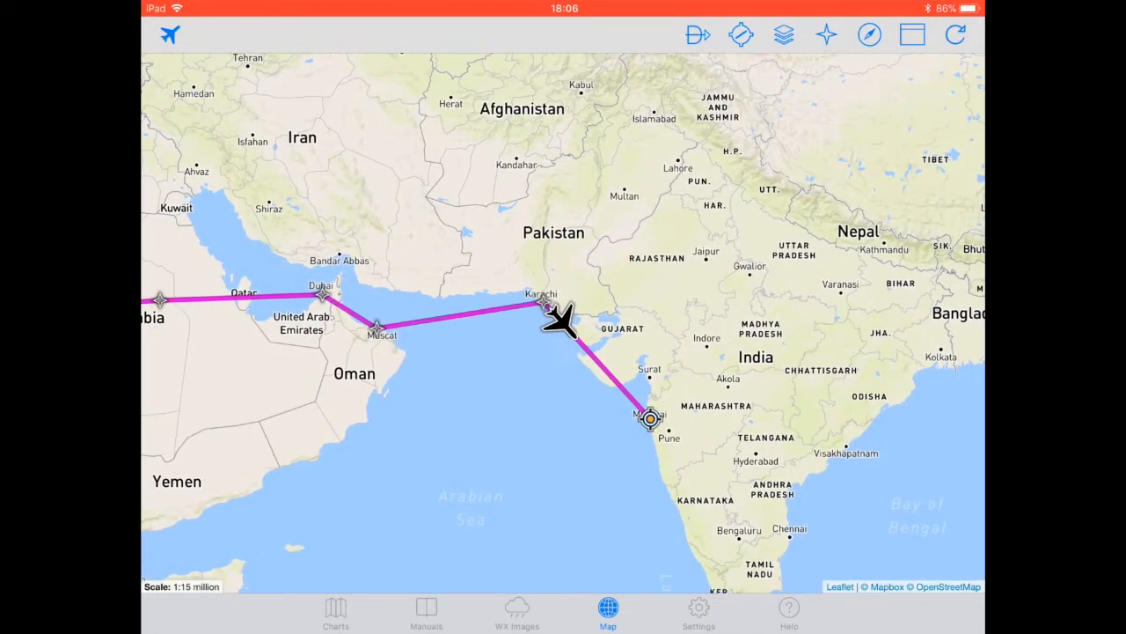
Plot nearby airports along the route, then zoom back out to the whole route.
left_click(741, 34)
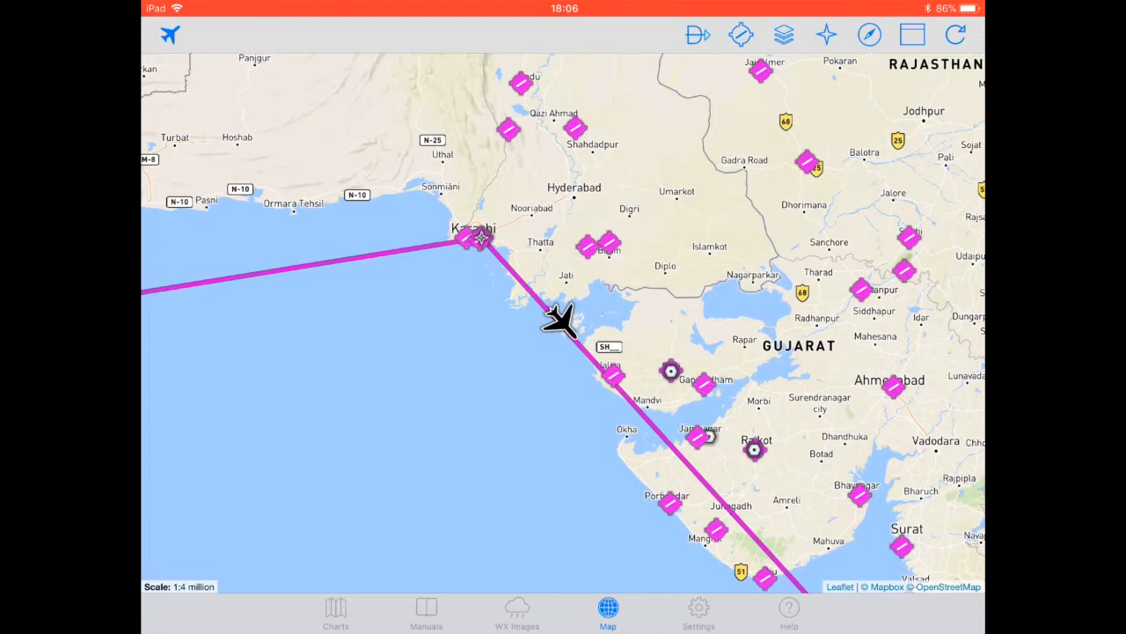
left_click(783, 35)
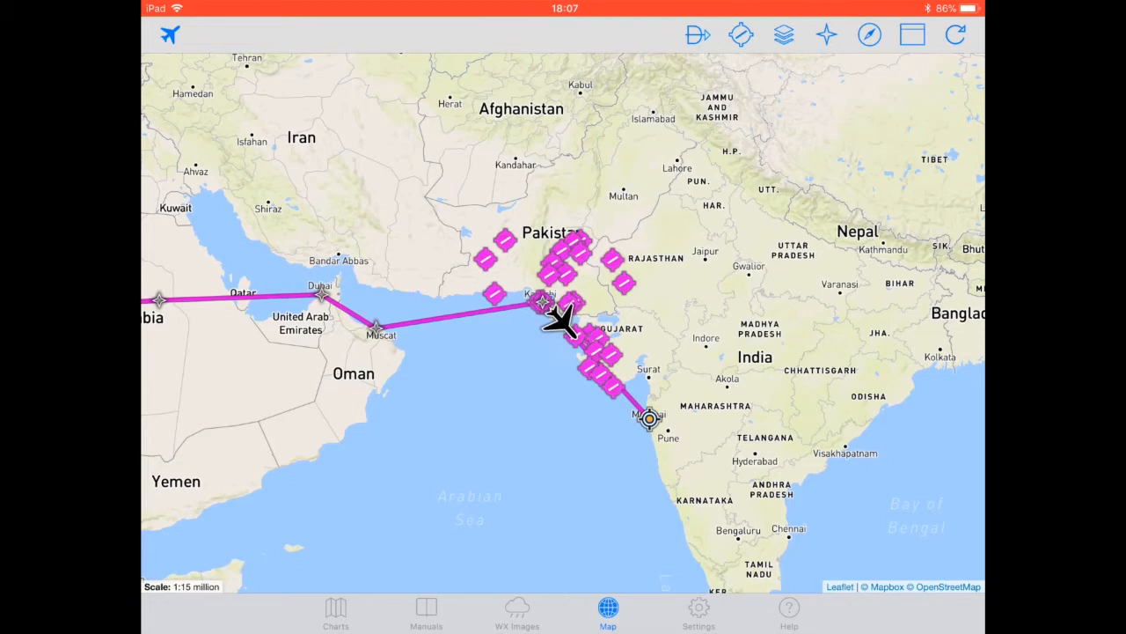
Scroll through the Nearest Airports list with distances and headings.
left_click(698, 34)
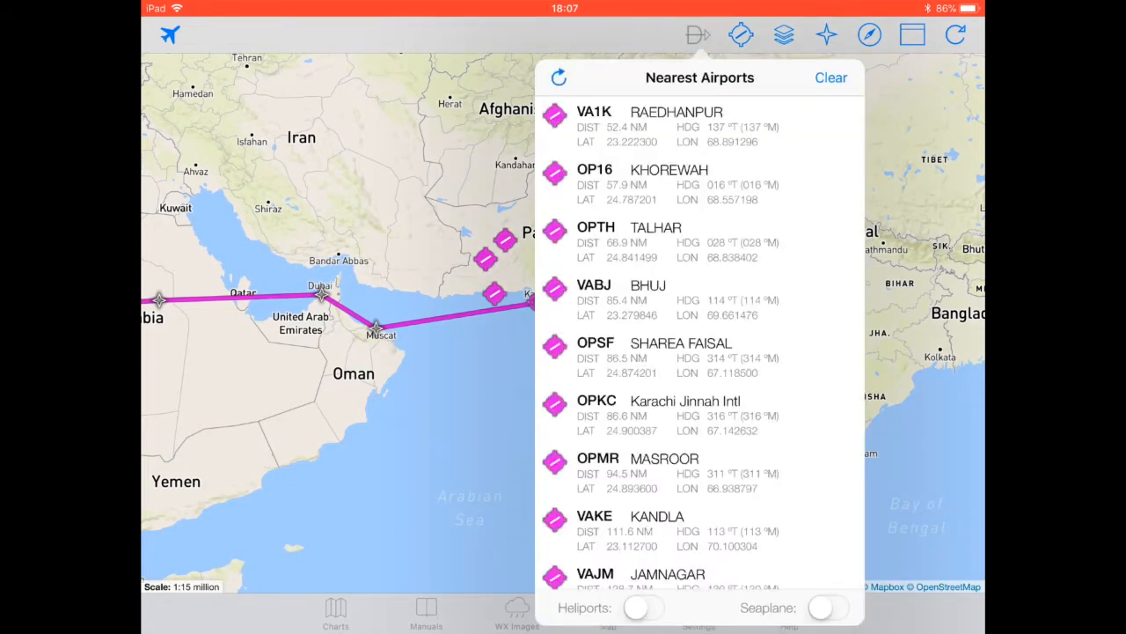
scroll("down", 3)
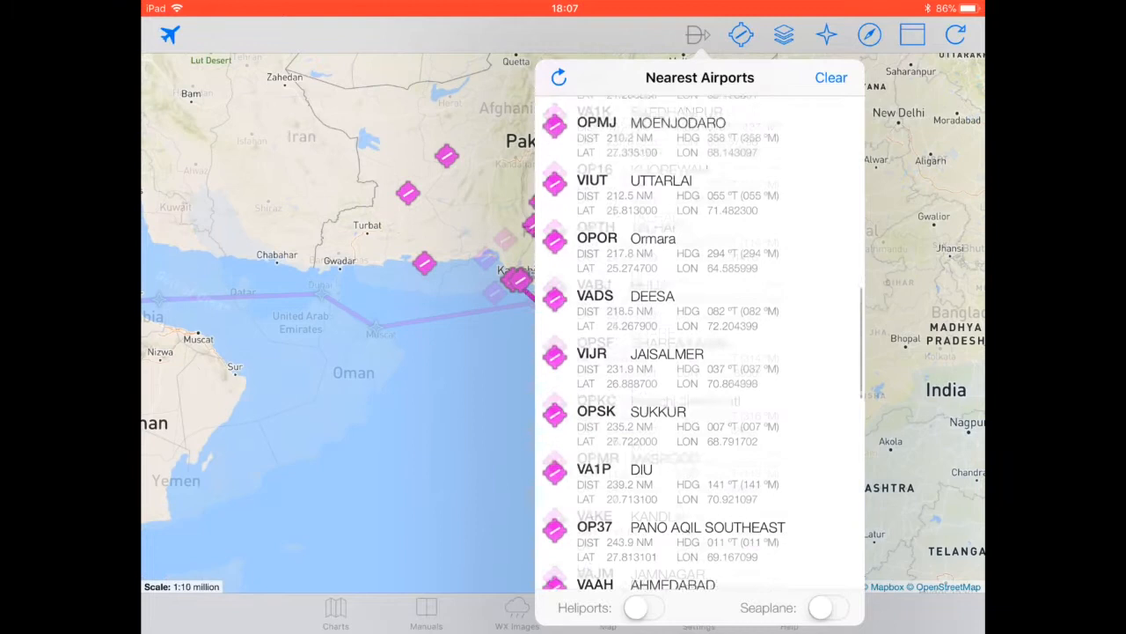
scroll("down", 3)
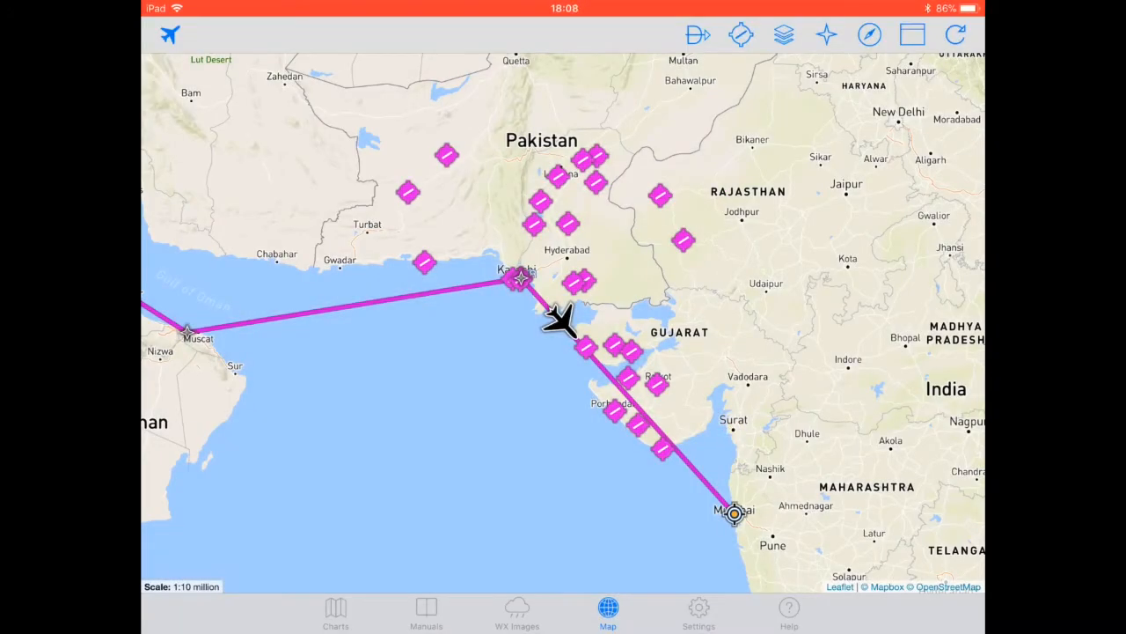
Show and hide the compass rose around the aircraft, then go to Charts.
left_click(869, 34)
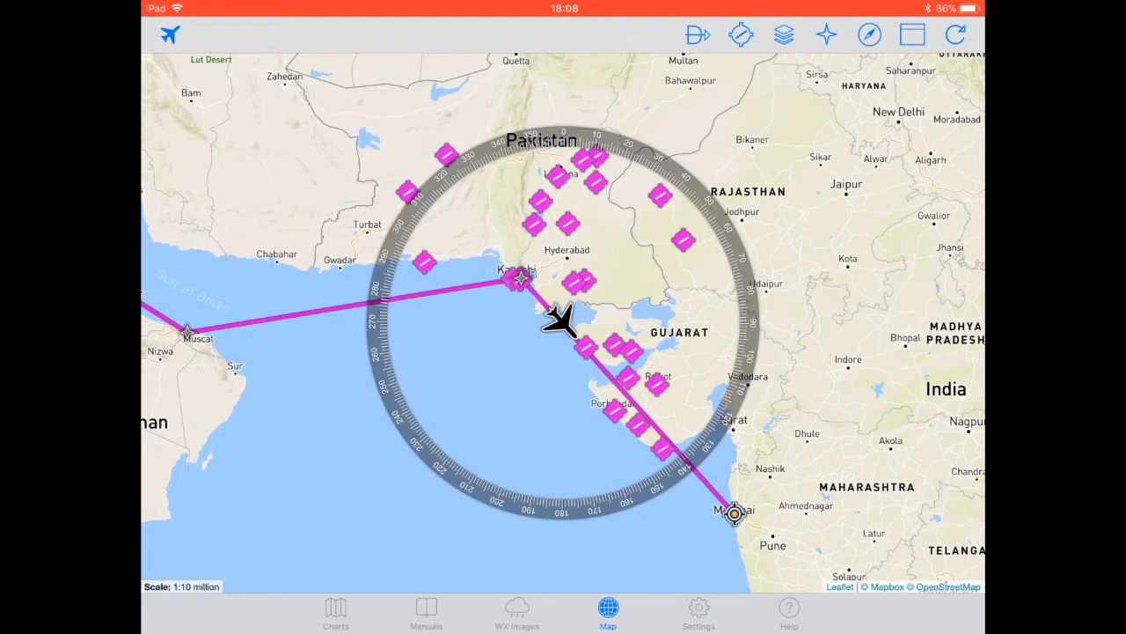
left_click(783, 35)
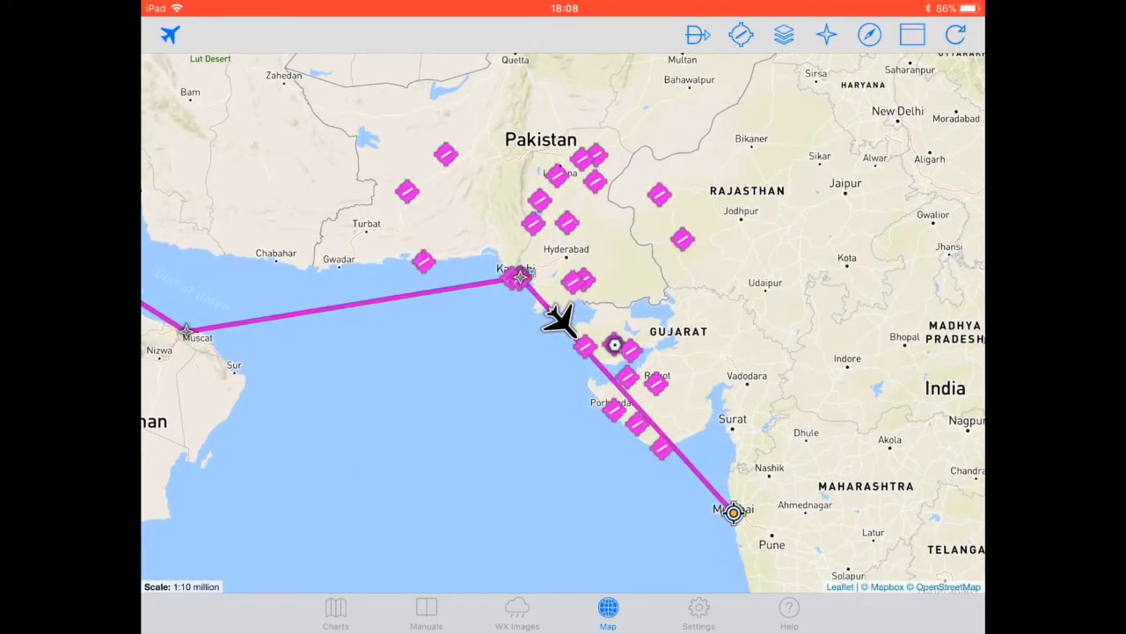
left_click(336, 614)
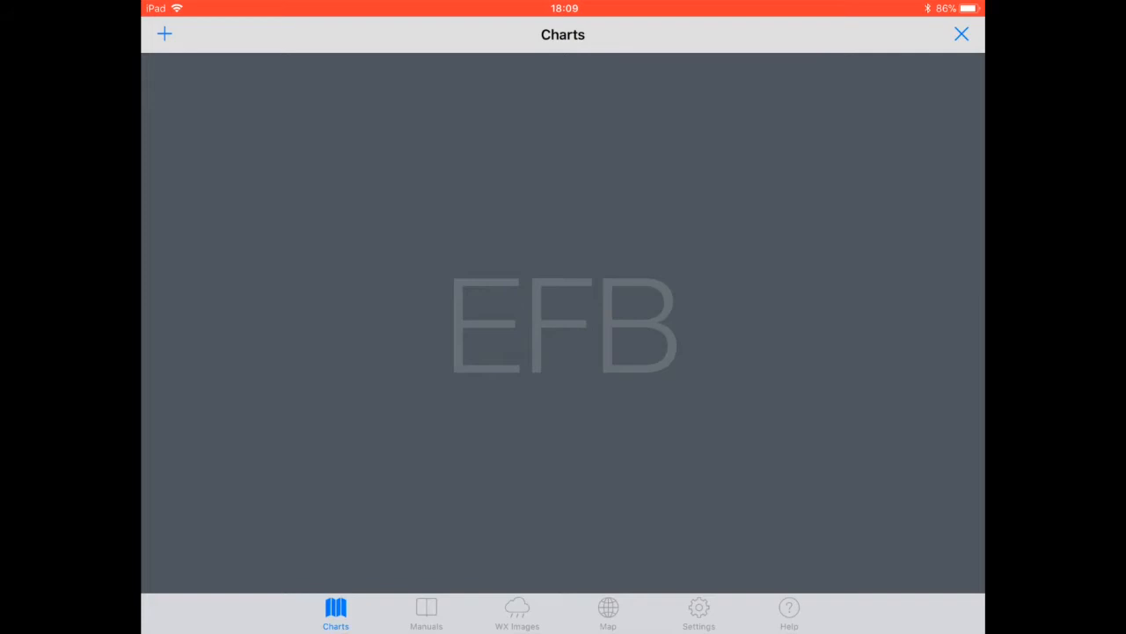
Glance at Settings, then list the EGGW, LBSF, OPKC and VABB chart folders.
left_click(699, 612)
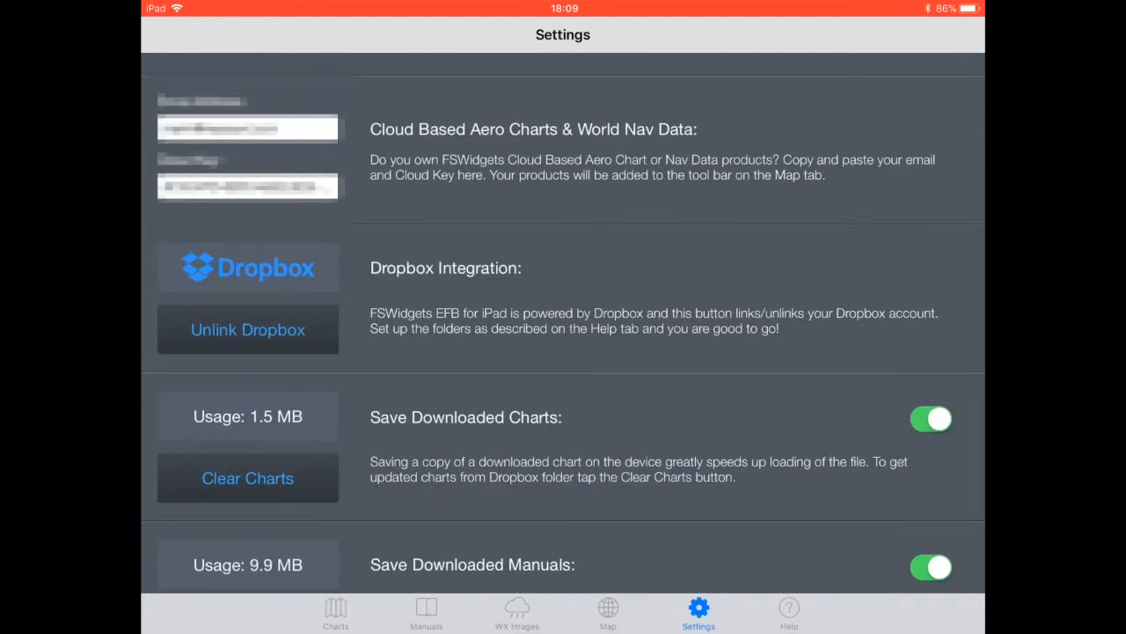
left_click(335, 611)
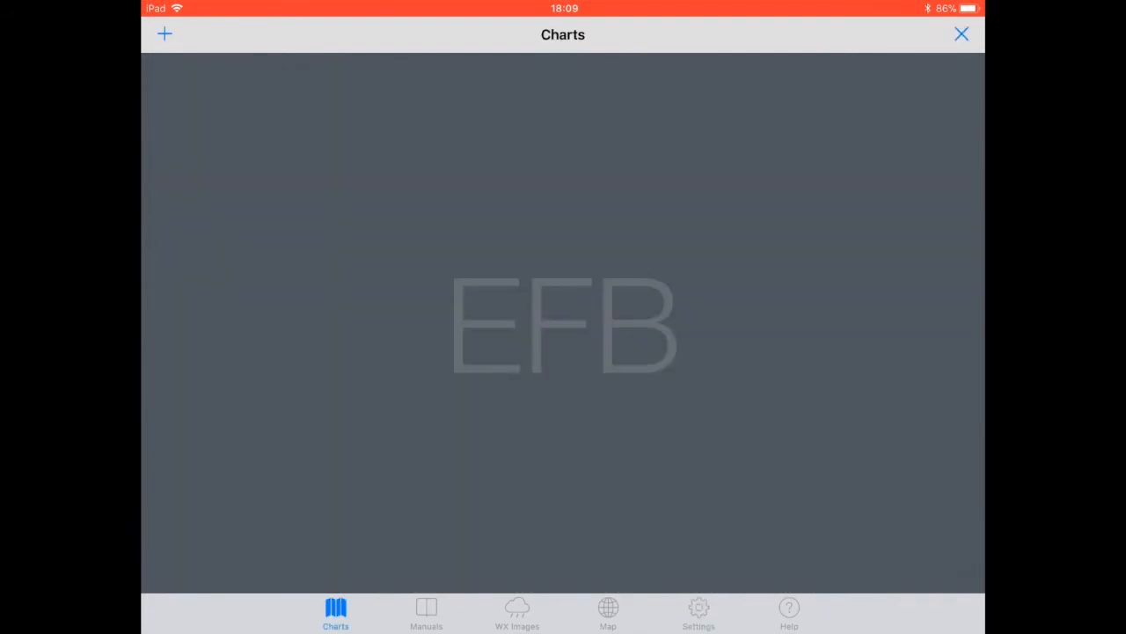
left_click(163, 34)
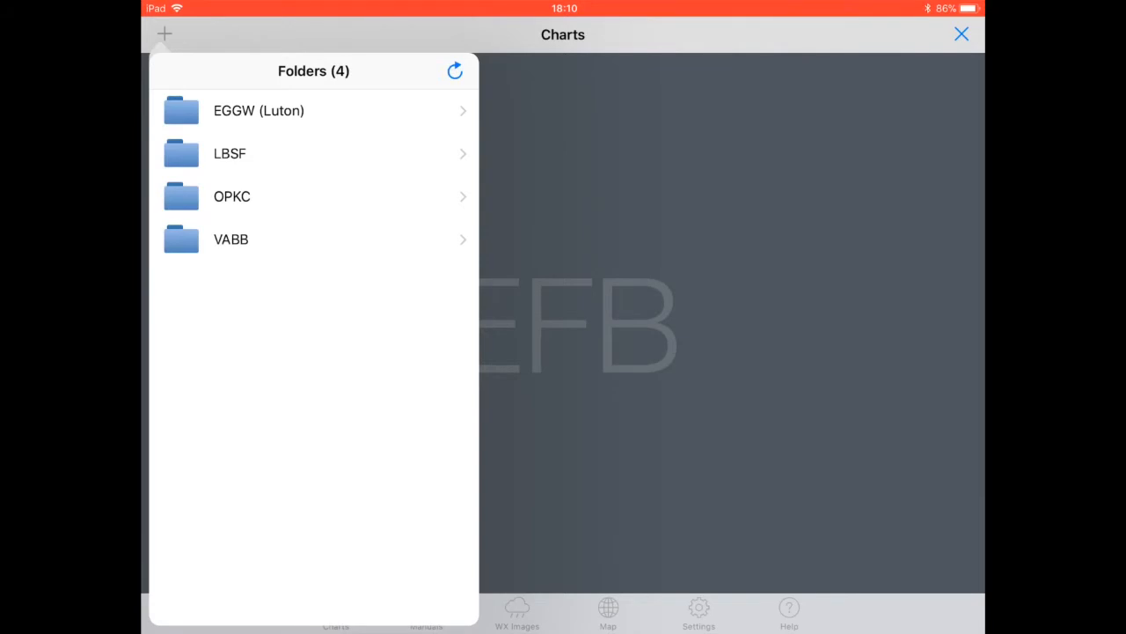
Open the 72-page VABB Mumbai chart set and page through it.
left_click(313, 238)
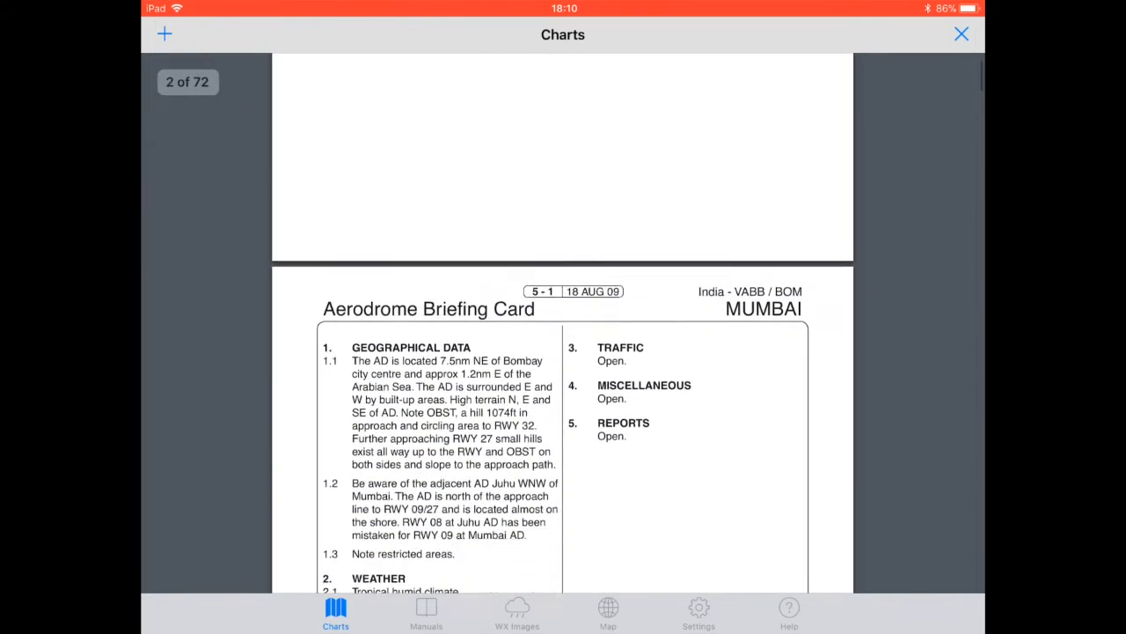
scroll("down", 3)
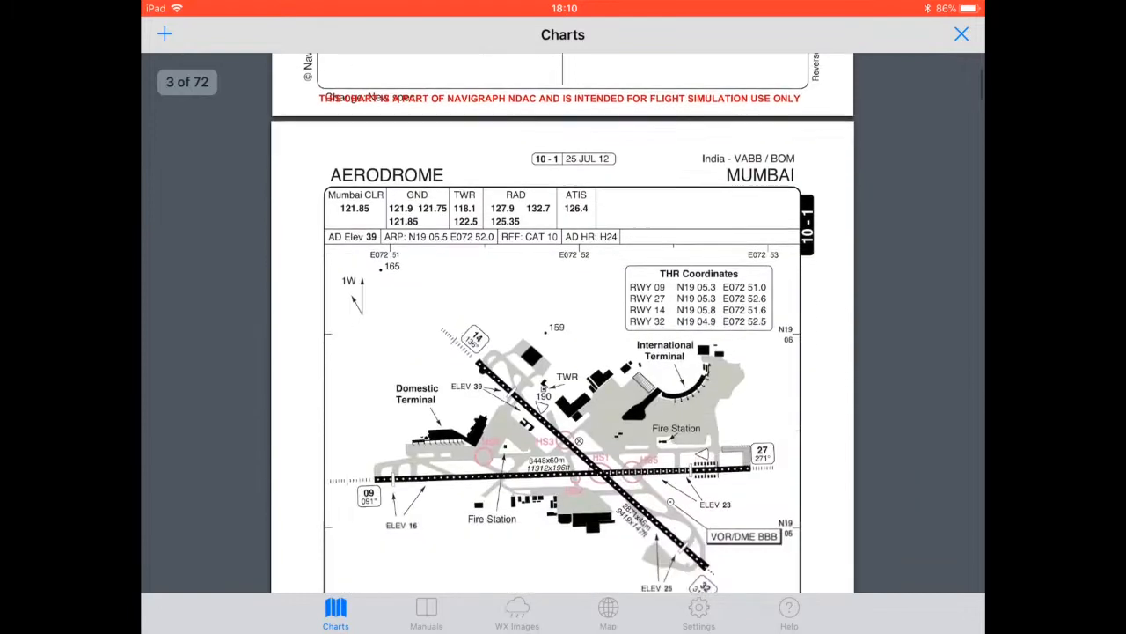
scroll("down", 3)
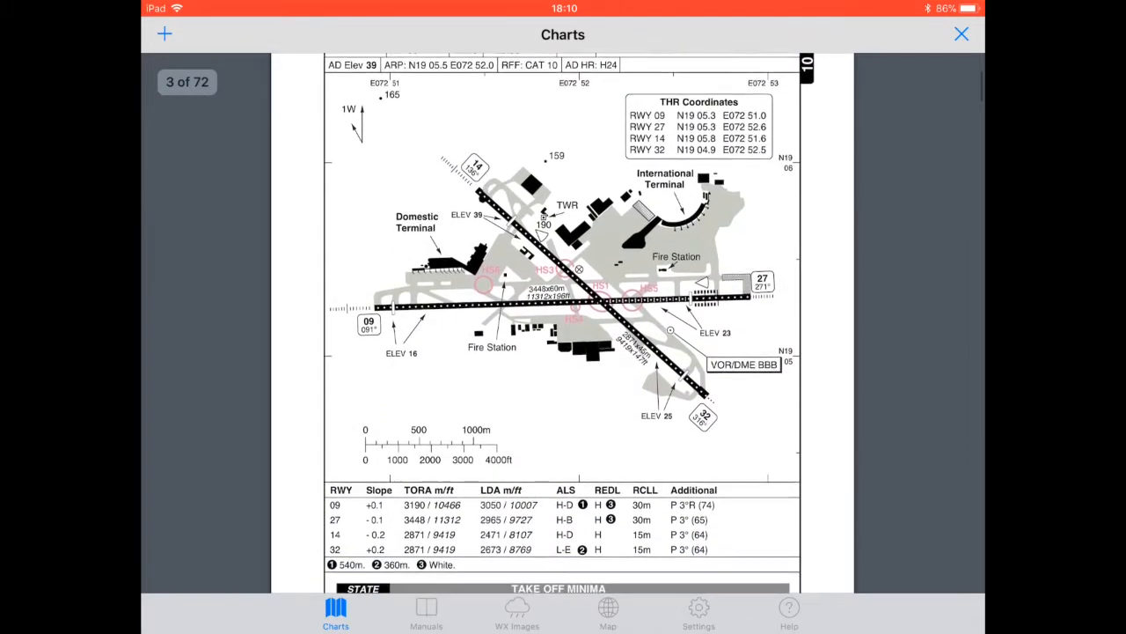
scroll("down", 3)
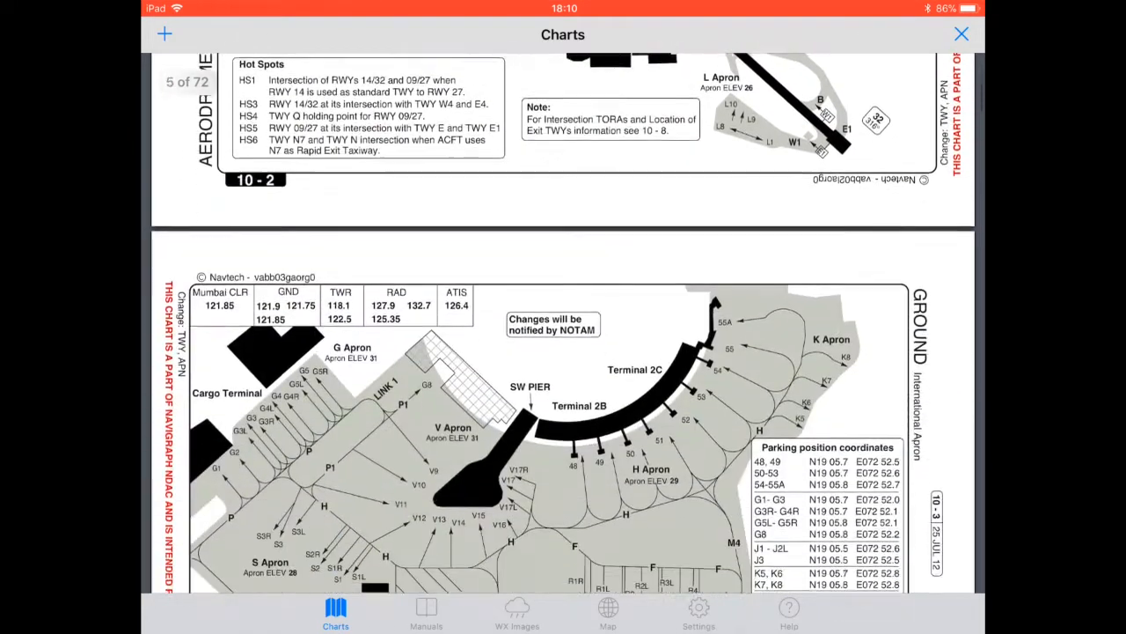
scroll("down", 3)
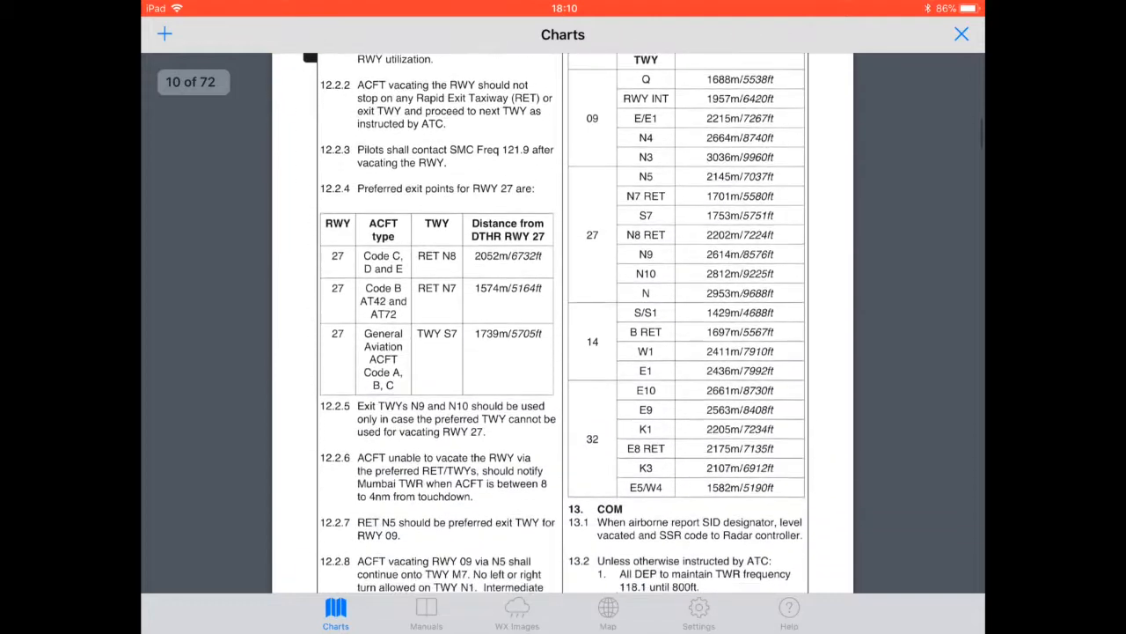
scroll("down", 3)
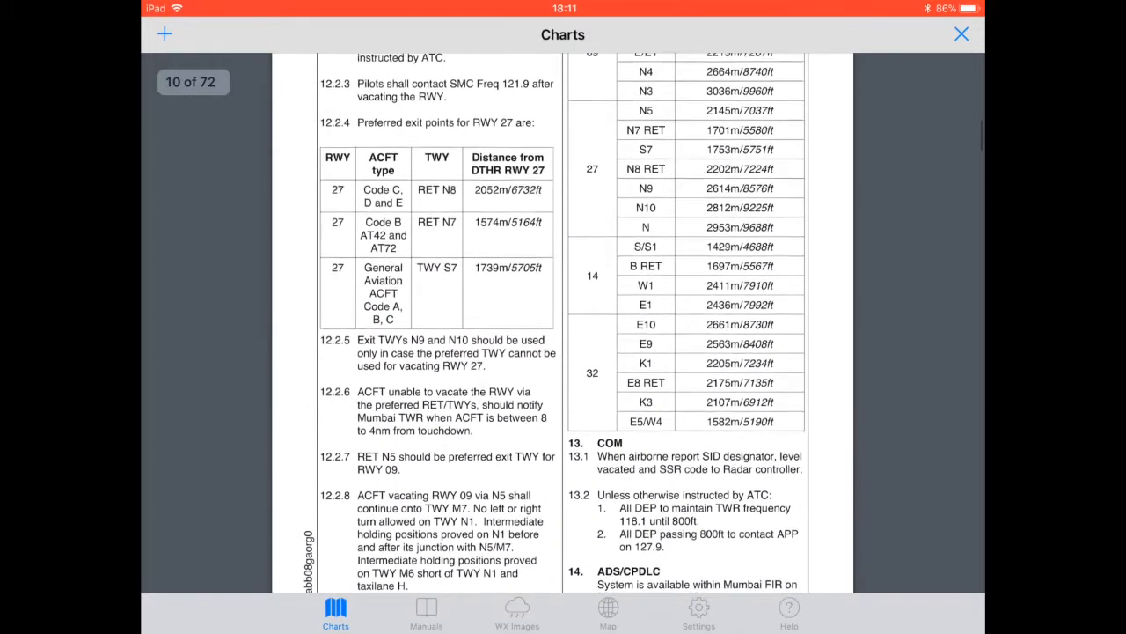
scroll("down", 3)
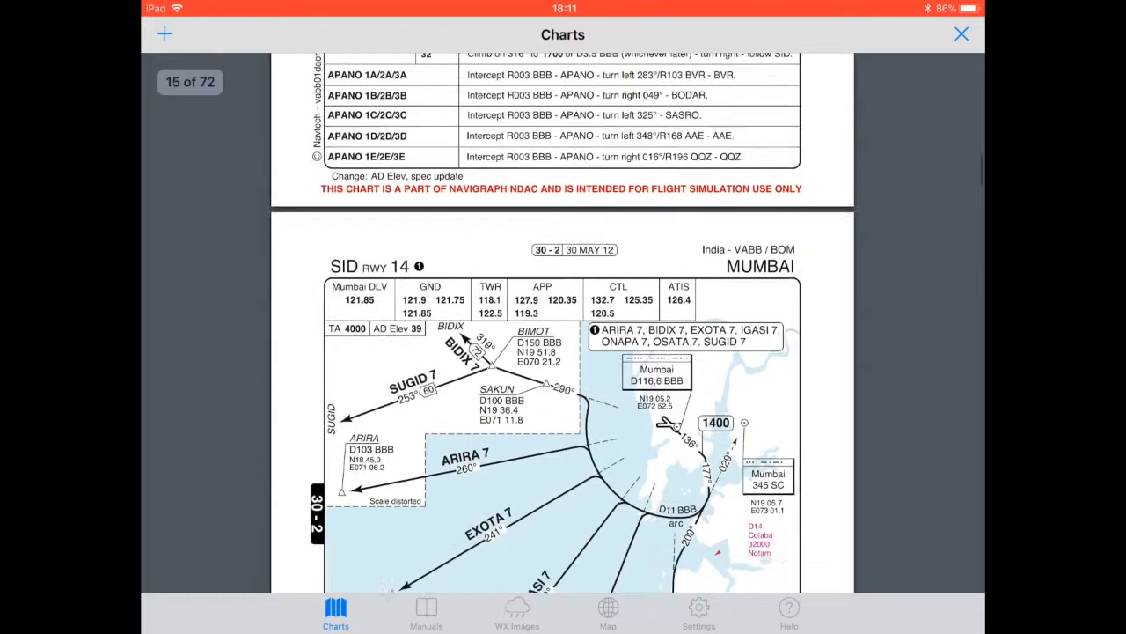
scroll("down", 3)
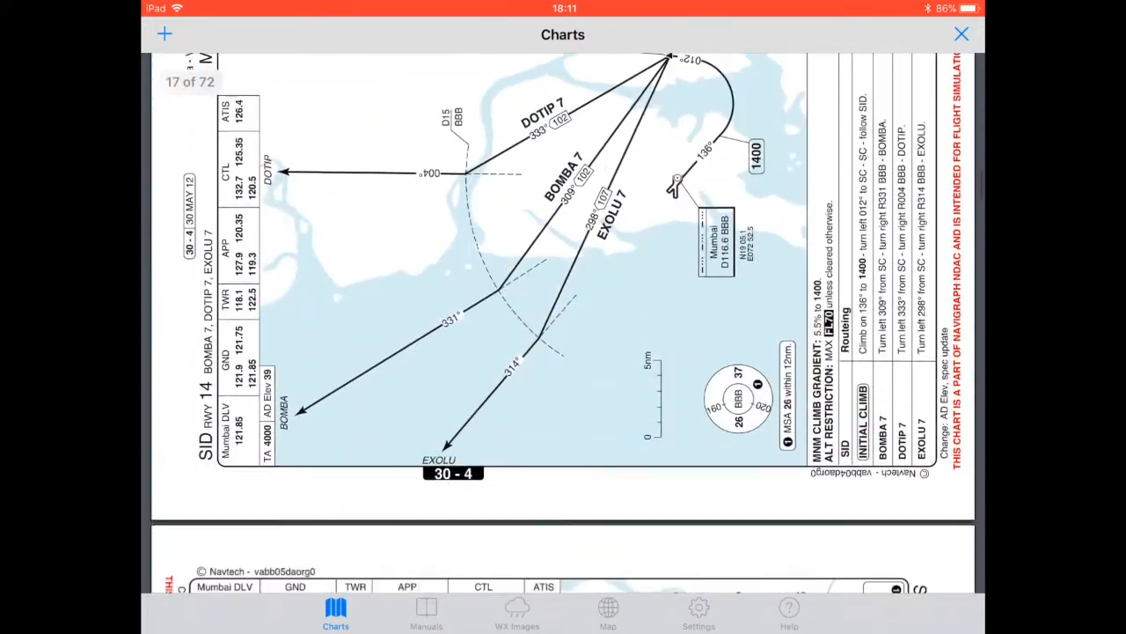
scroll("down", 3)
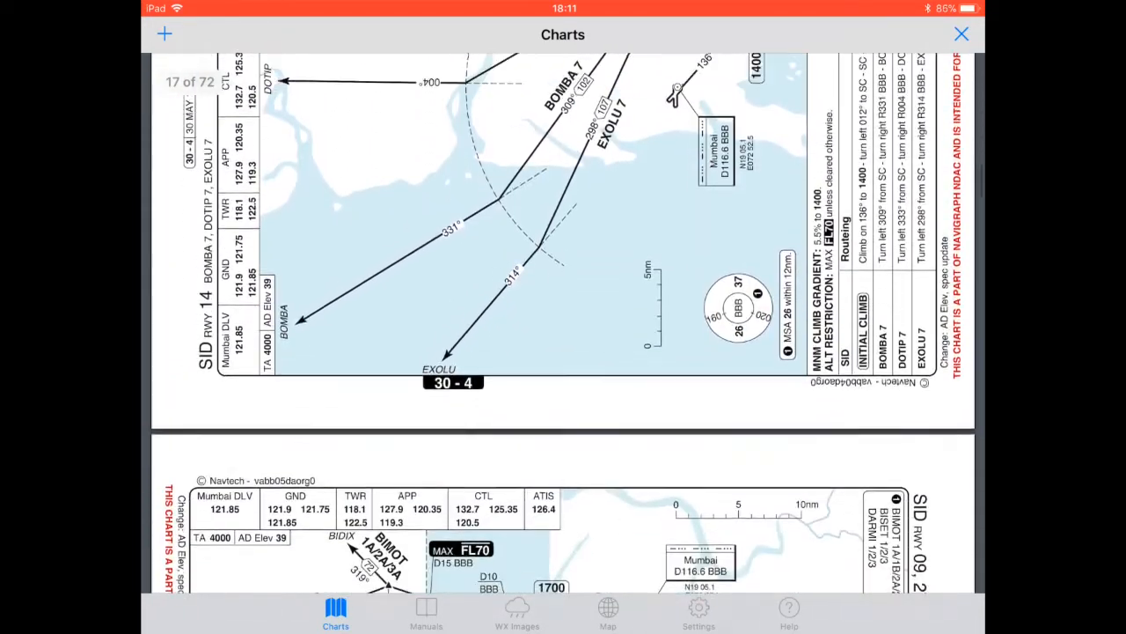
Scroll back and continue through the SID RWY 14 departure charts.
scroll("up", 3)
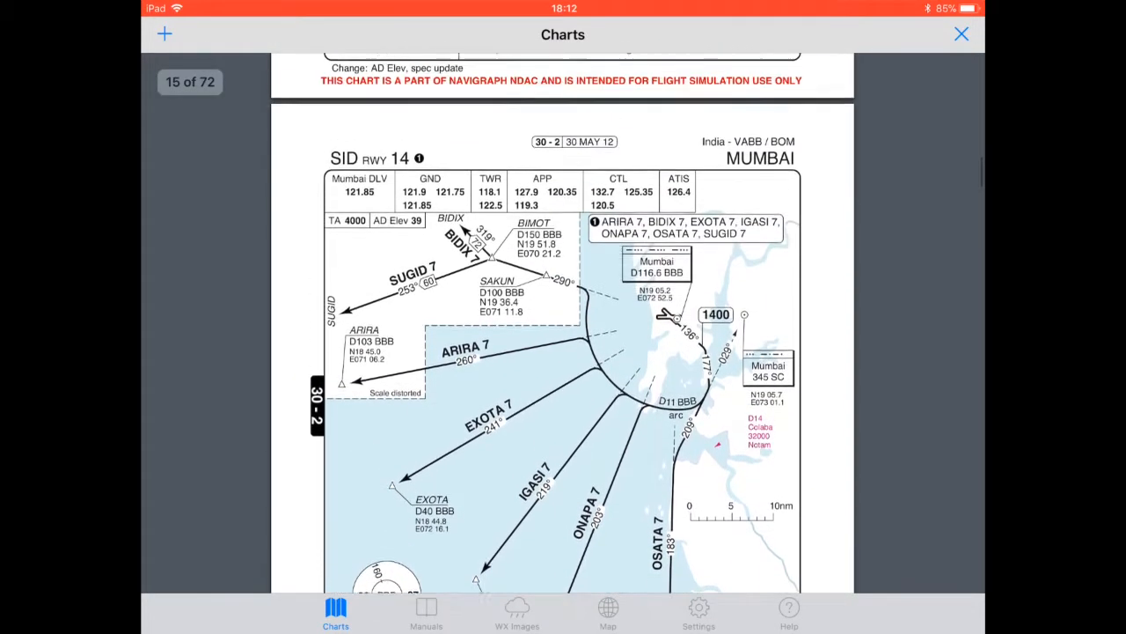
scroll("down", 3)
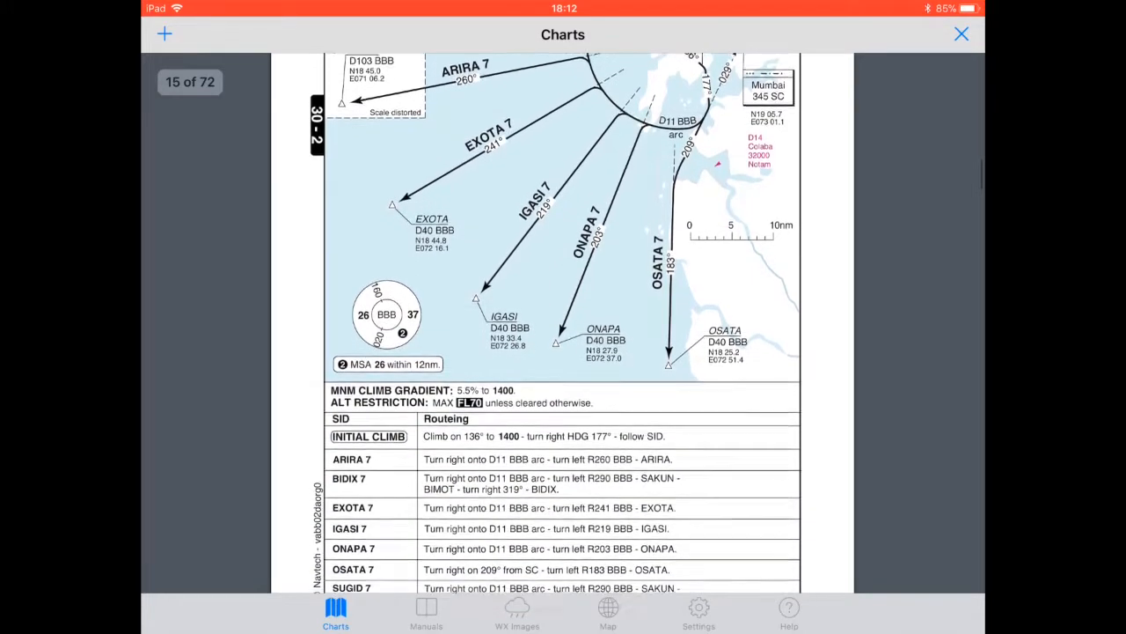
scroll("down", 3)
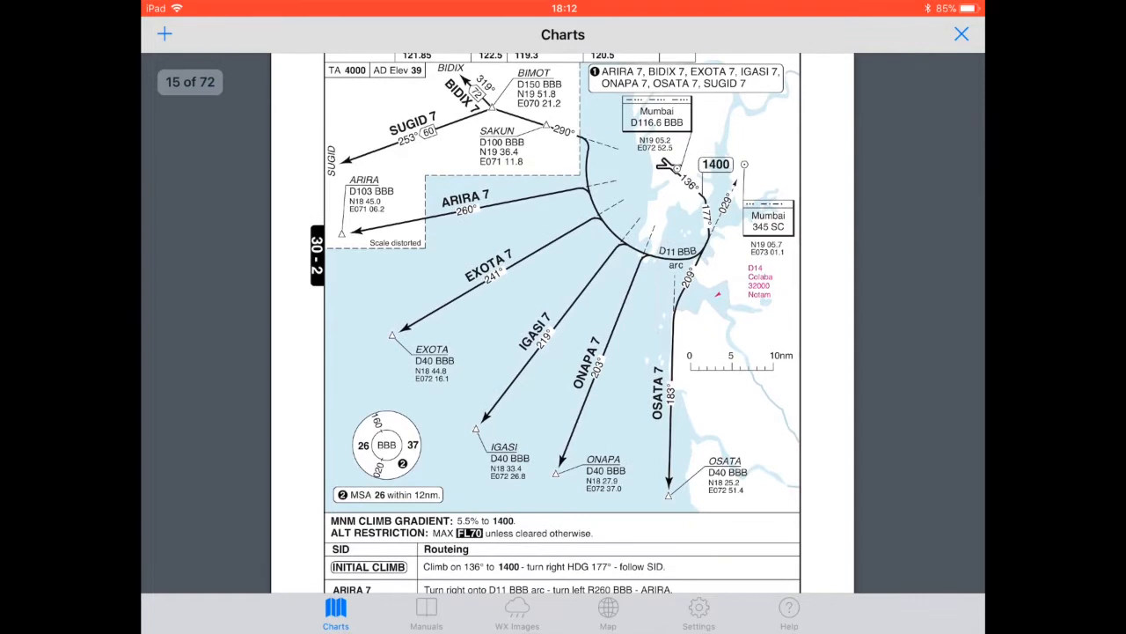
scroll("down", 3)
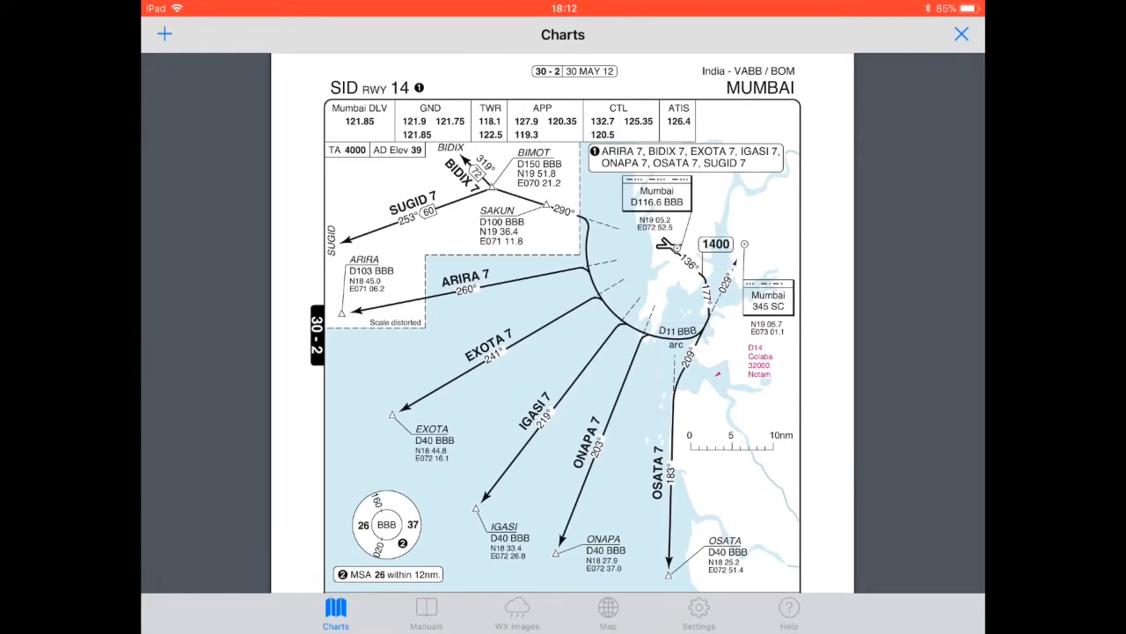
scroll("down", 3)
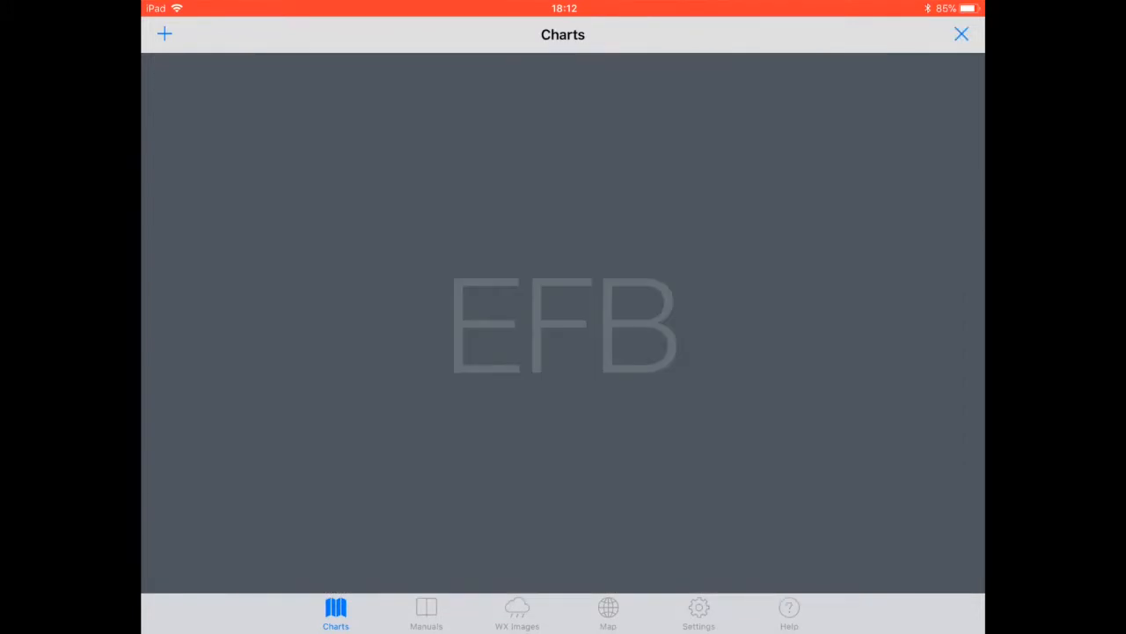
Leave FSWidgets EFB for the iPad Spotlight search screen.
left_click(163, 34)
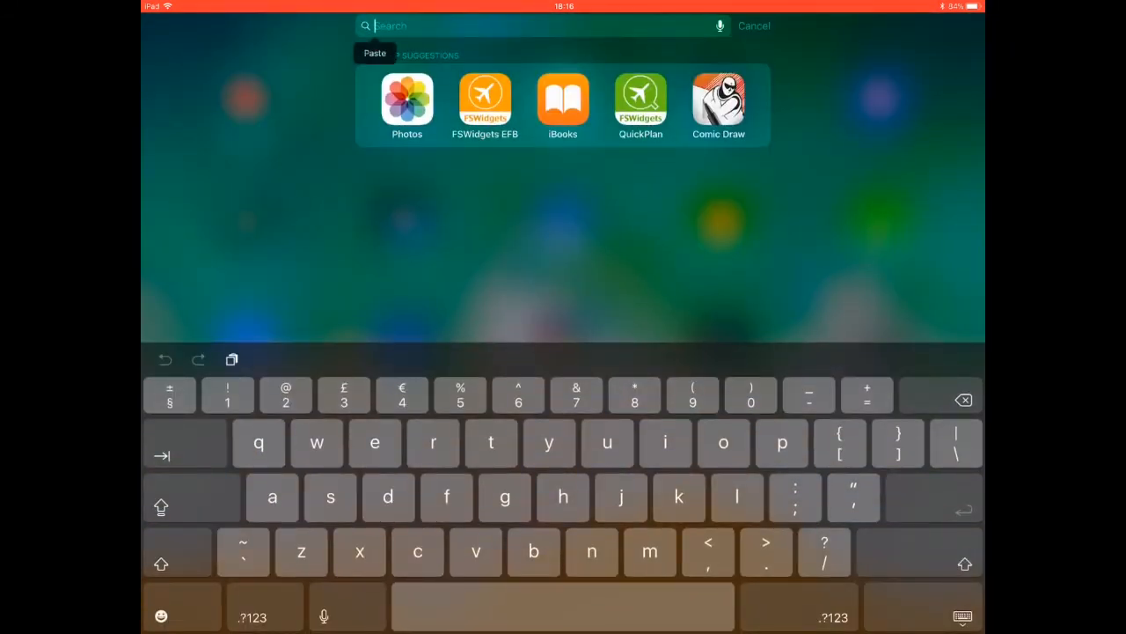
Search 'adobe' and launch Adobe Acrobat Reader from the results.
type("adobe")
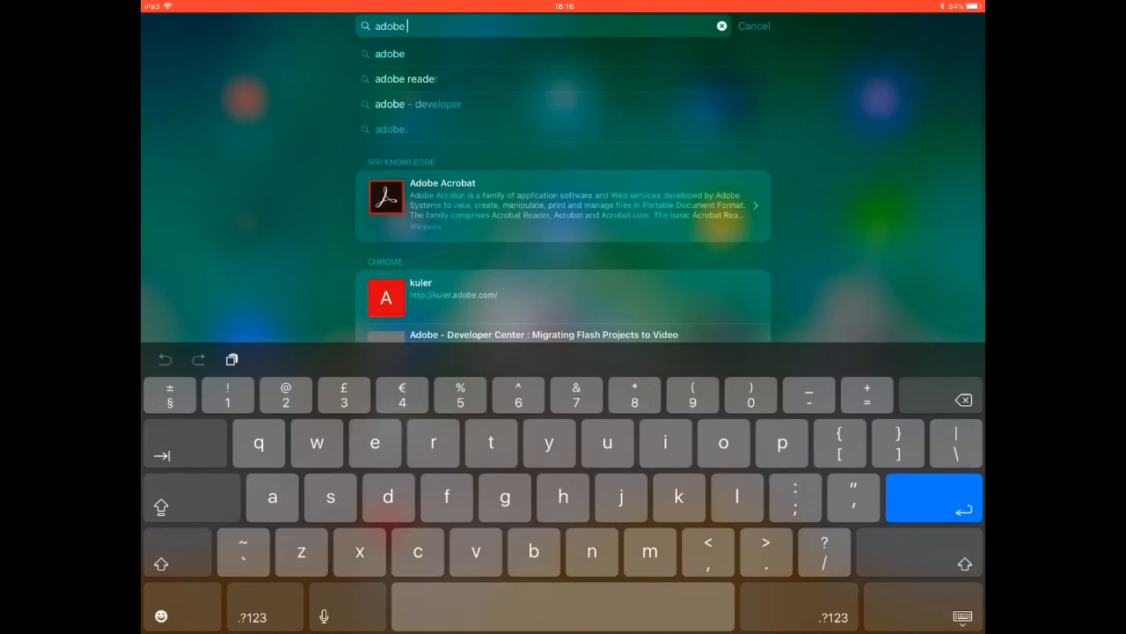
left_click(407, 79)
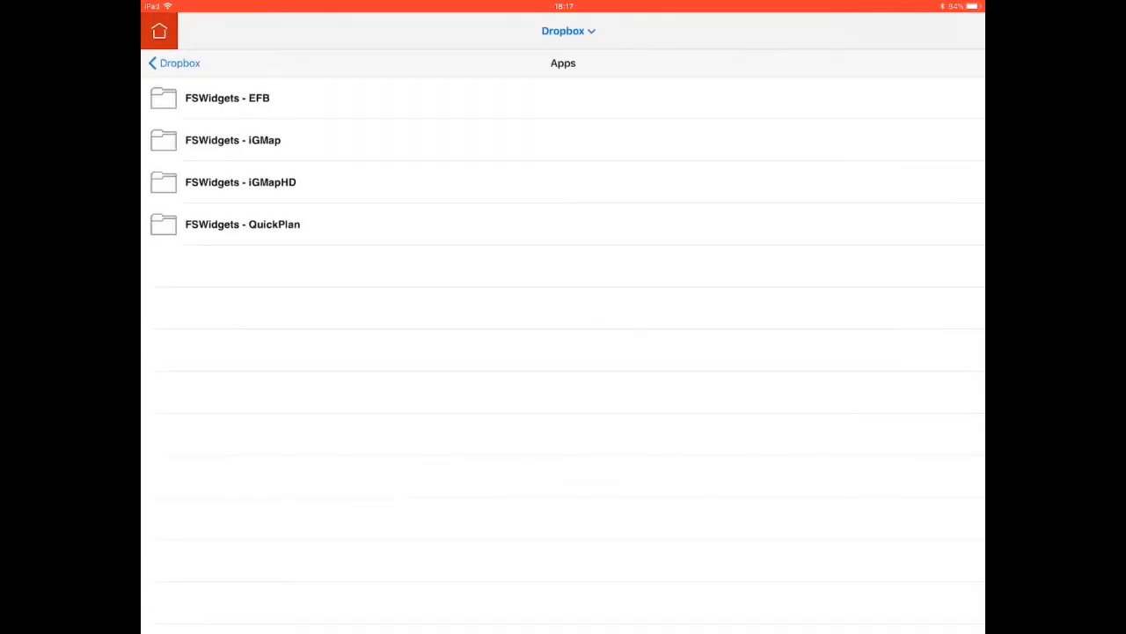
Open VABB.pdf from the Dropbox folders FSWidgets - EFB > Charts > VABB.
left_click(227, 98)
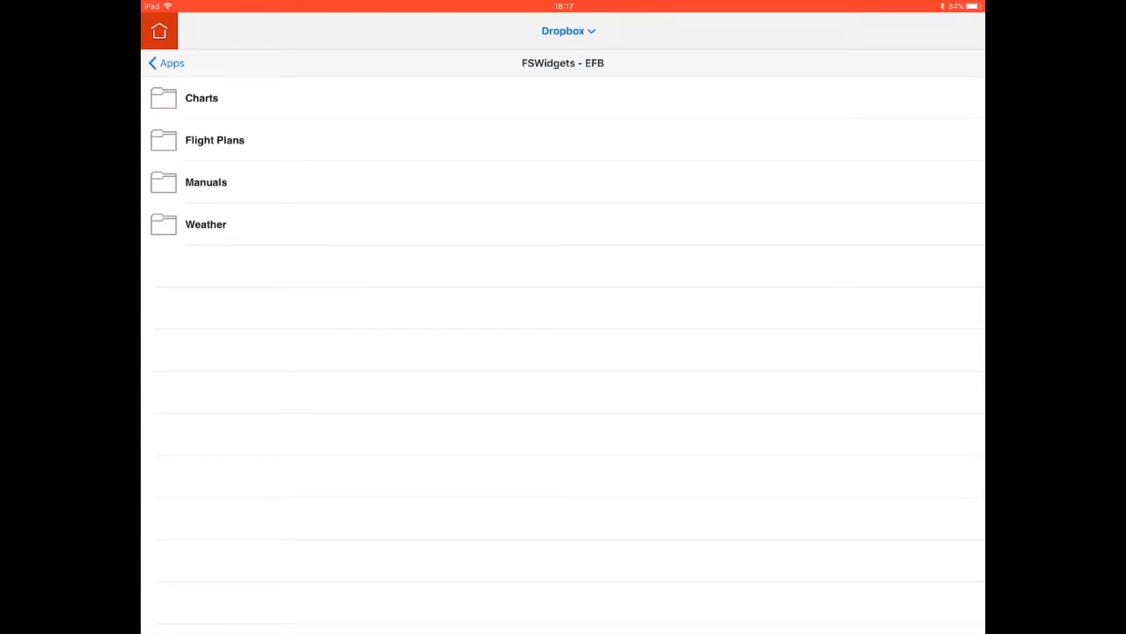
left_click(201, 98)
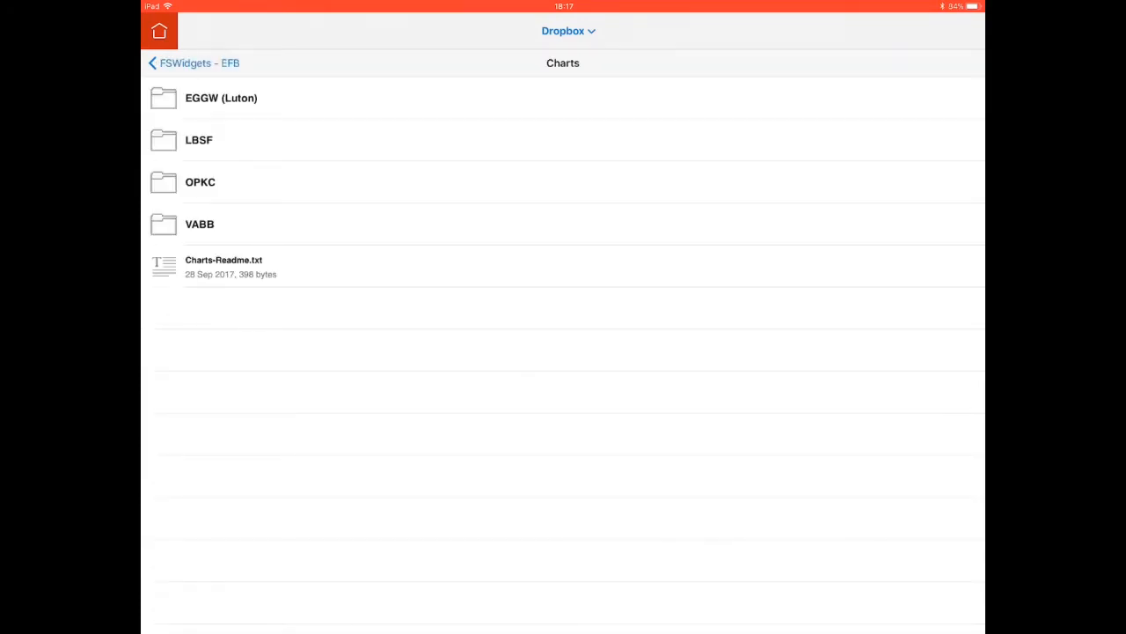
left_click(198, 224)
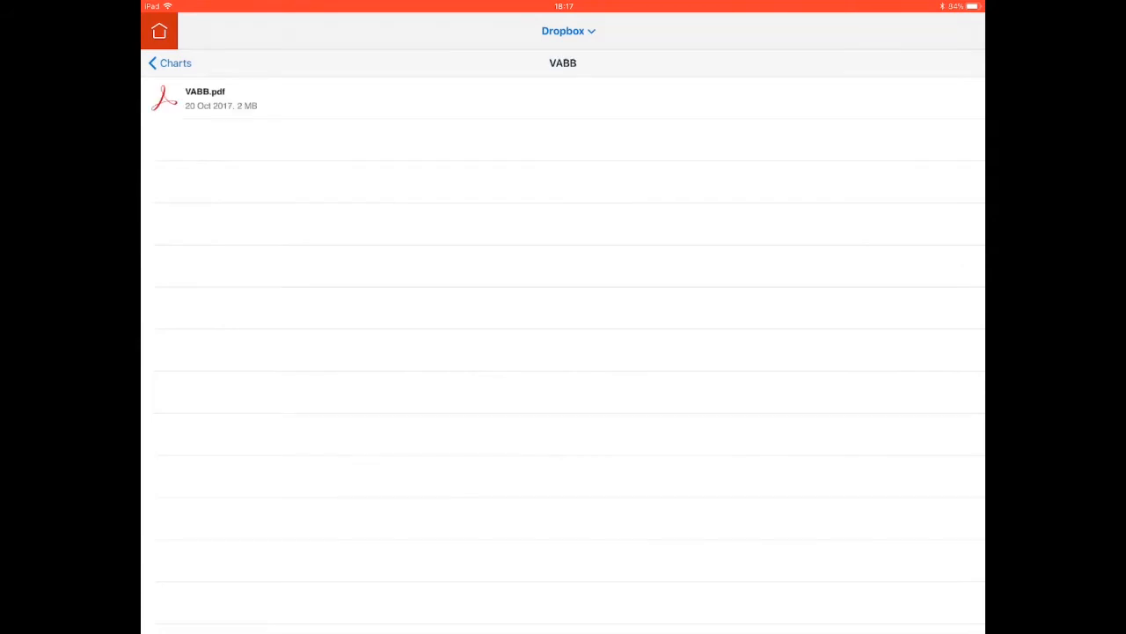
left_click(206, 97)
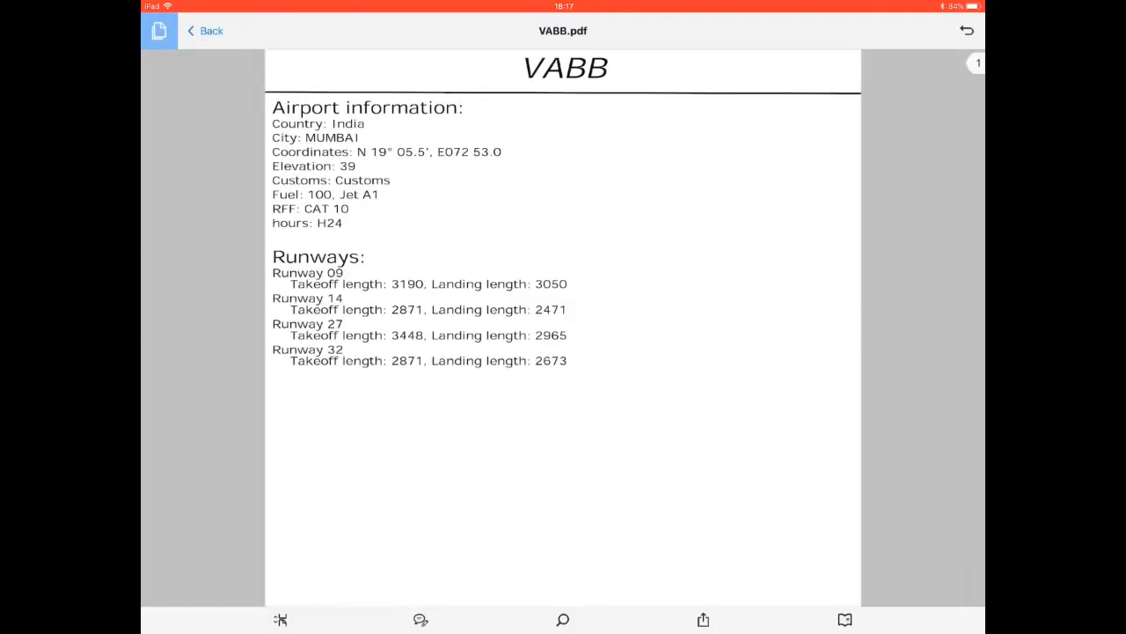
Scroll VABB.pdf down to the Mumbai Aerodrome Briefing Card on page 2.
scroll("down", 3)
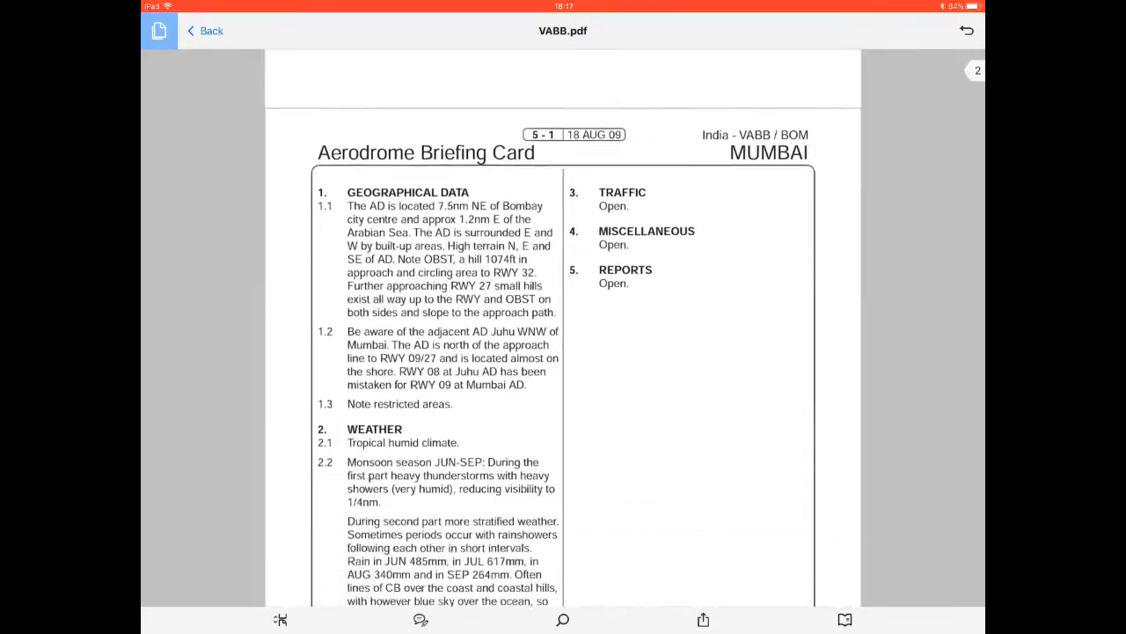
scroll("down", 3)
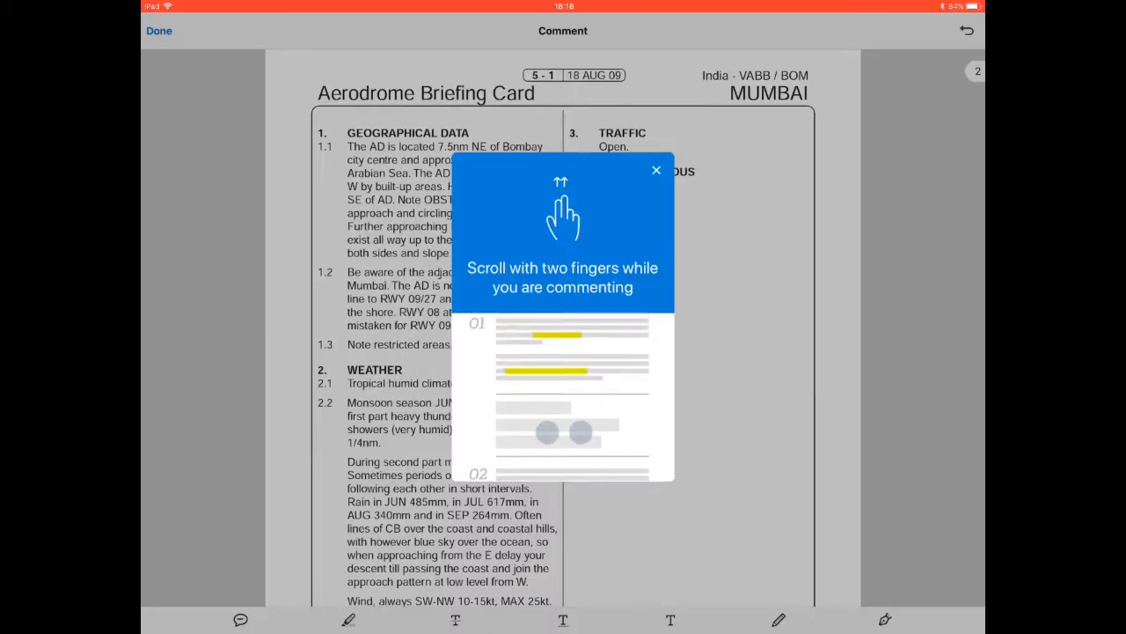
Dismiss the two-finger scrolling tip and discard the red freehand scribble on the briefing card.
left_click(656, 170)
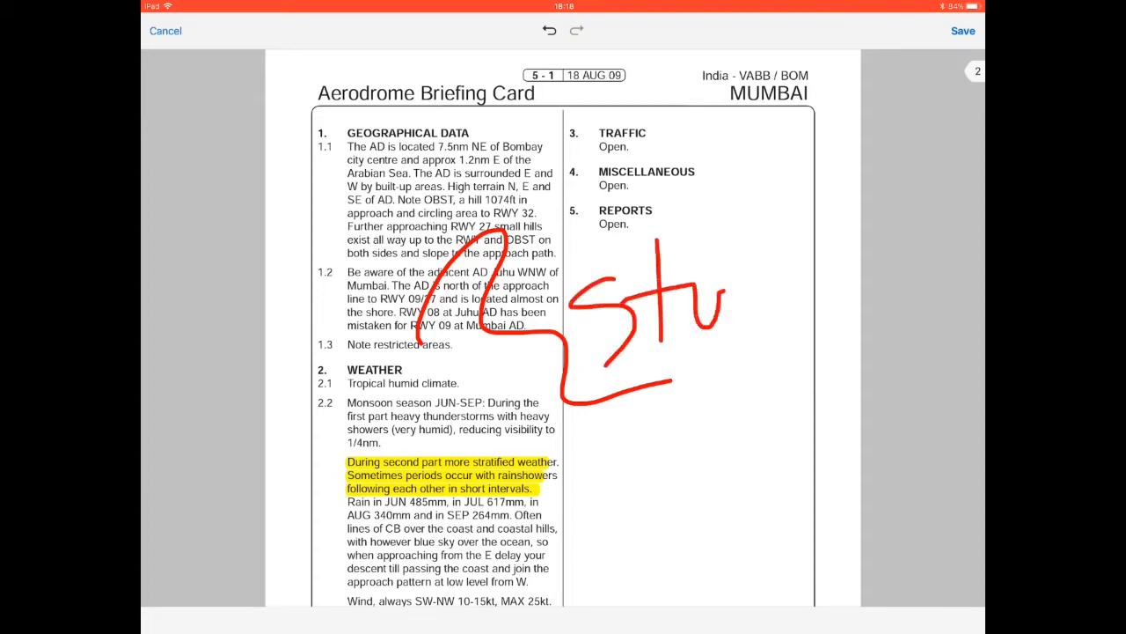
left_click(963, 31)
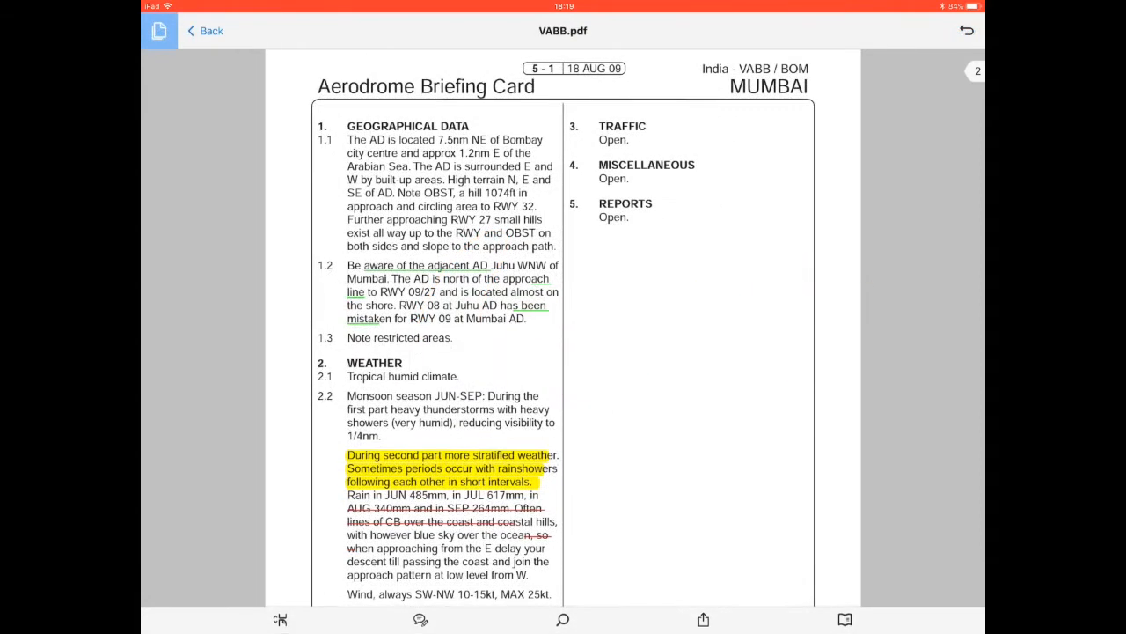
Show VABB.pdf's bookmark list and scroll through its entries.
scroll("down", 3)
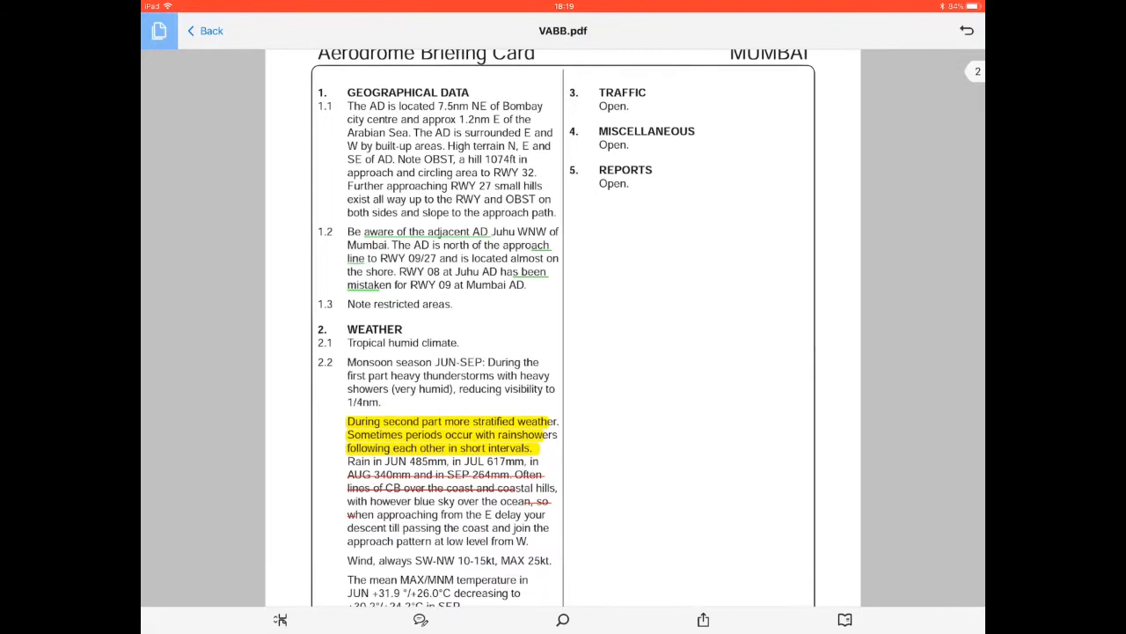
left_click(843, 620)
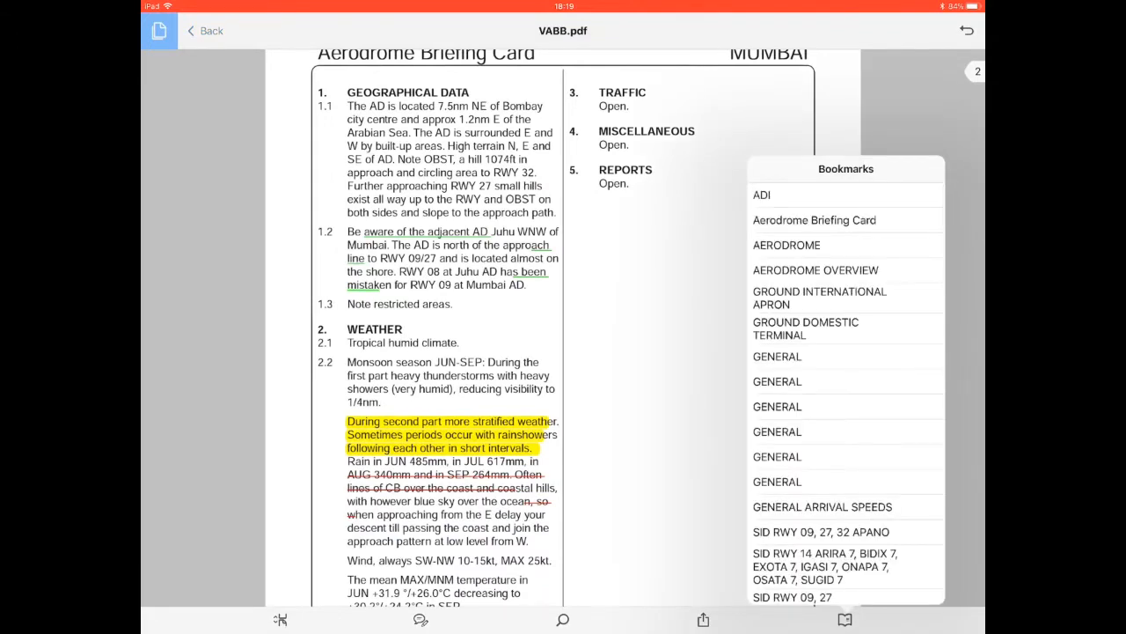
scroll("down", 3)
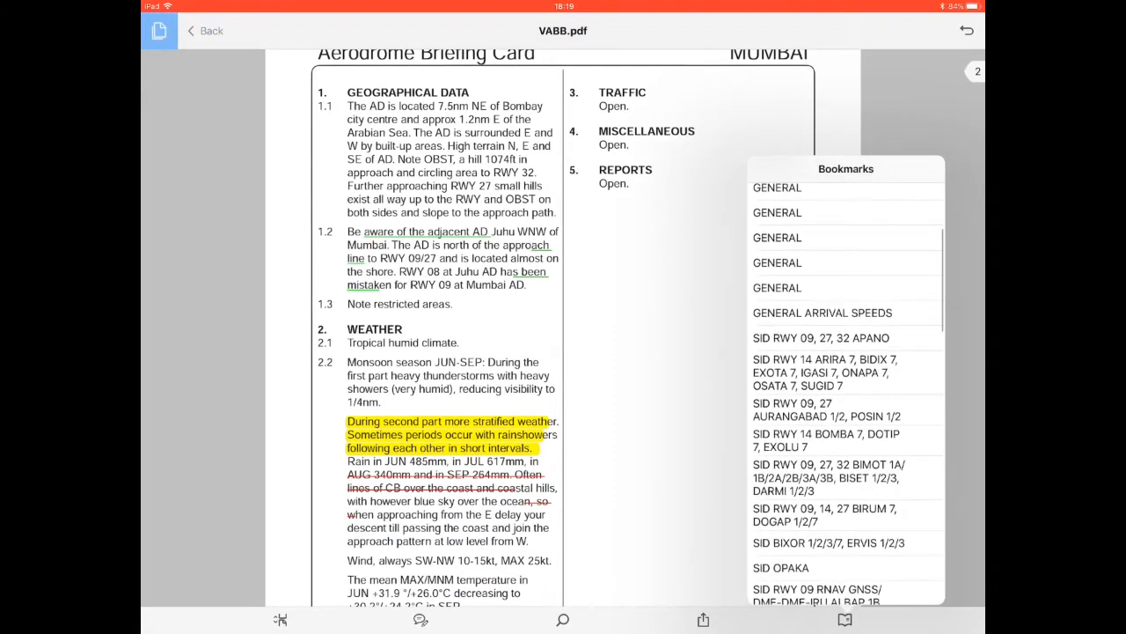
scroll("down", 3)
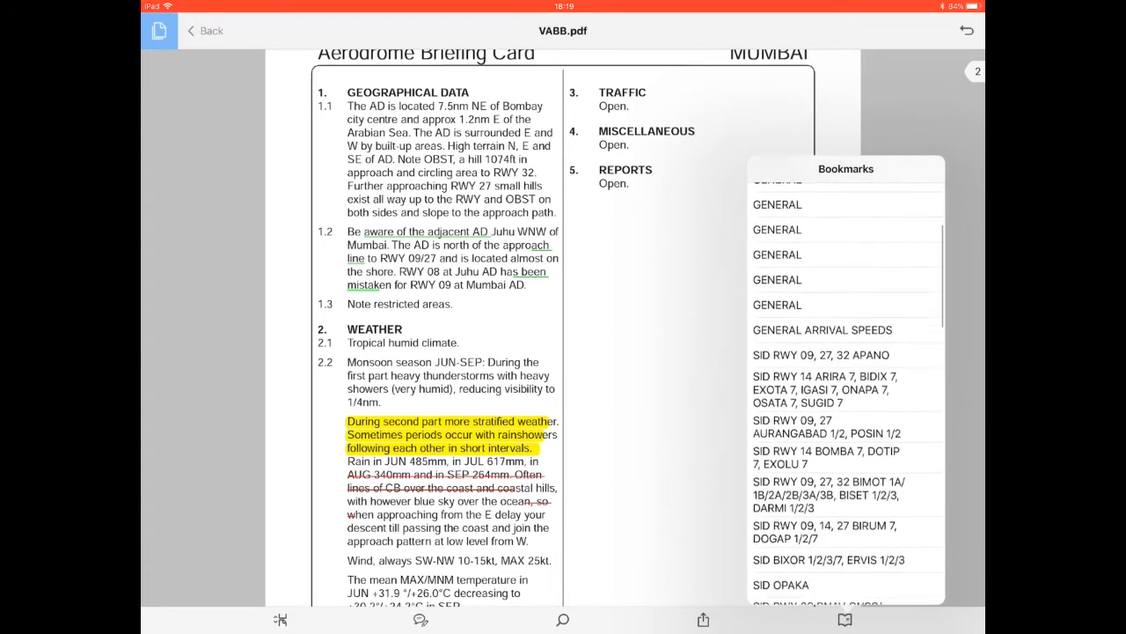
scroll("down", 3)
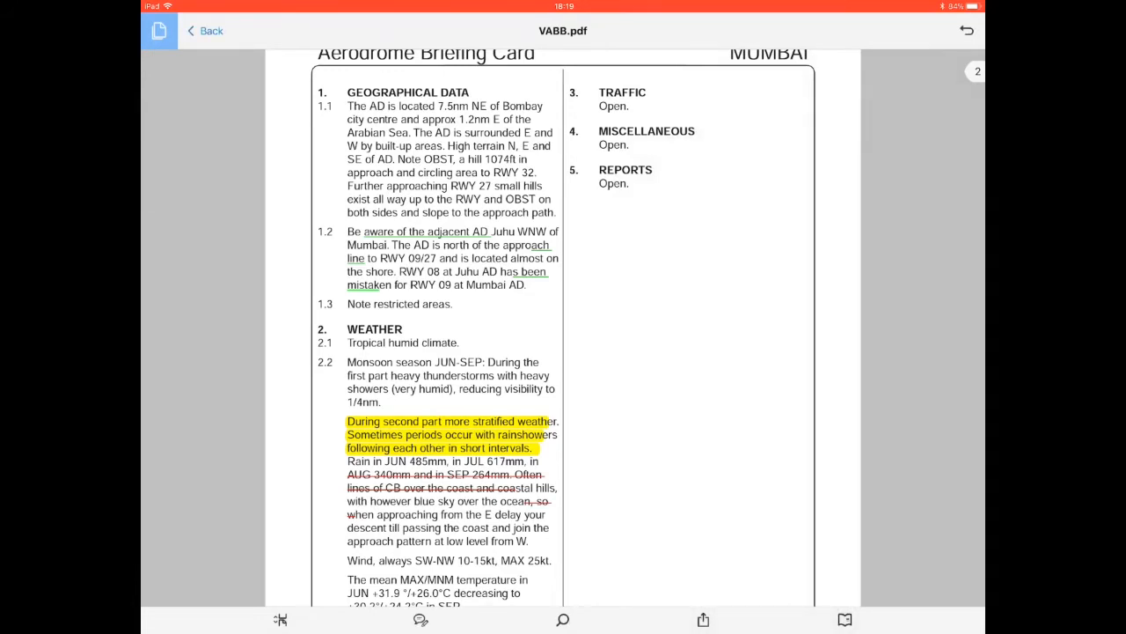
Reopen the bookmark list and scroll down to the arrival and ILS runway entries.
left_click(844, 619)
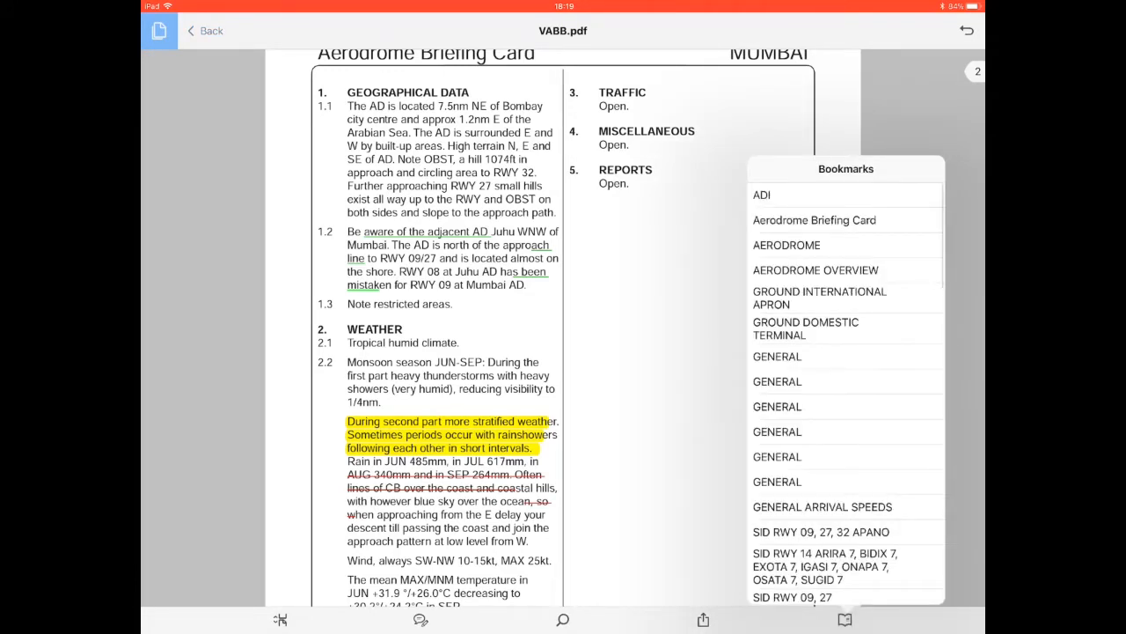
scroll("down", 3)
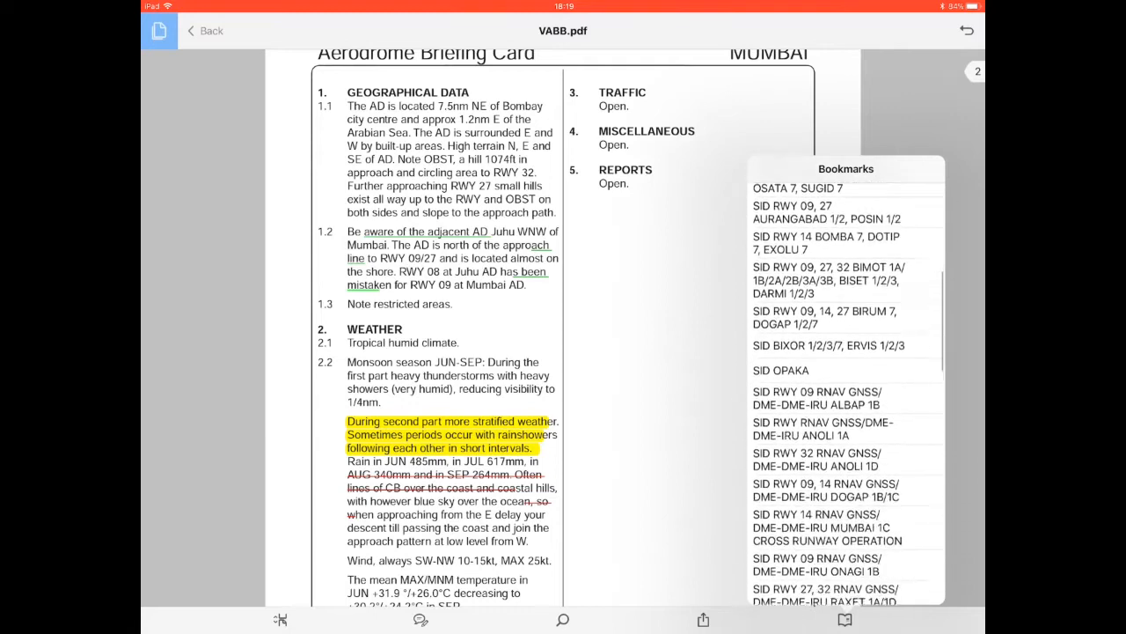
scroll("down", 3)
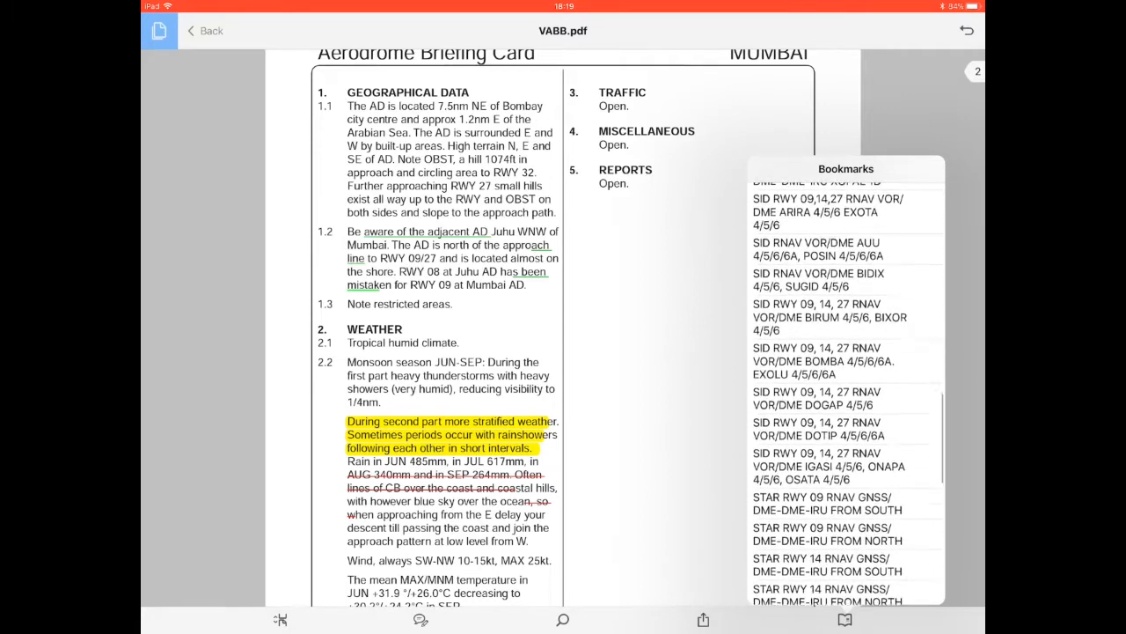
scroll("down", 3)
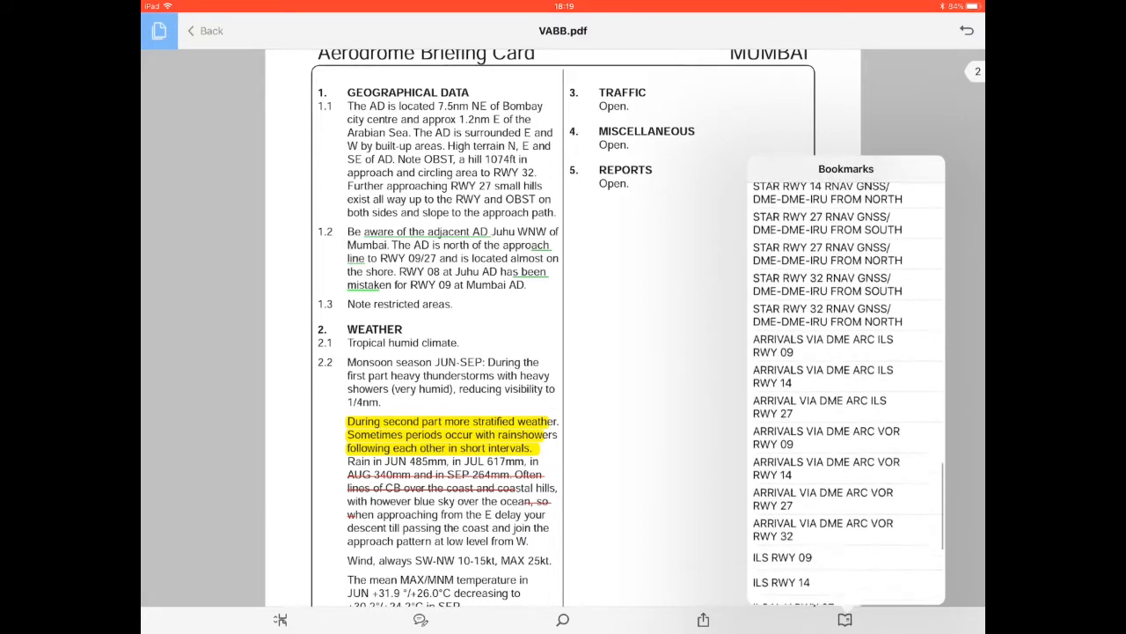
scroll("down", 3)
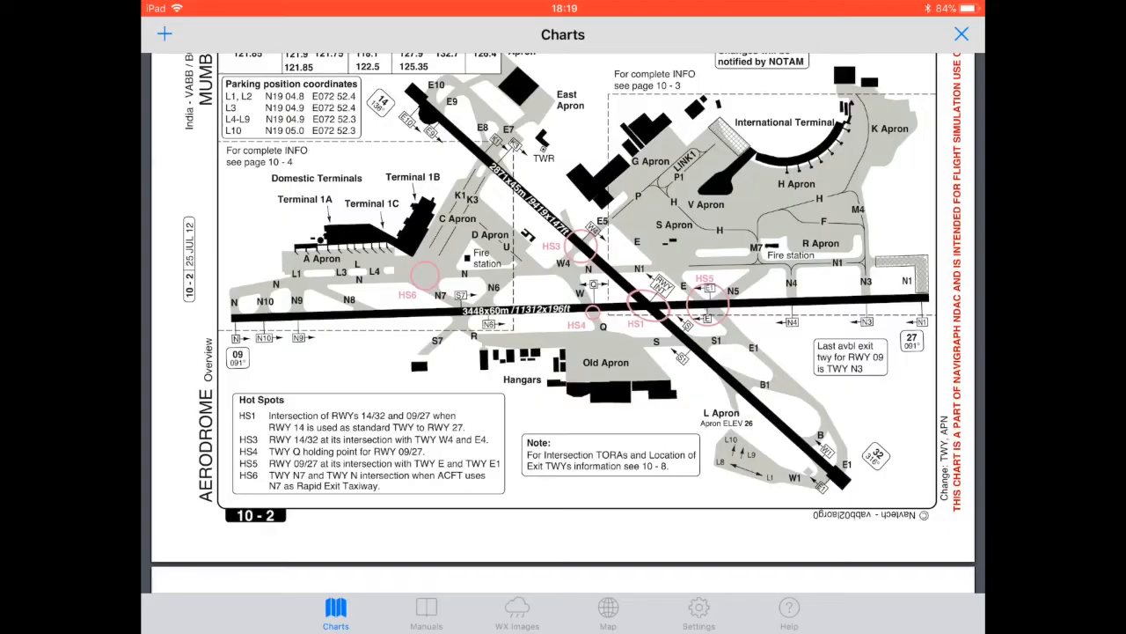
Look over the Mumbai aerodrome chart and the OPKC chart, then go to Manuals.
scroll("down", 3)
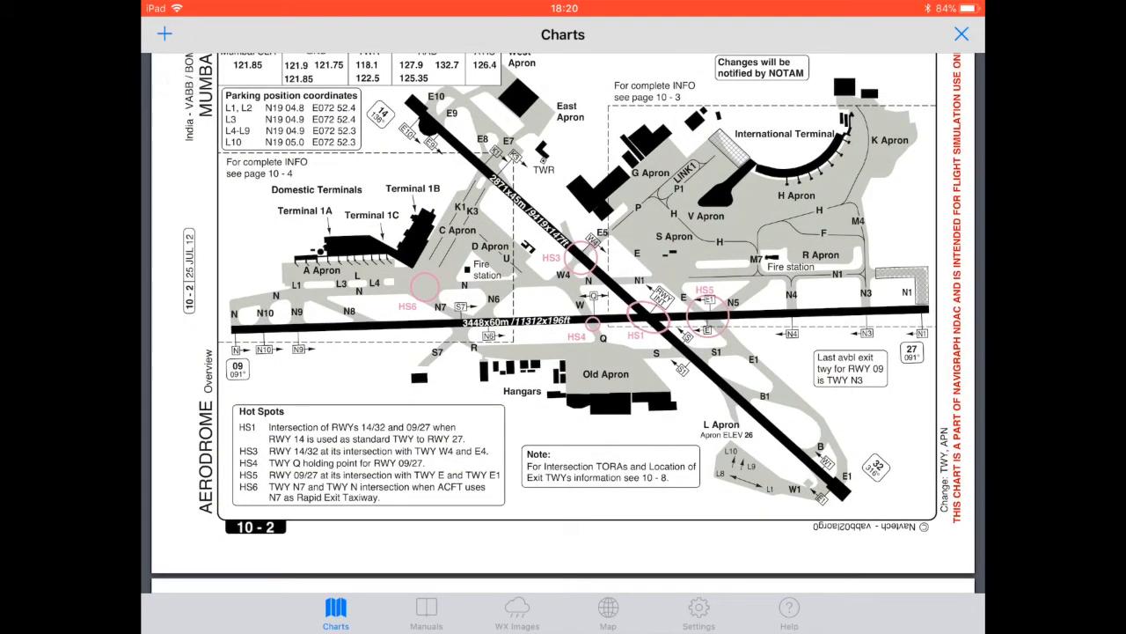
scroll("down", 3)
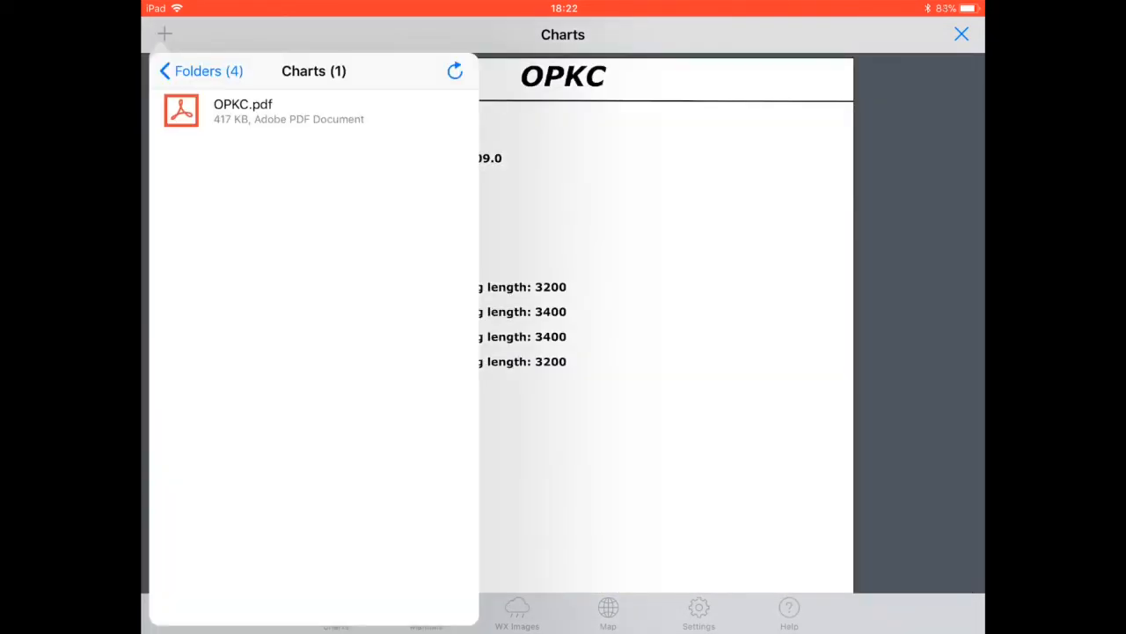
left_click(426, 612)
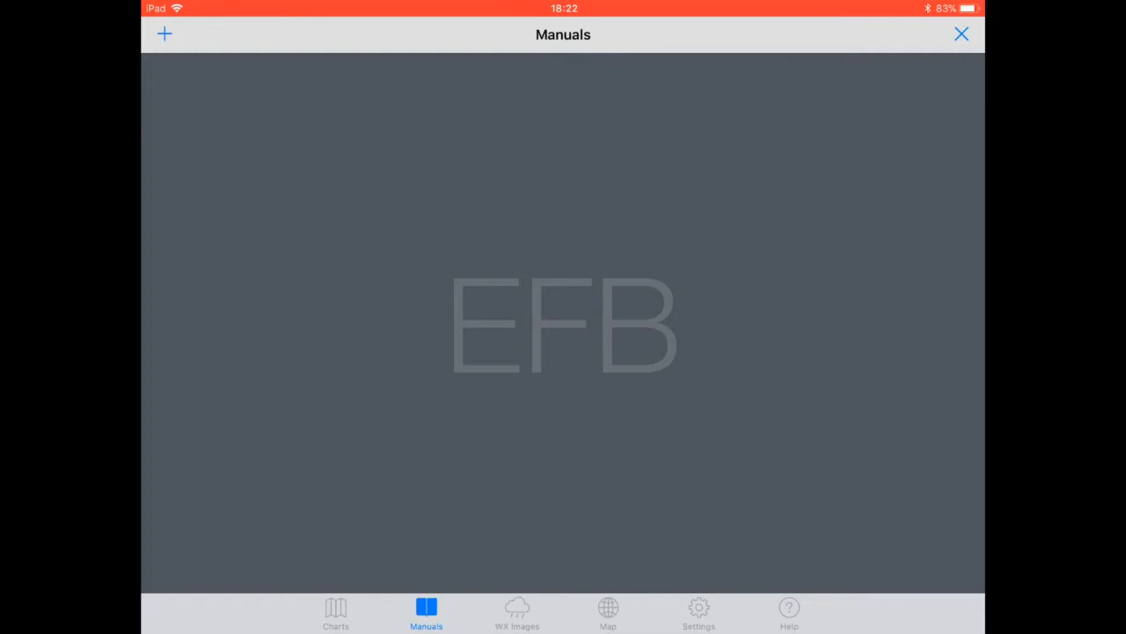
Read the Help pages on folder setup, then list the four Twin Otter Extended manuals.
left_click(164, 33)
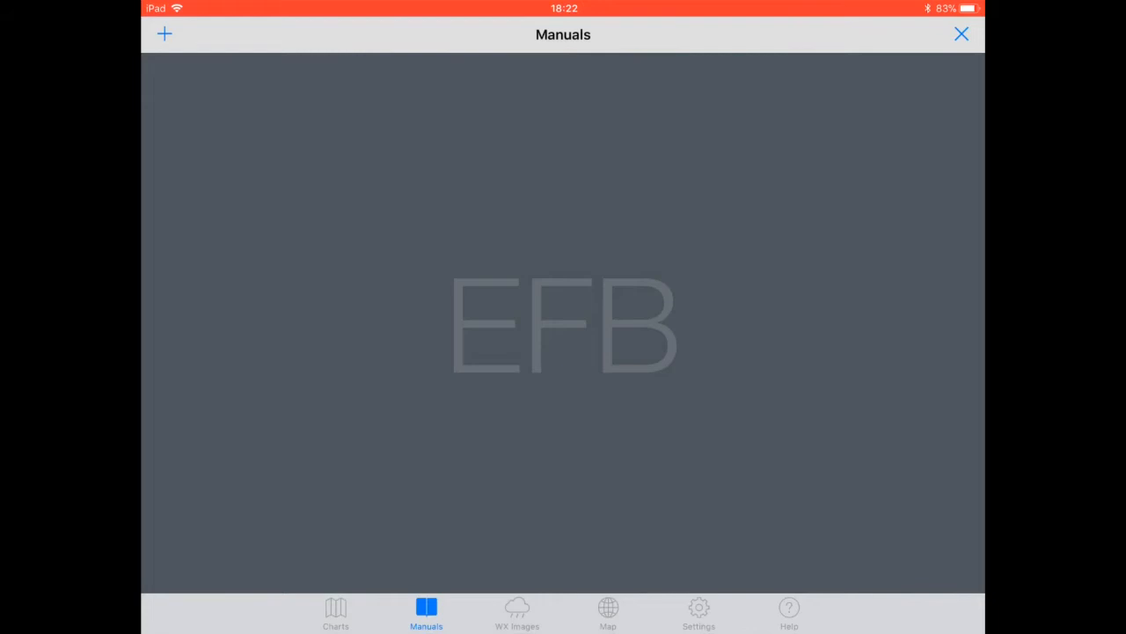
left_click(789, 612)
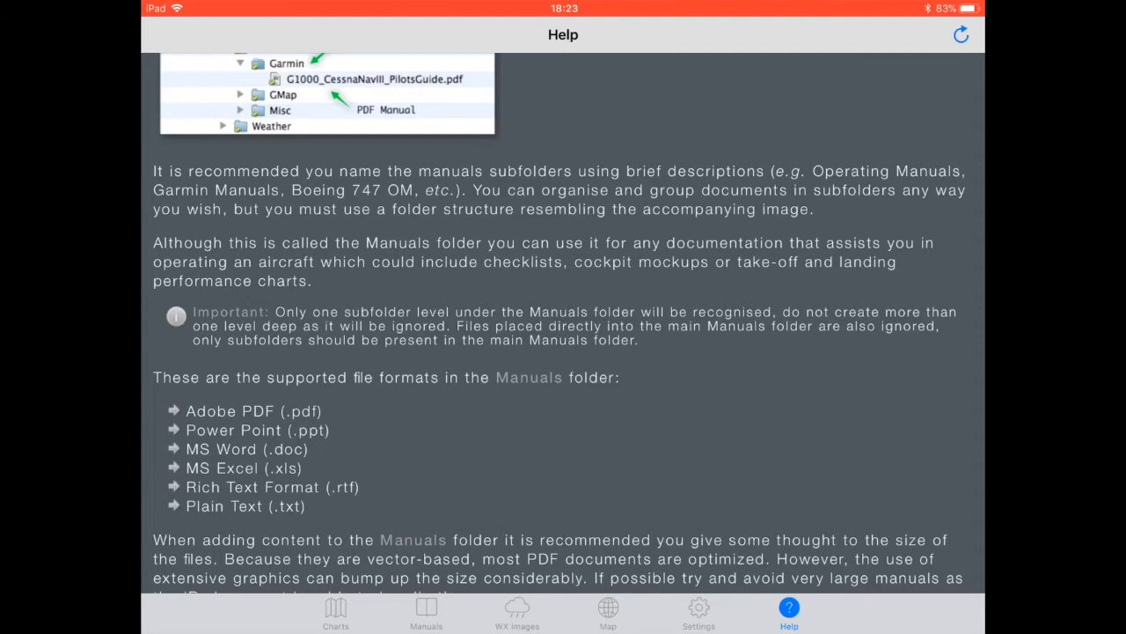
scroll("up", 3)
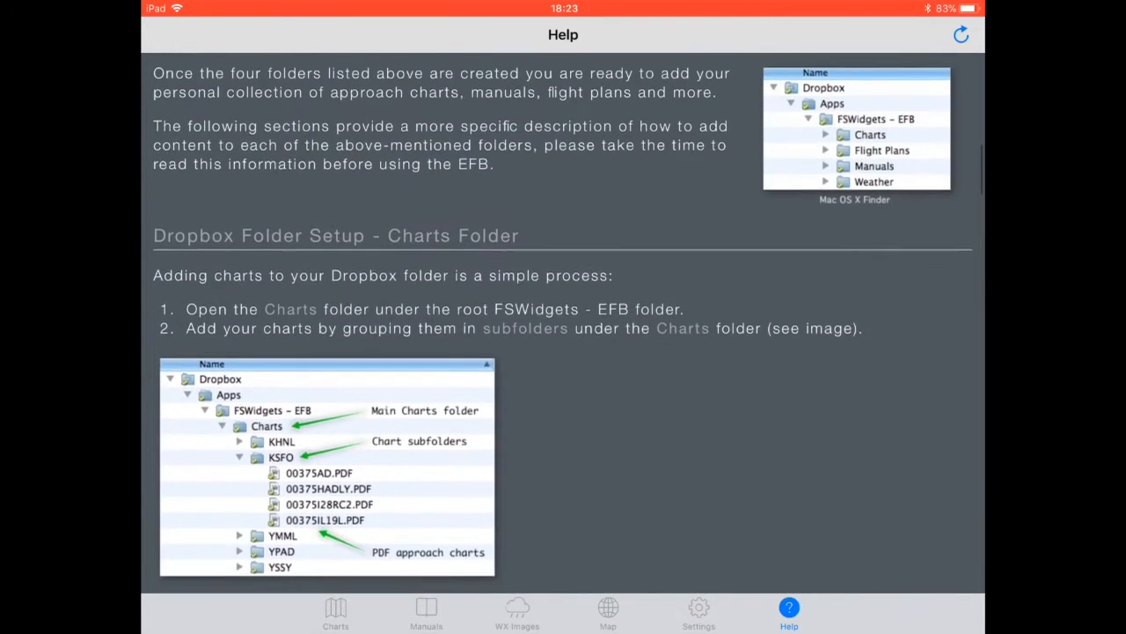
scroll("down", 3)
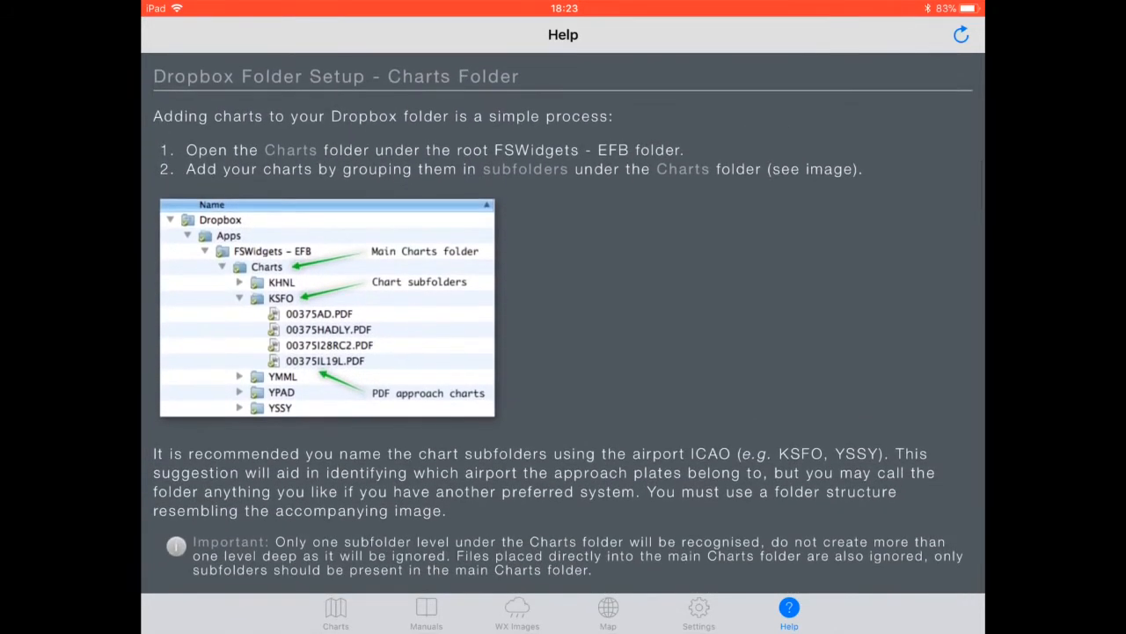
left_click(426, 613)
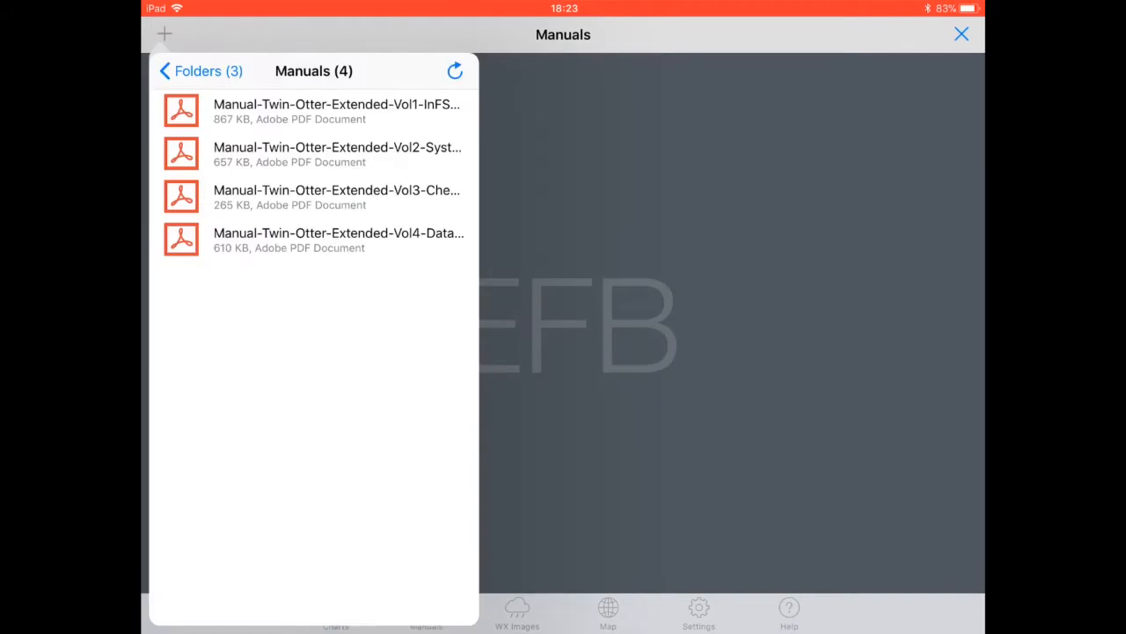
Open the 18-page Twin Otter Extended Volume 2 Systems manual and browse to engine failures.
left_click(200, 70)
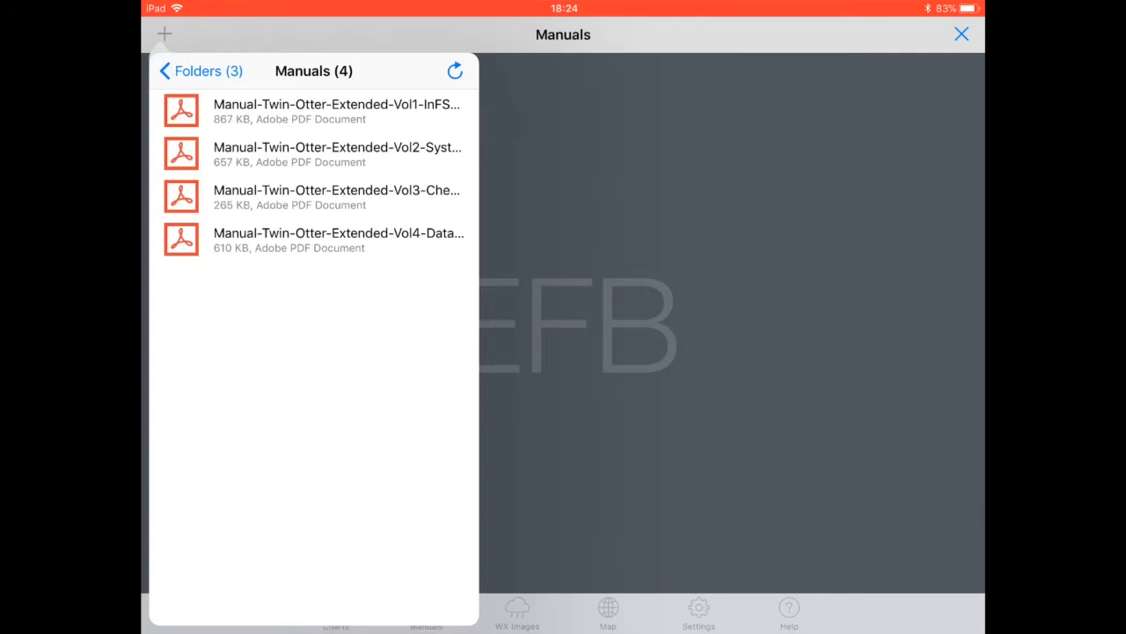
left_click(337, 110)
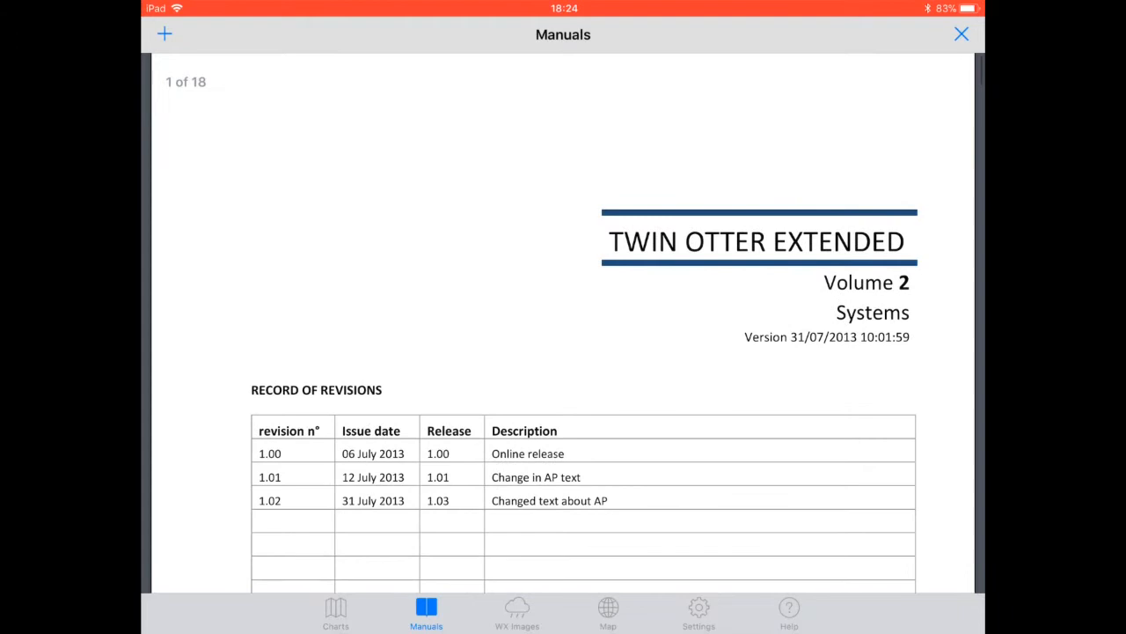
scroll("down", 3)
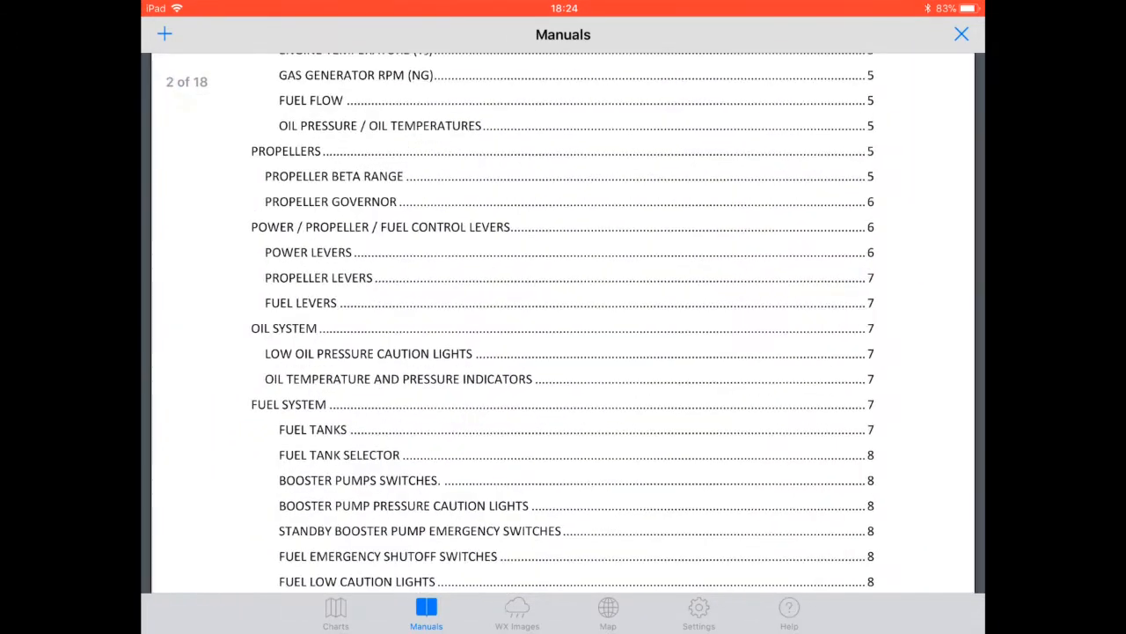
scroll("up", 3)
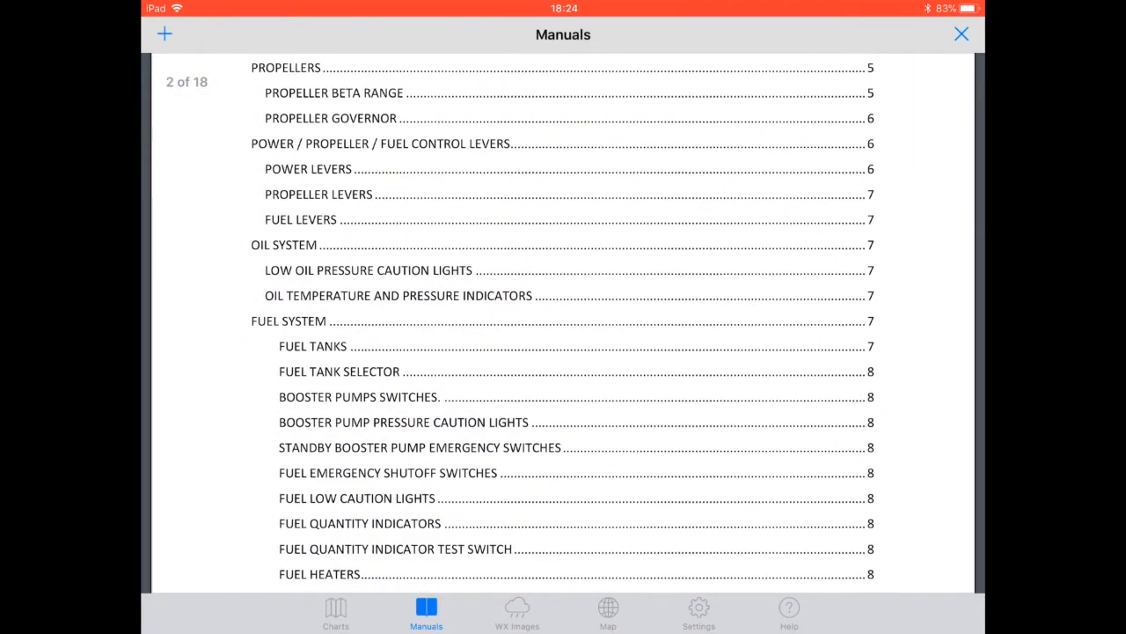
scroll("down", 3)
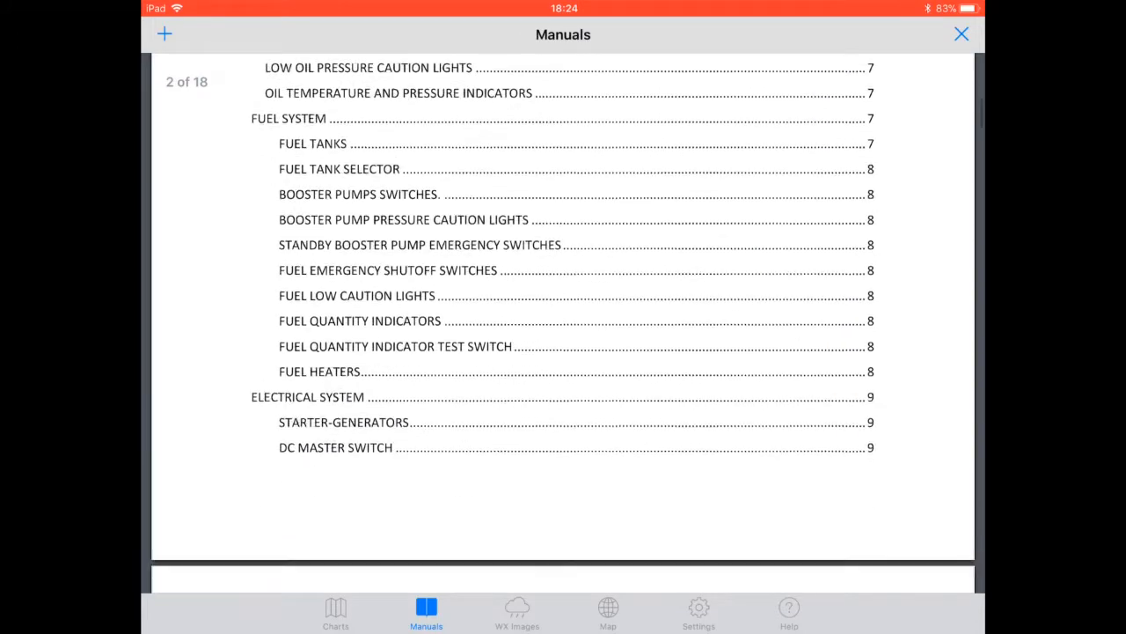
scroll("down", 3)
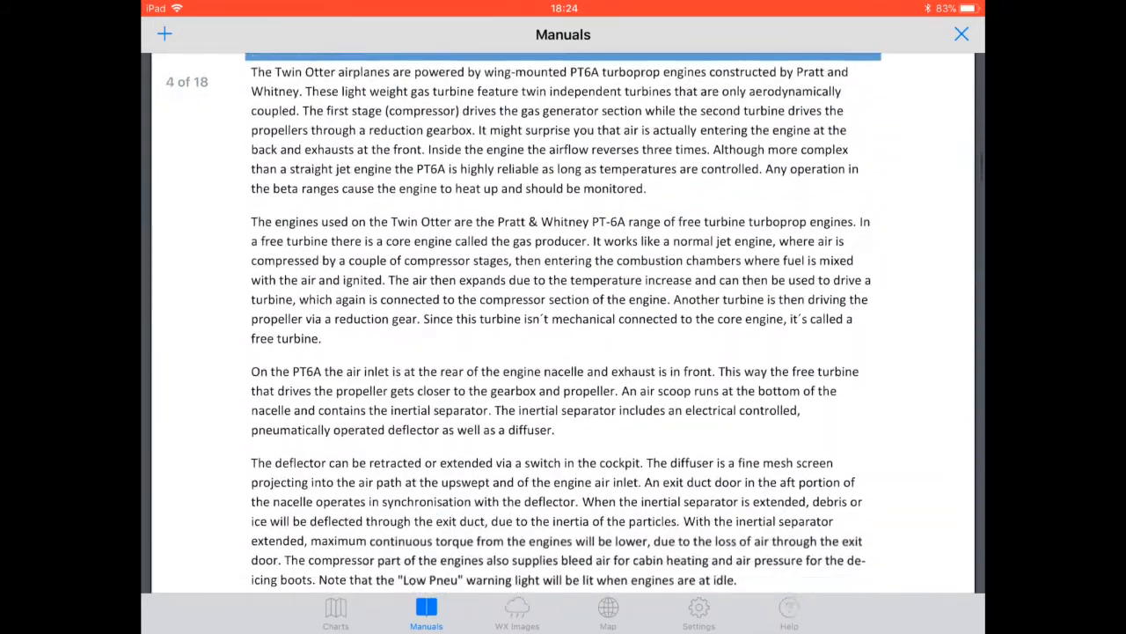
scroll("down", 3)
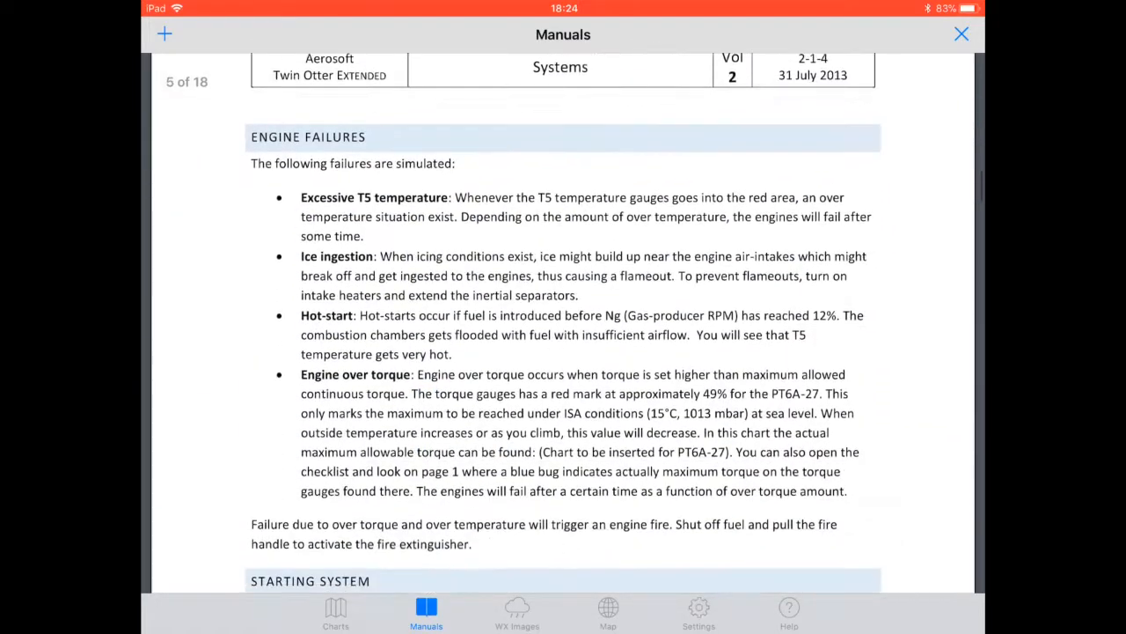
scroll("up", 3)
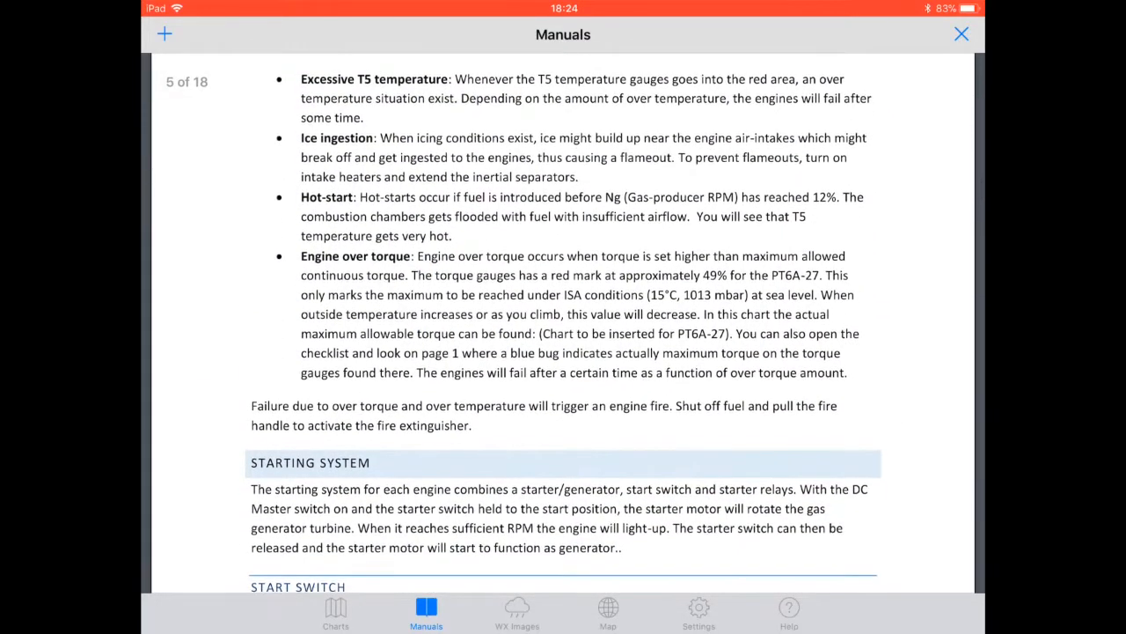
scroll("up", 3)
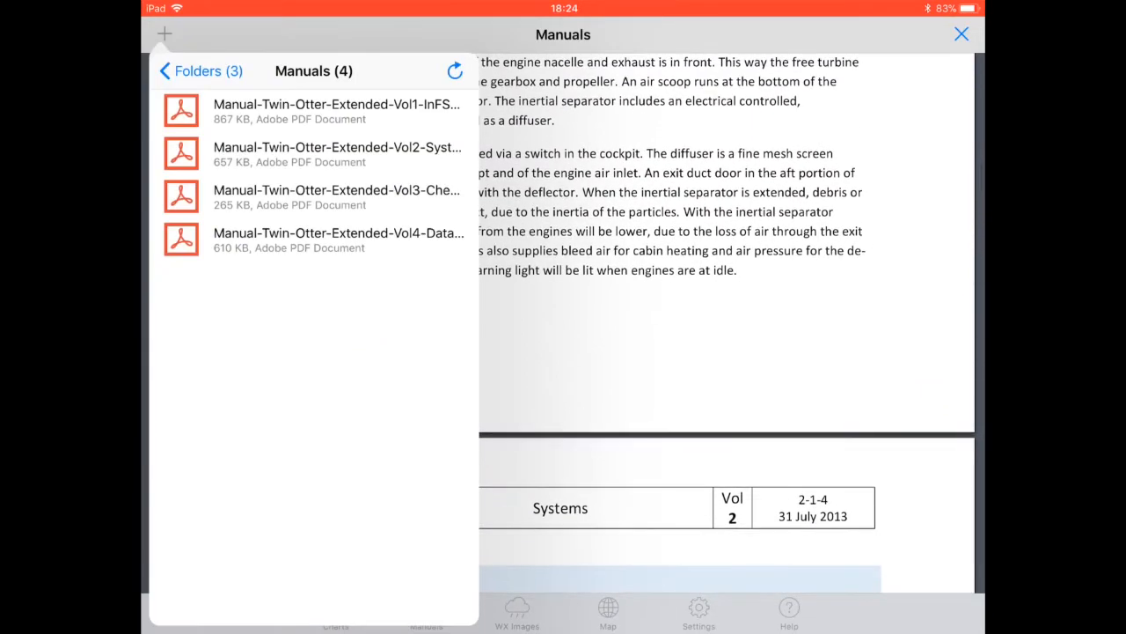
Page through the Twin Otter Volume 3 checklist, then browse the KFC 225 manual.
left_click(338, 197)
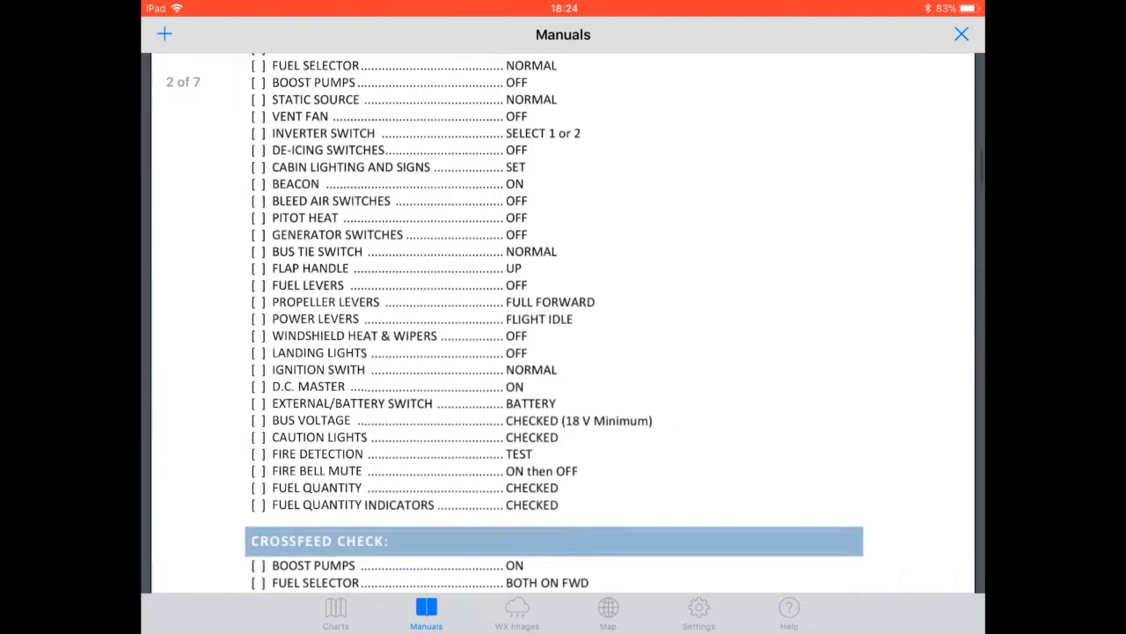
scroll("down", 3)
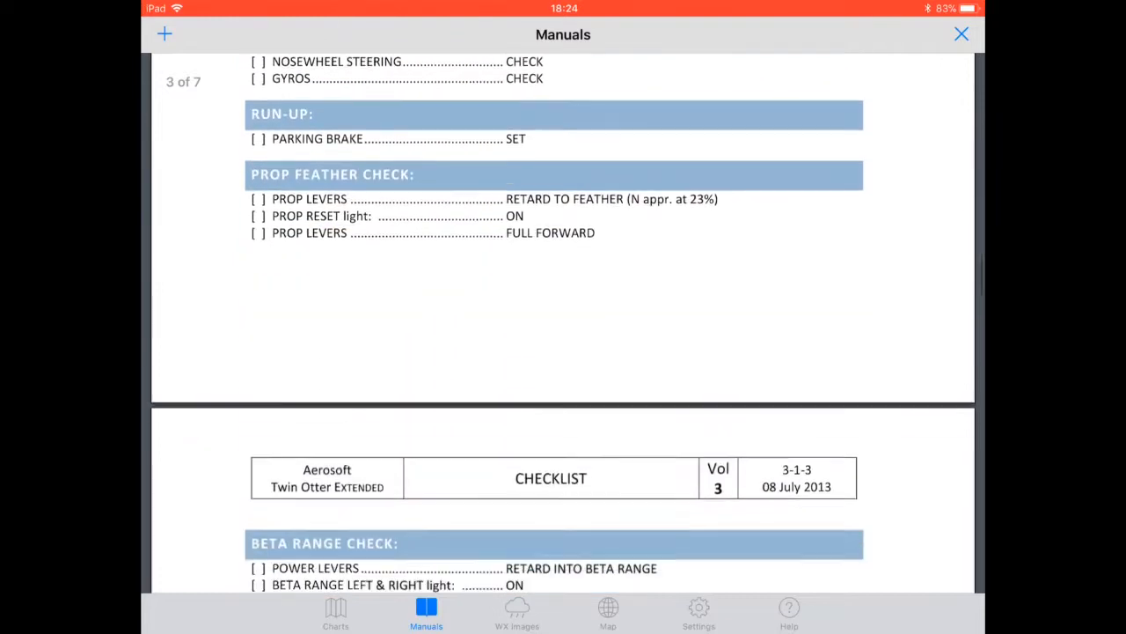
scroll("down", 3)
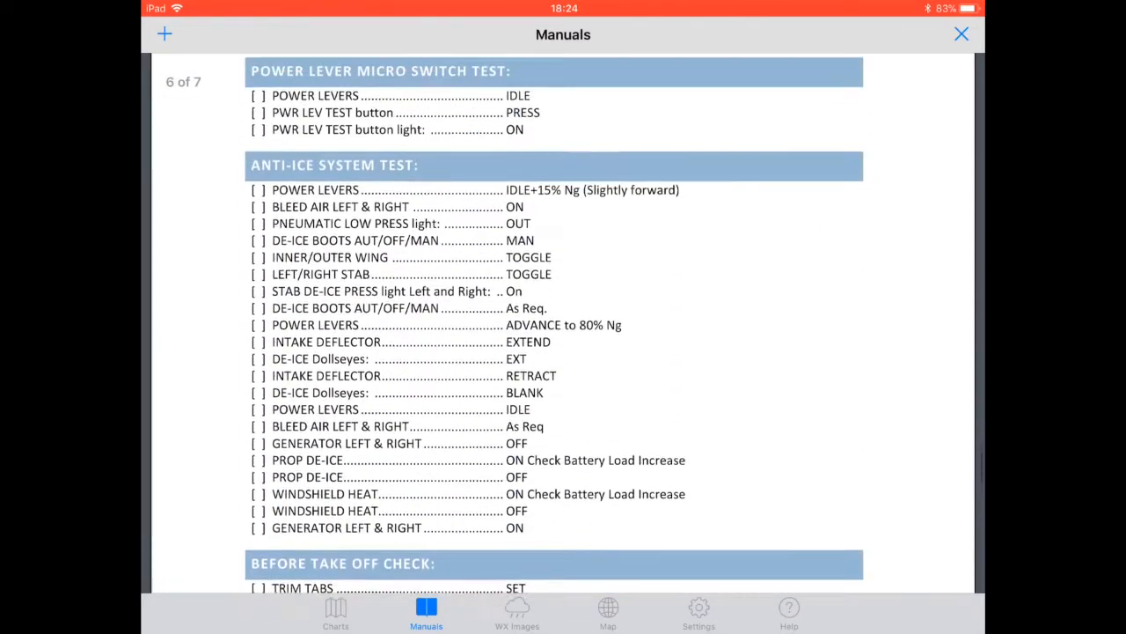
scroll("down", 3)
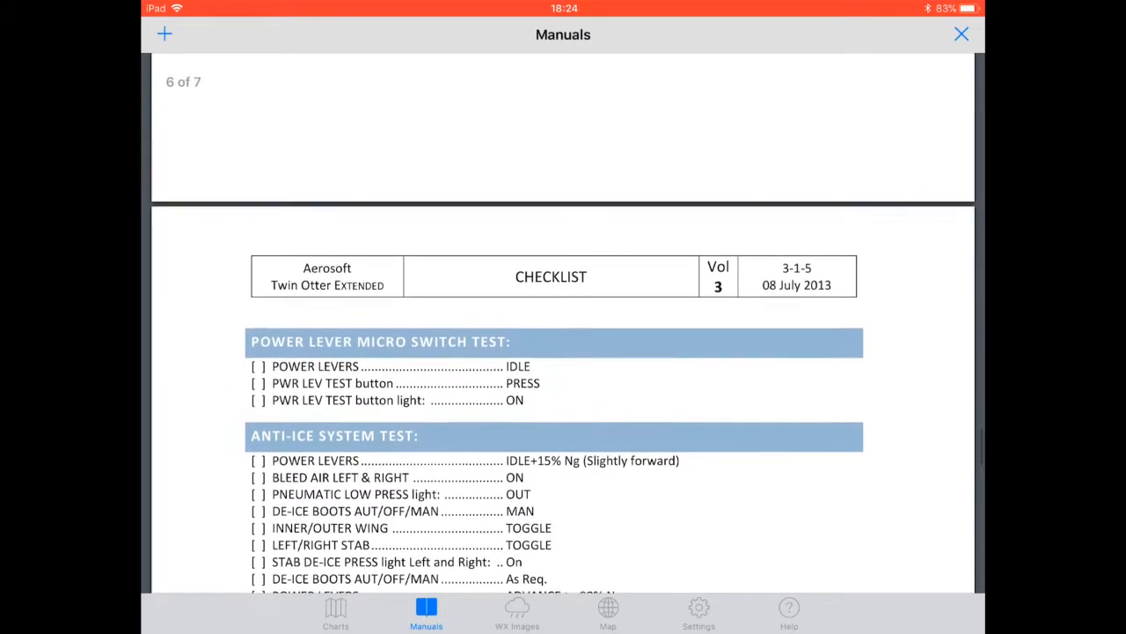
left_click(163, 34)
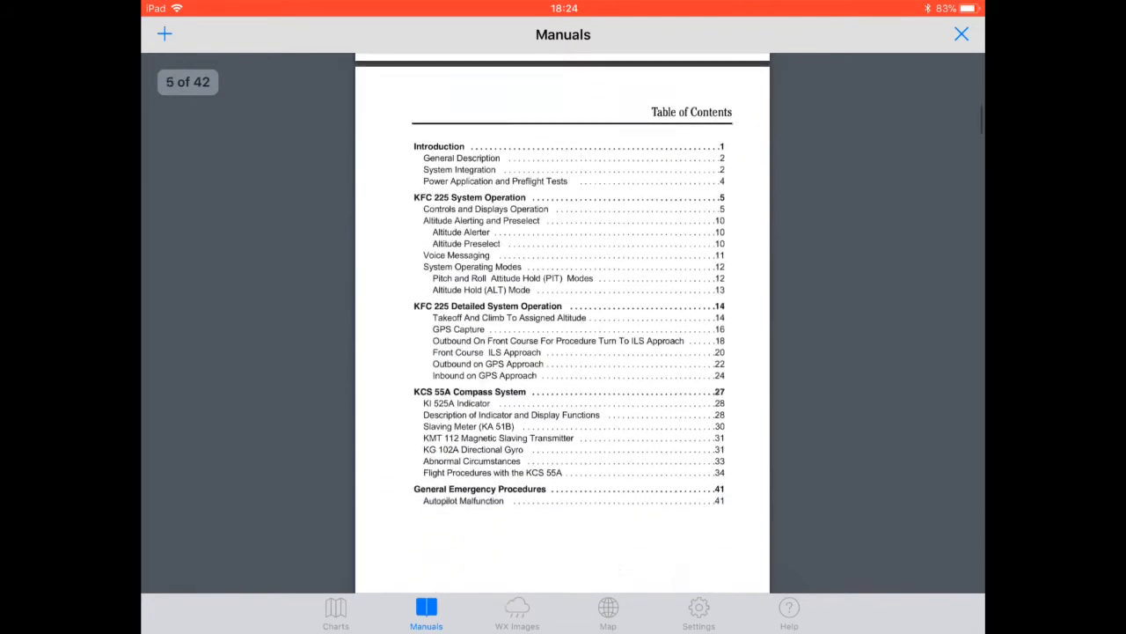
scroll("down", 3)
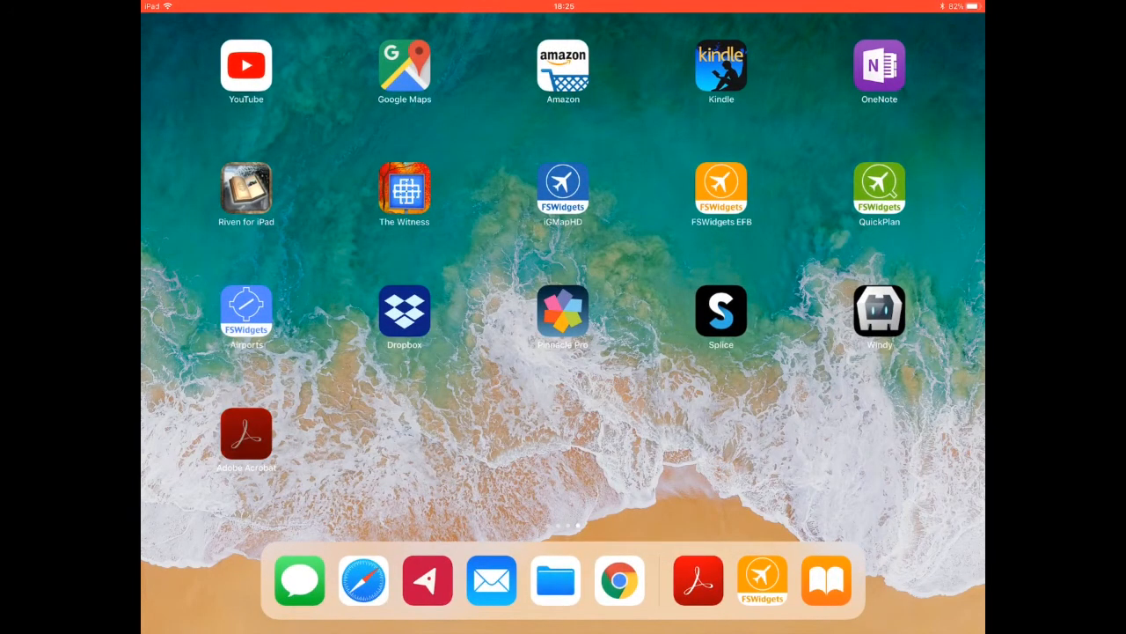
Launch Acrobat Reader and navigate up to the FSWidgets - EFB Dropbox folder.
left_click(404, 312)
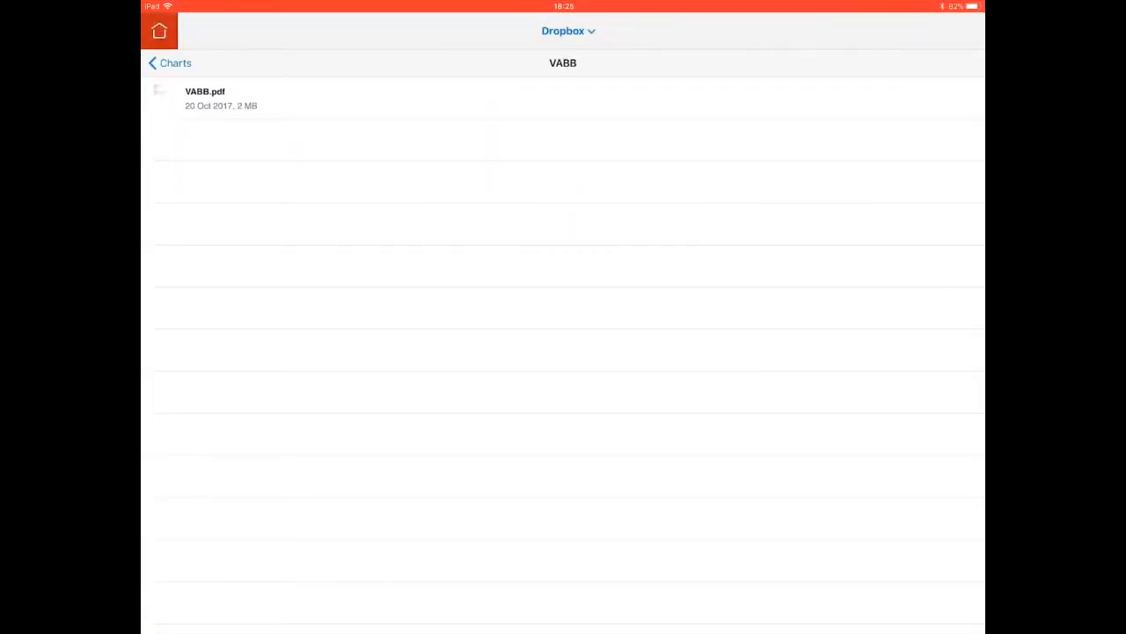
left_click(167, 62)
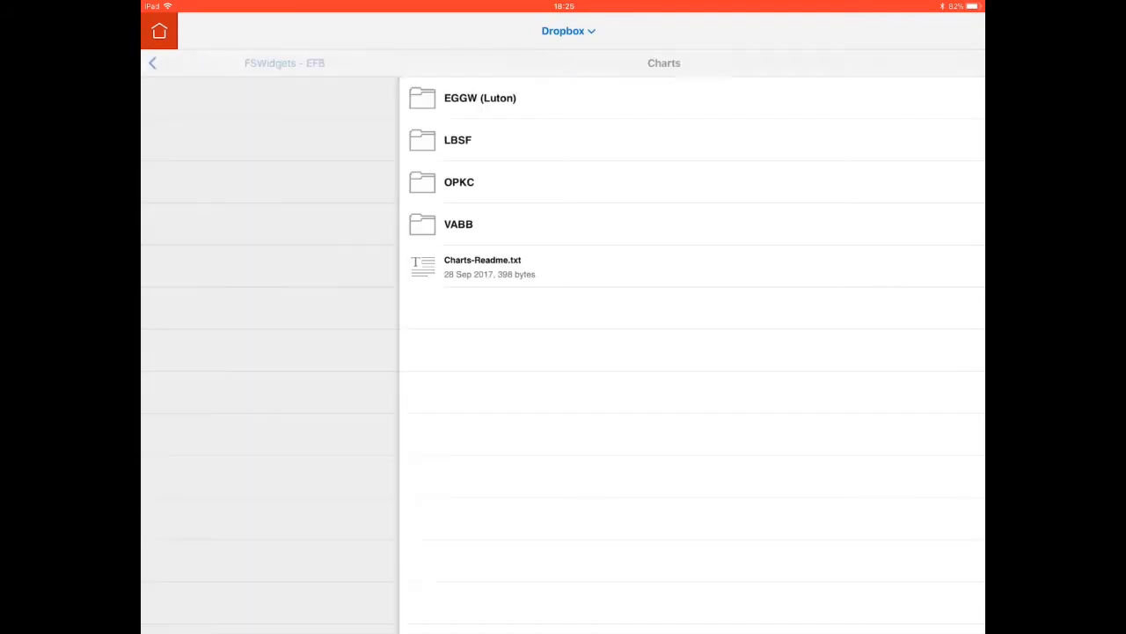
left_click(176, 62)
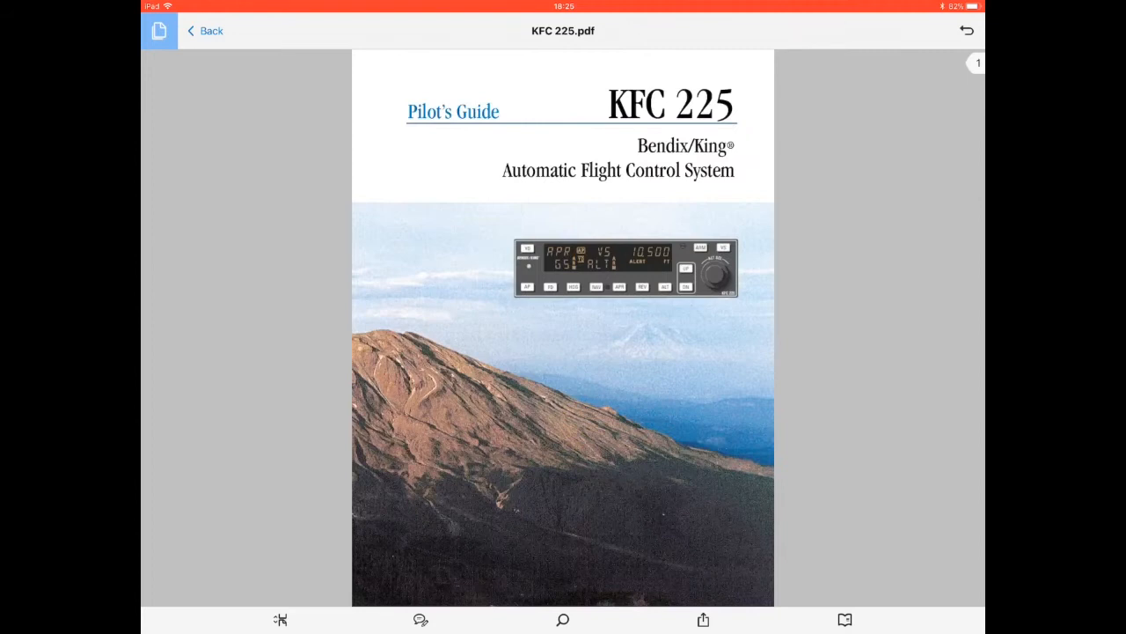
Jump to the KFC 225 guide's GPS Capture section via bookmarks, then return to EFB's manual list.
left_click(843, 620)
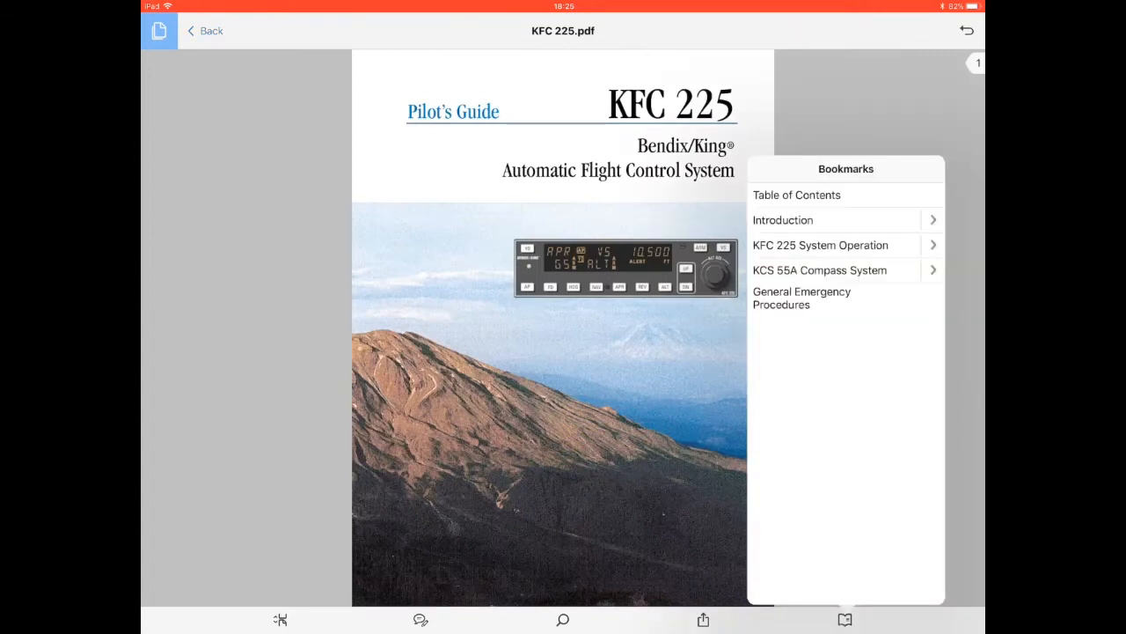
left_click(820, 245)
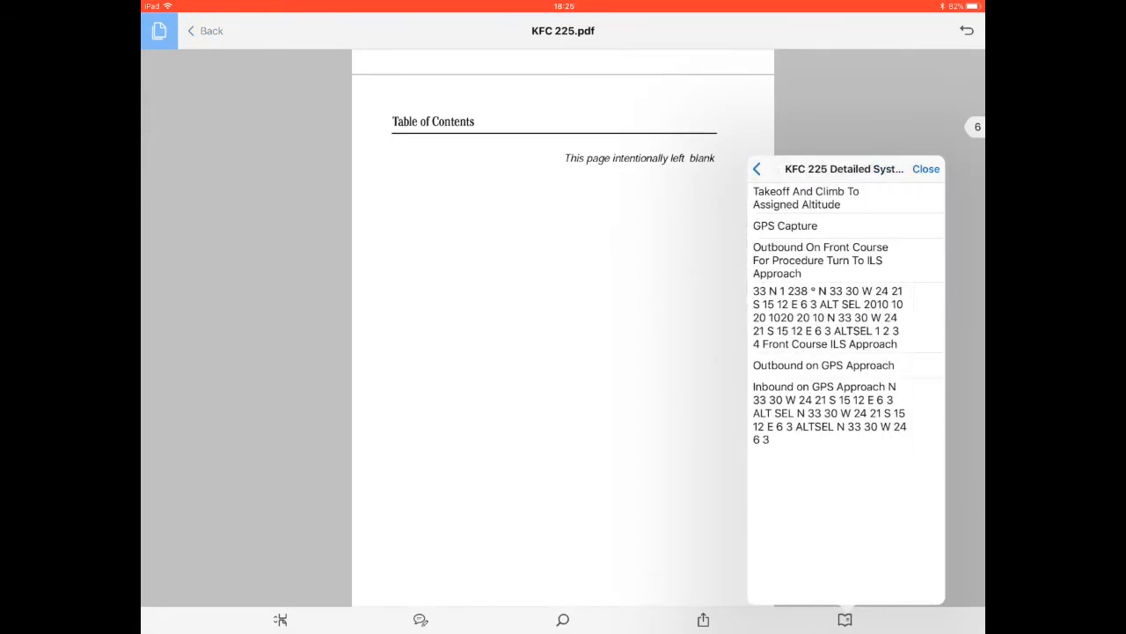
left_click(784, 226)
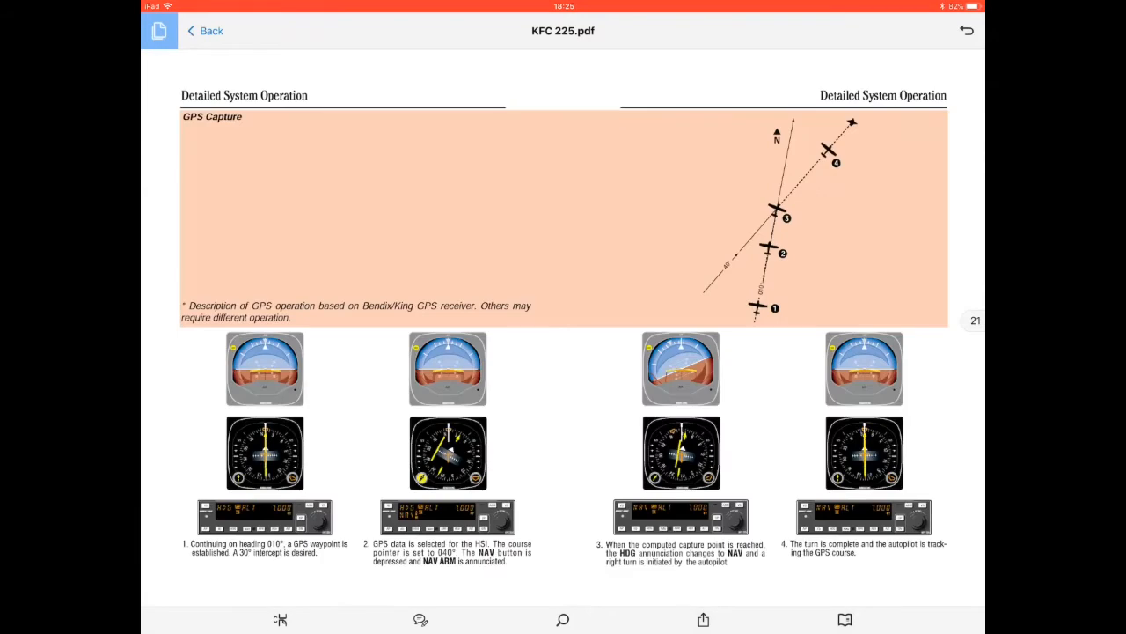
left_click(205, 31)
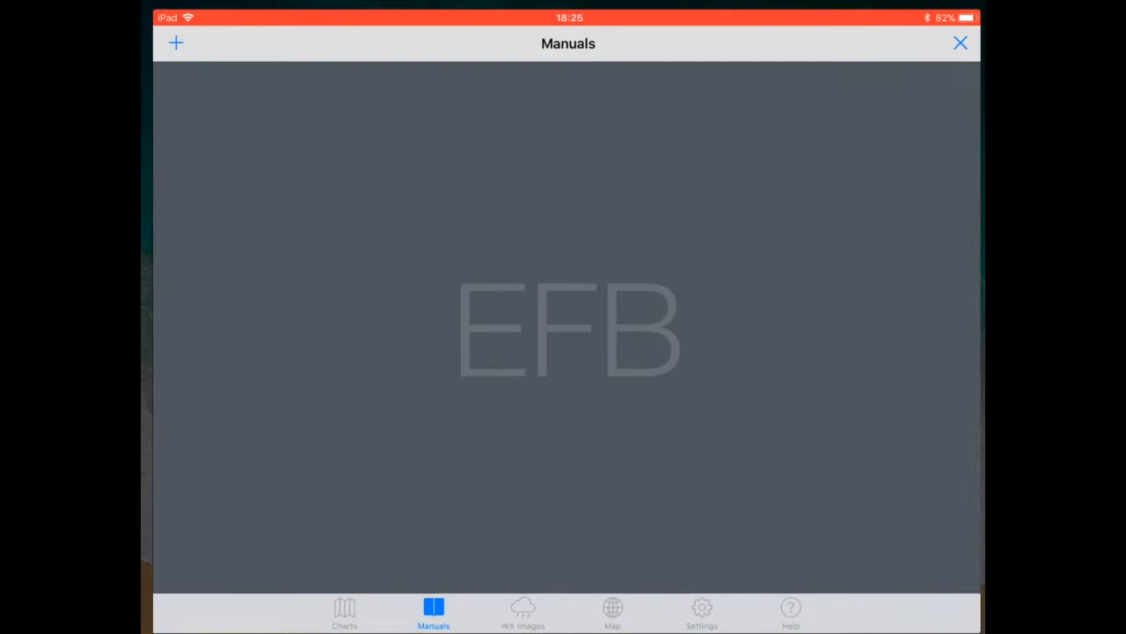
left_click(175, 43)
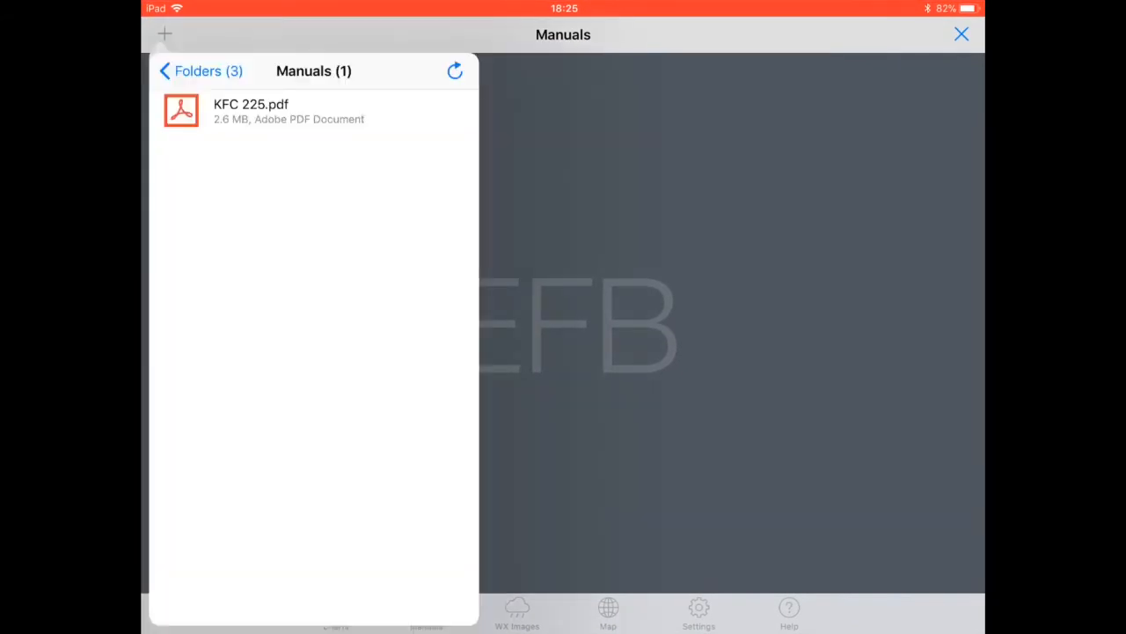
Open the 22-page 500W Quick Reference from the Garmin manuals and scroll back to page 1.
left_click(200, 71)
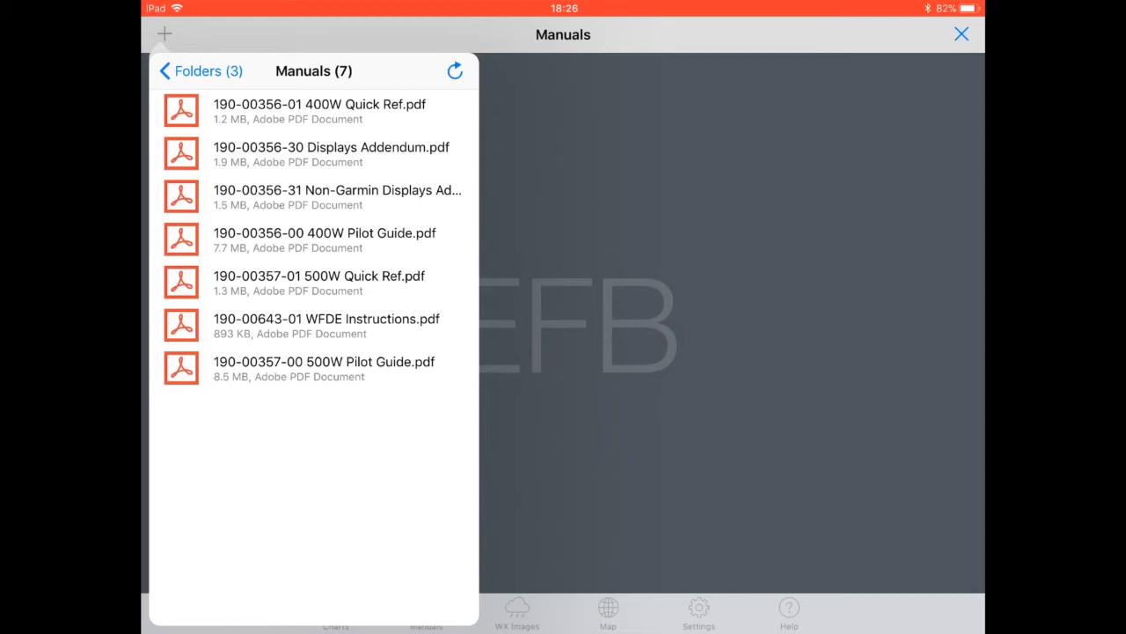
left_click(319, 275)
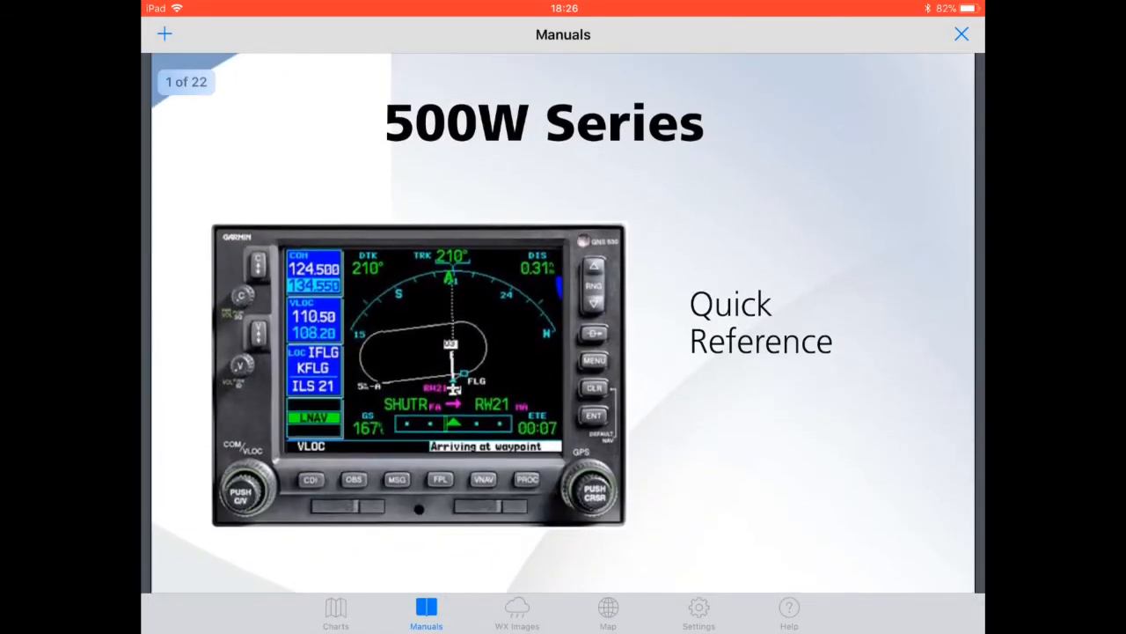
scroll("down", 3)
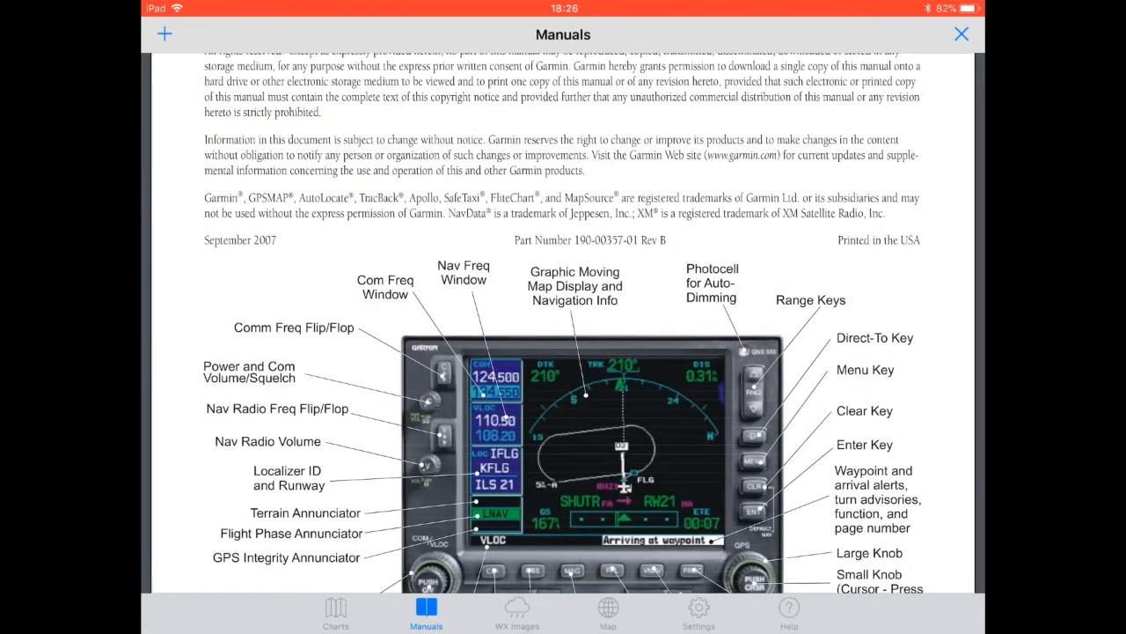
scroll("down", 3)
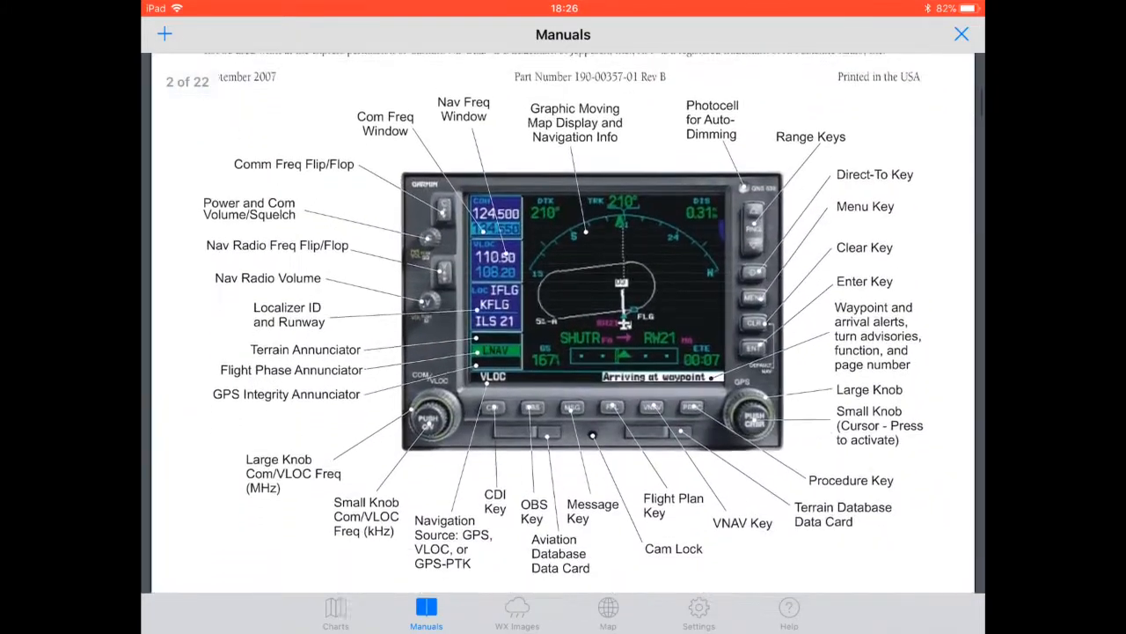
scroll("up", 3)
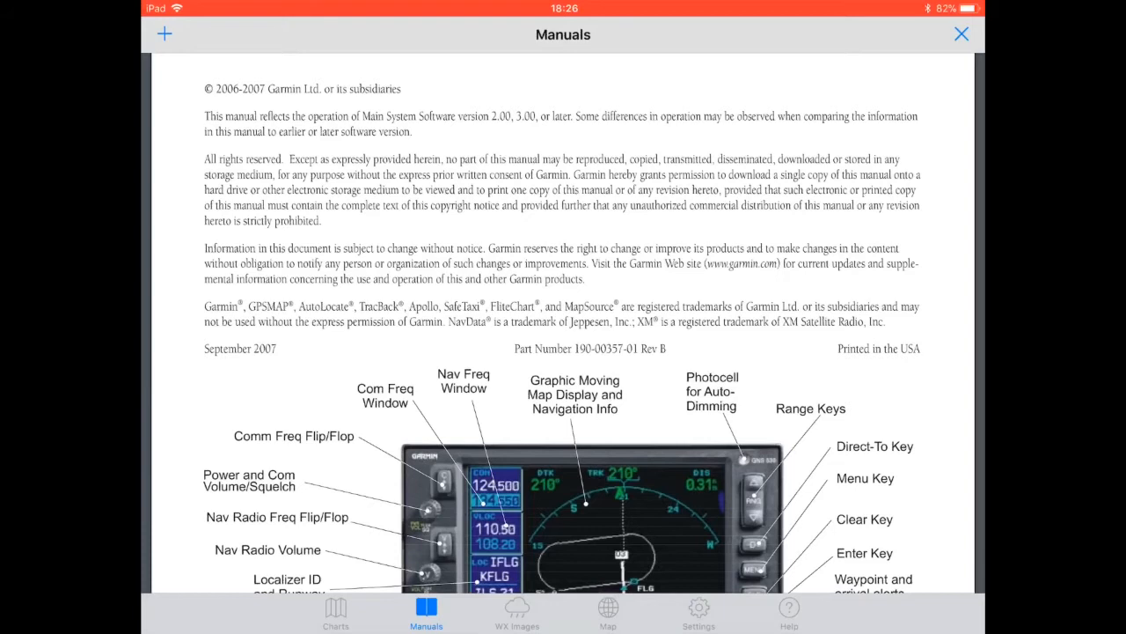
scroll("up", 3)
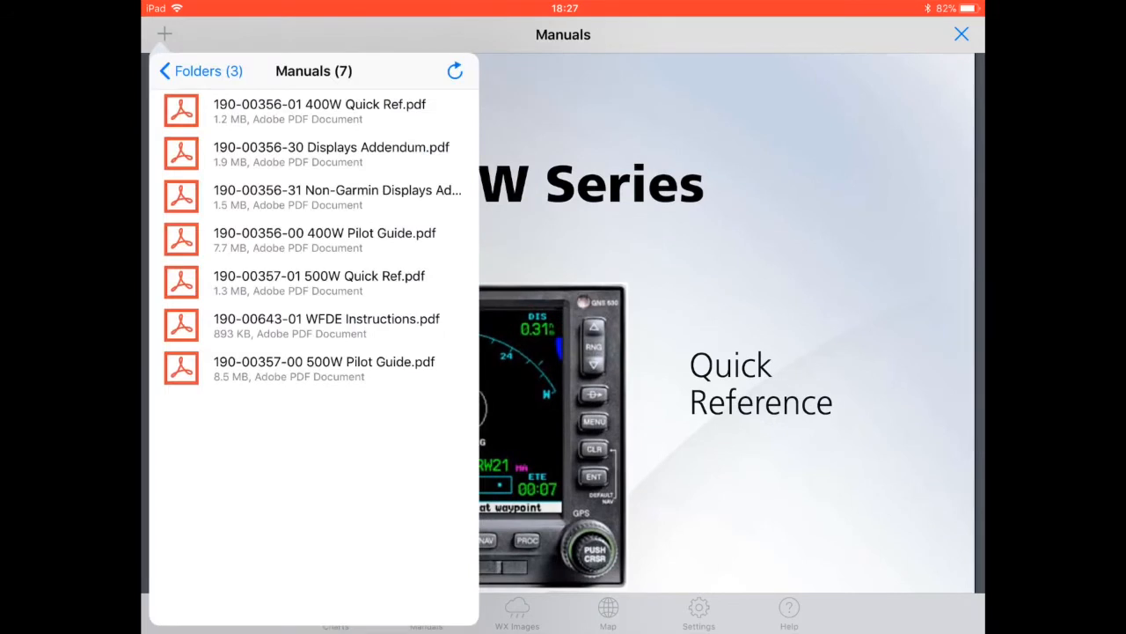
Open the 400W Pilot Guide and browse its LPV approach procedure pages.
left_click(324, 240)
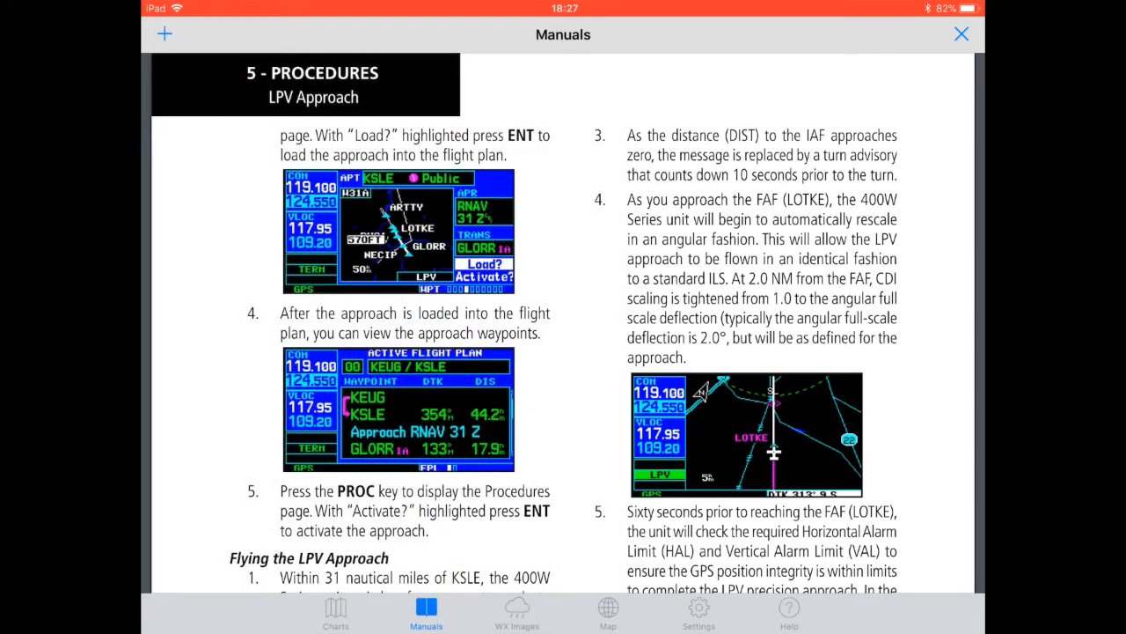
scroll("down", 3)
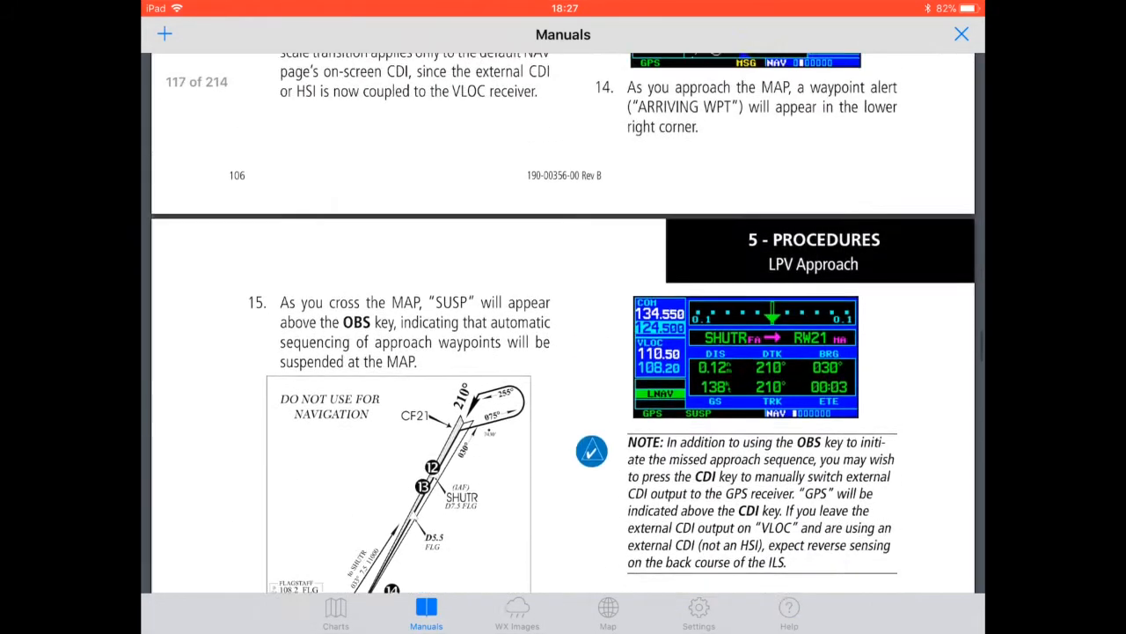
scroll("up", 3)
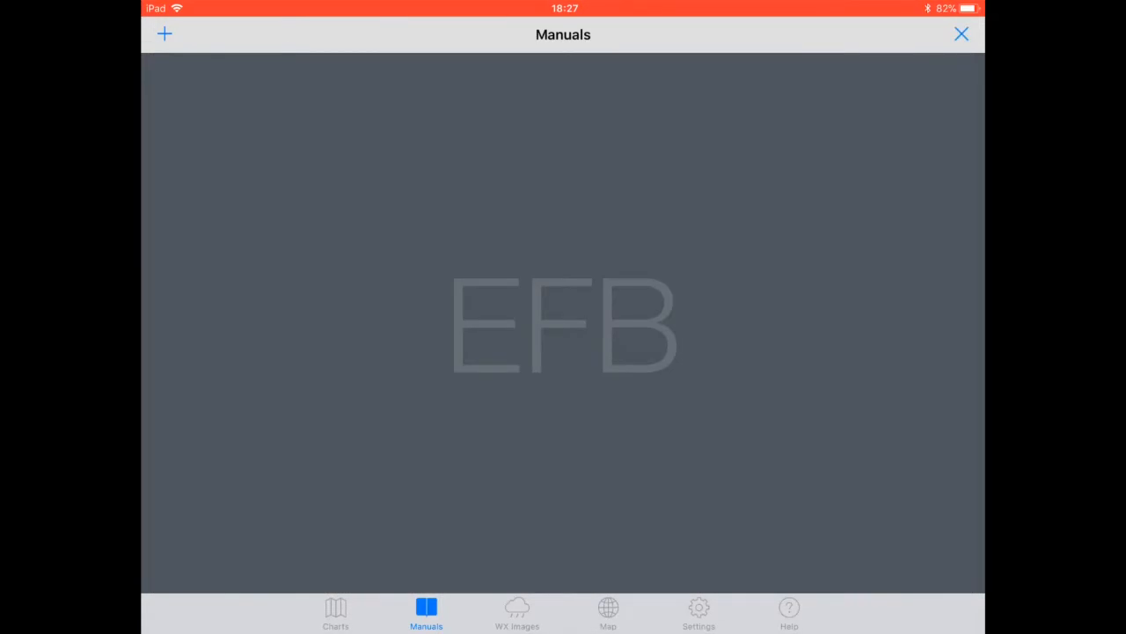
Reopen the 400W Pilot Guide and jump from its contents to Database Updates (page 45).
left_click(164, 33)
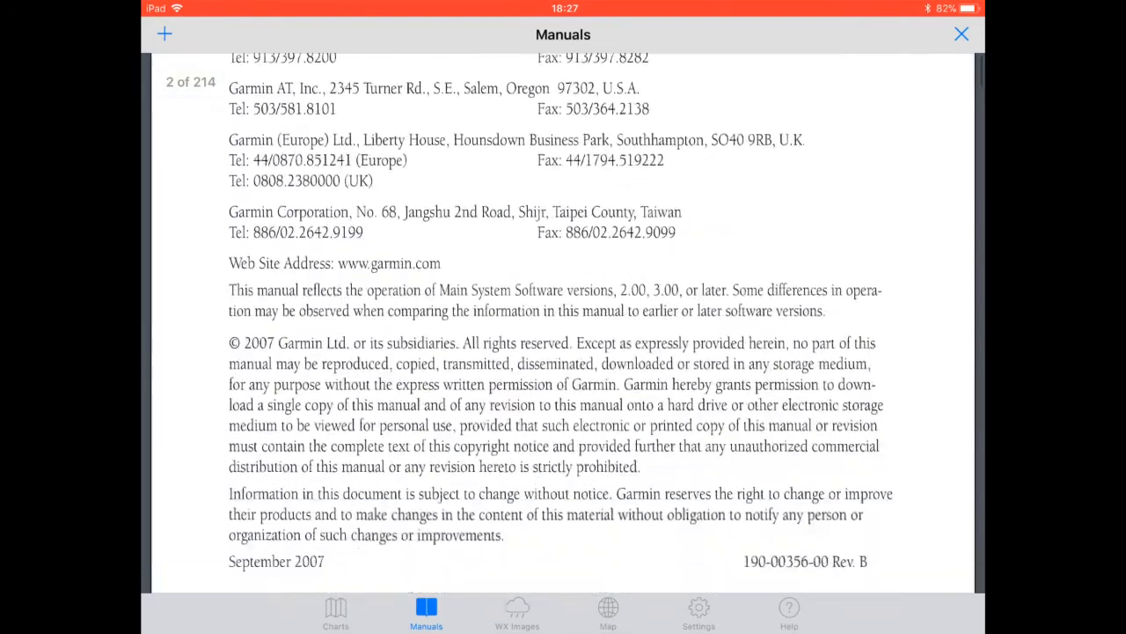
scroll("down", 3)
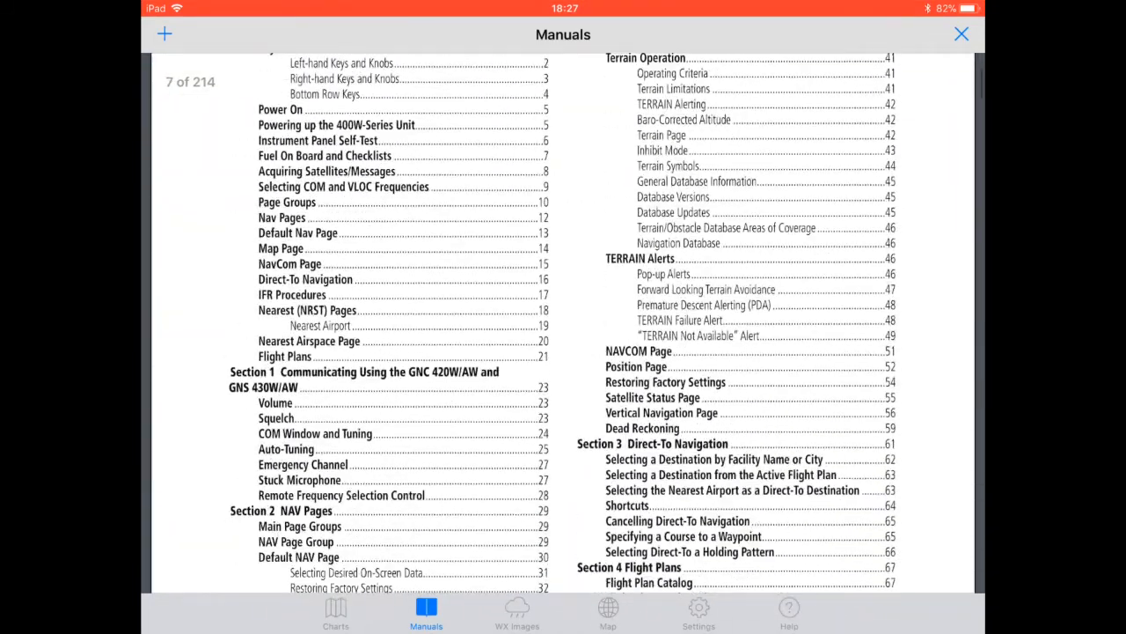
scroll("up", 3)
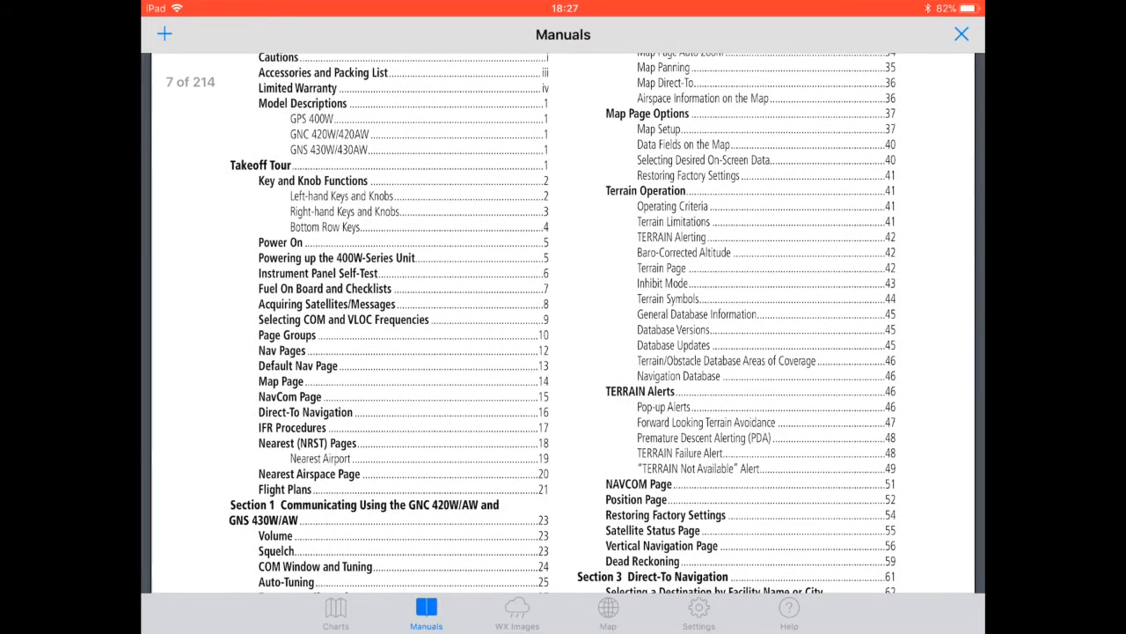
left_click(673, 344)
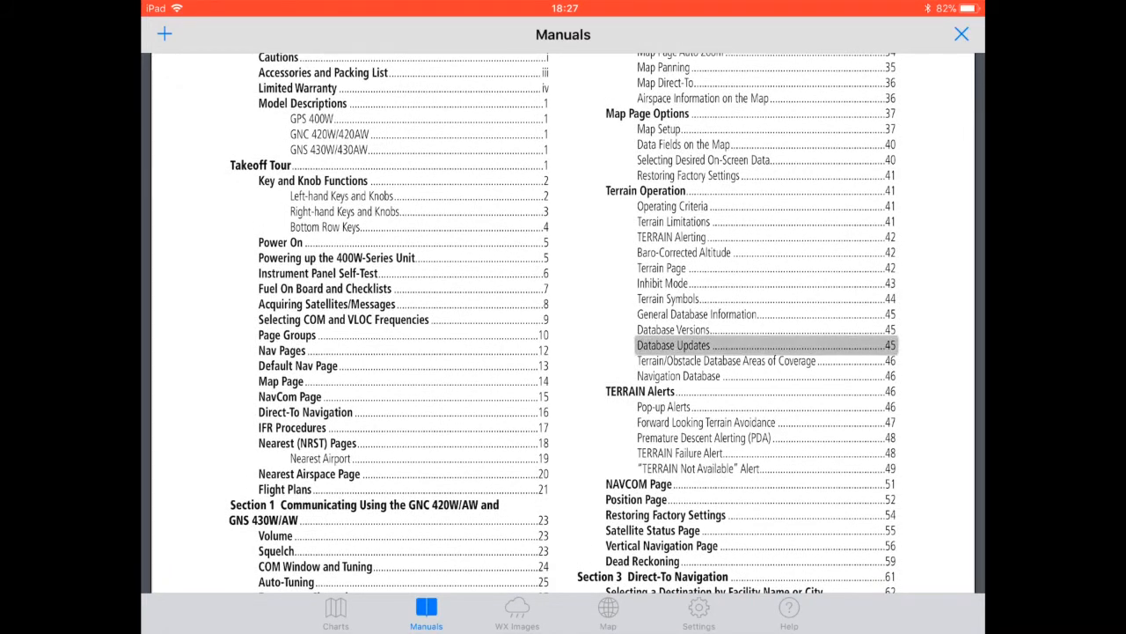
left_click(673, 344)
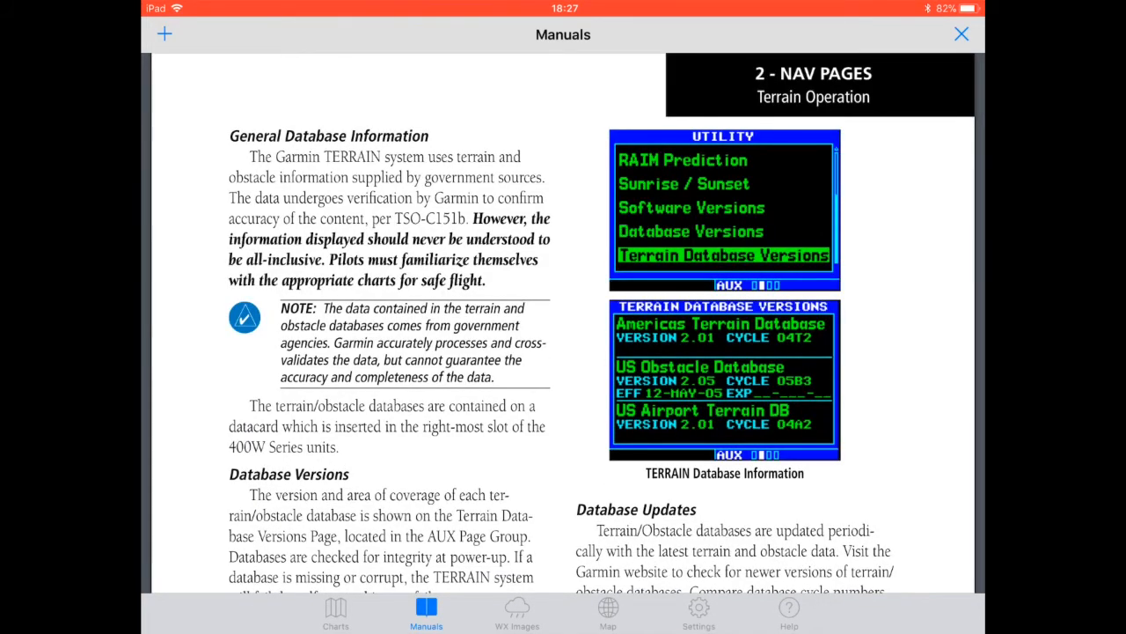
scroll("down", 3)
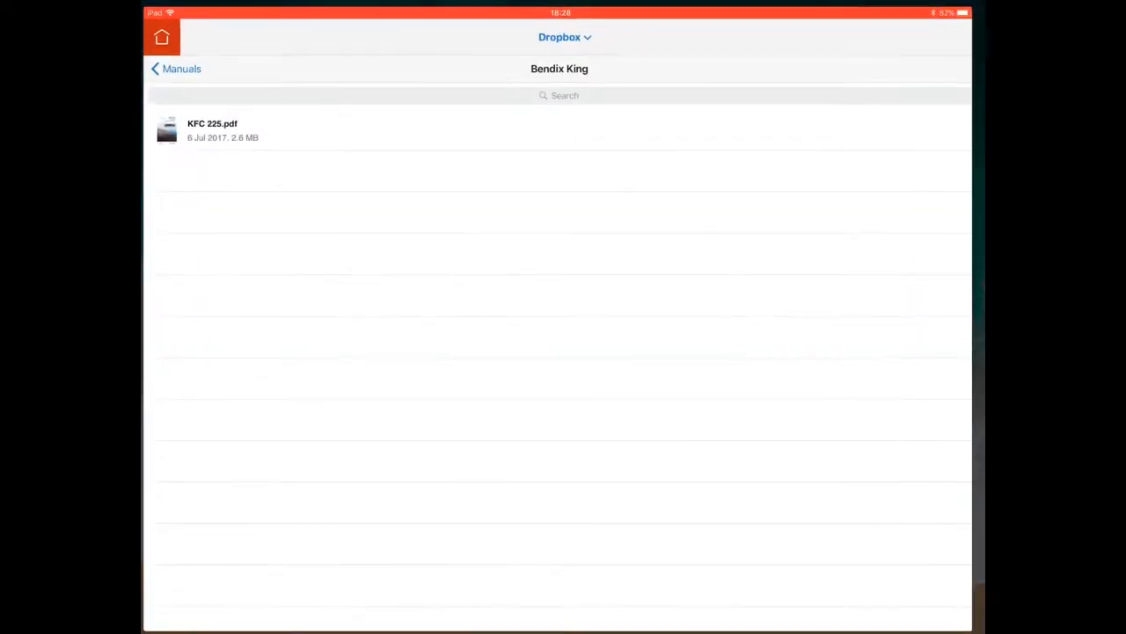
In Acrobat, open 400W Pilot Guide.pdf from Manuals > Garmin and scroll its pages.
left_click(175, 69)
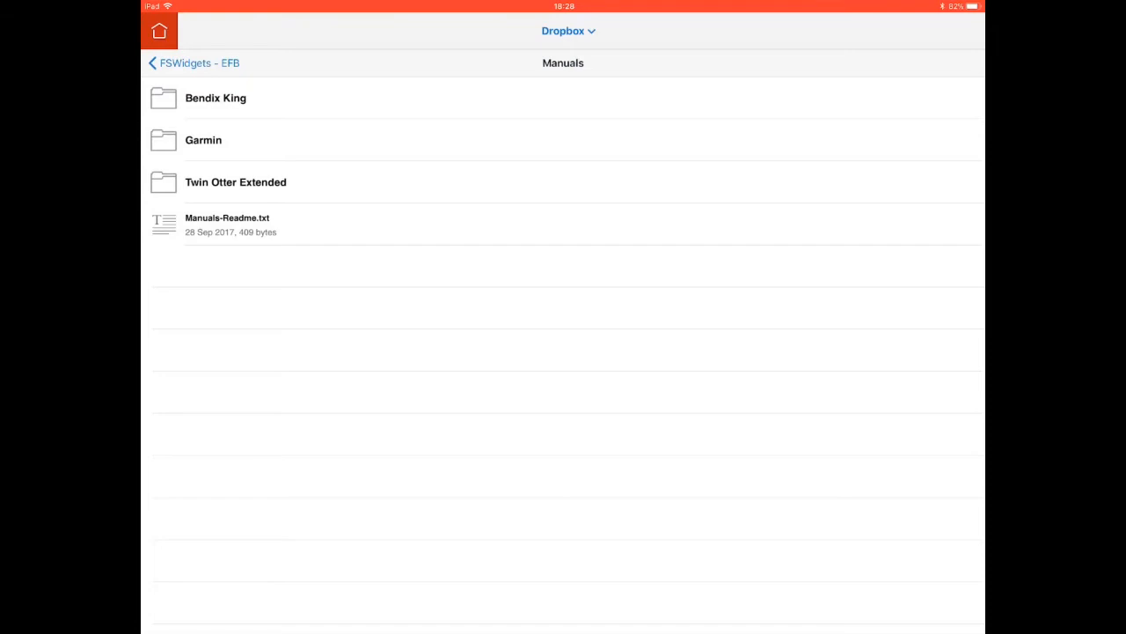
left_click(203, 140)
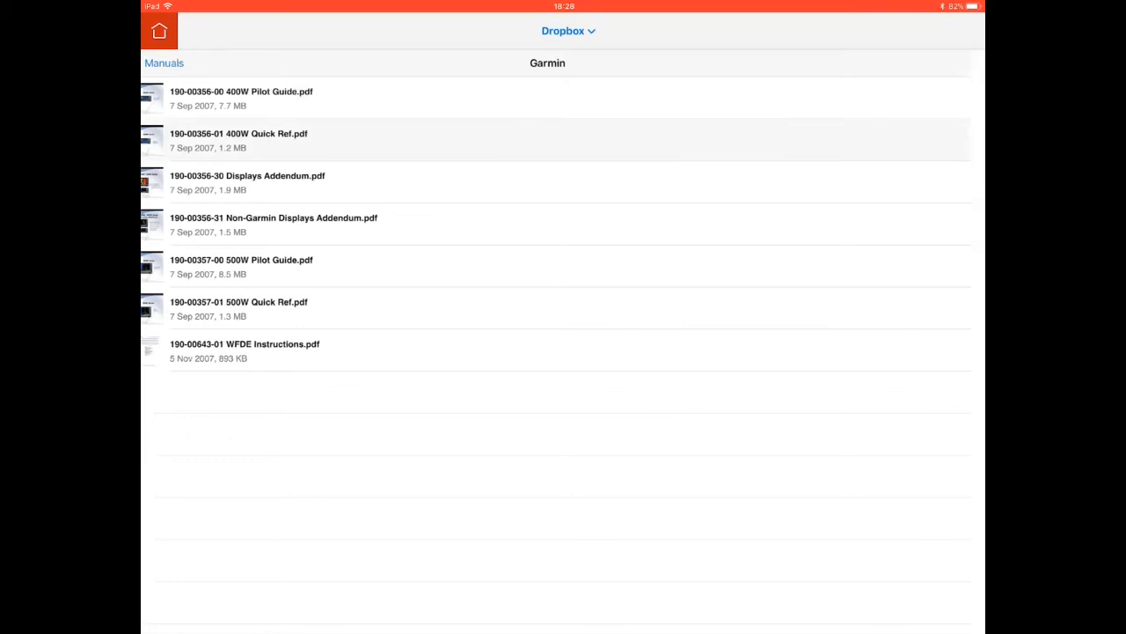
left_click(241, 91)
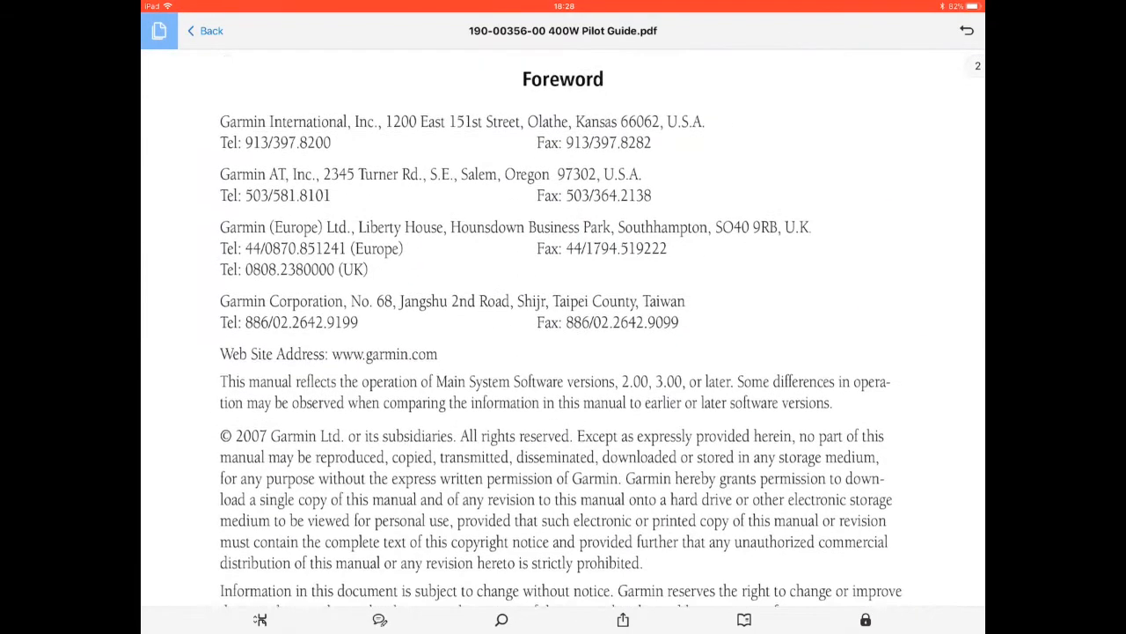
scroll("down", 3)
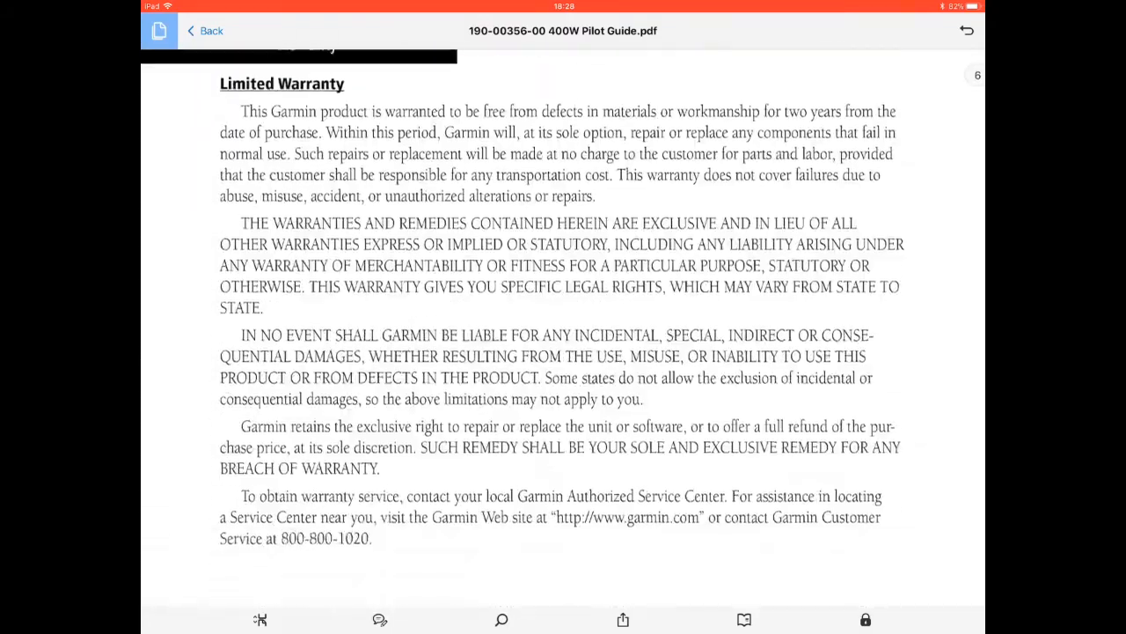
scroll("down", 3)
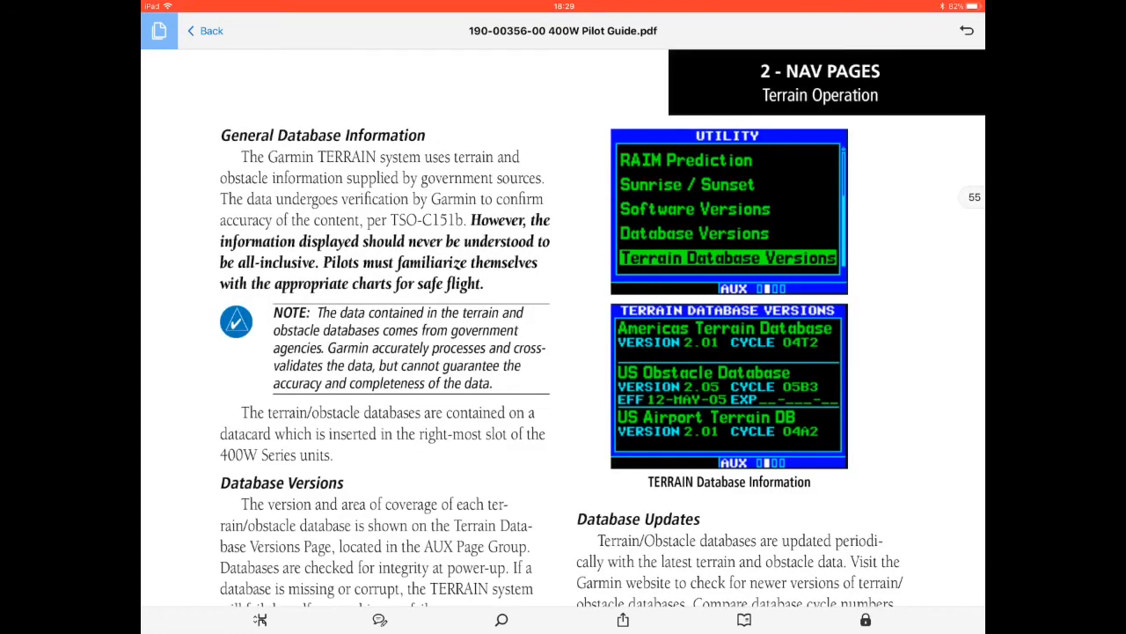
Close and reopen the 400W guide, then leave Acrobat for the iPad home screen.
left_click(204, 31)
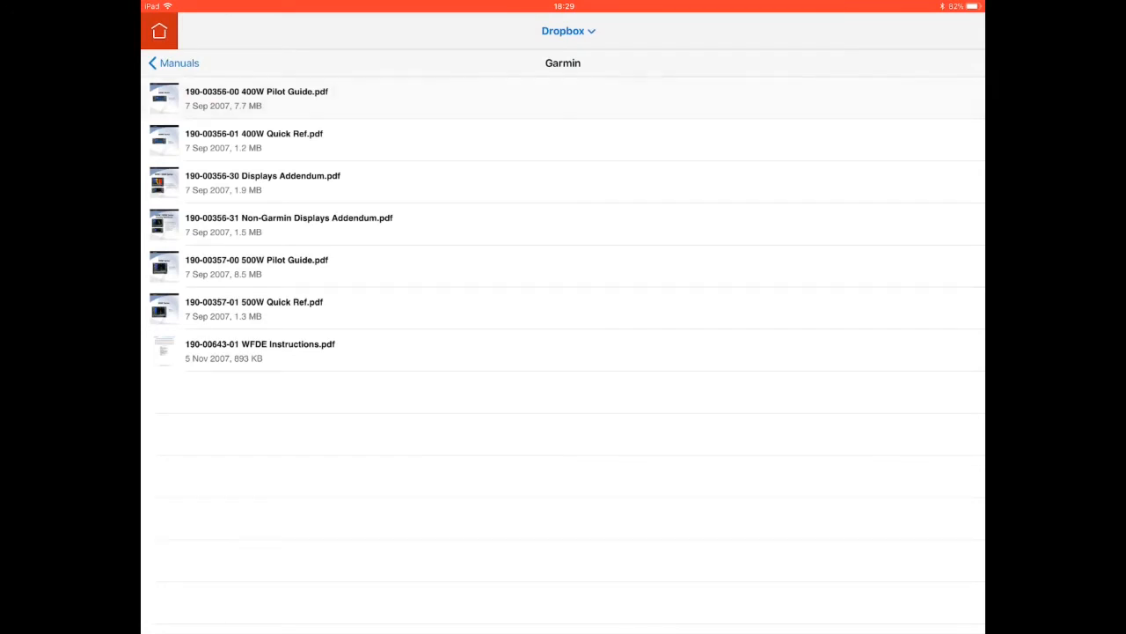
left_click(257, 98)
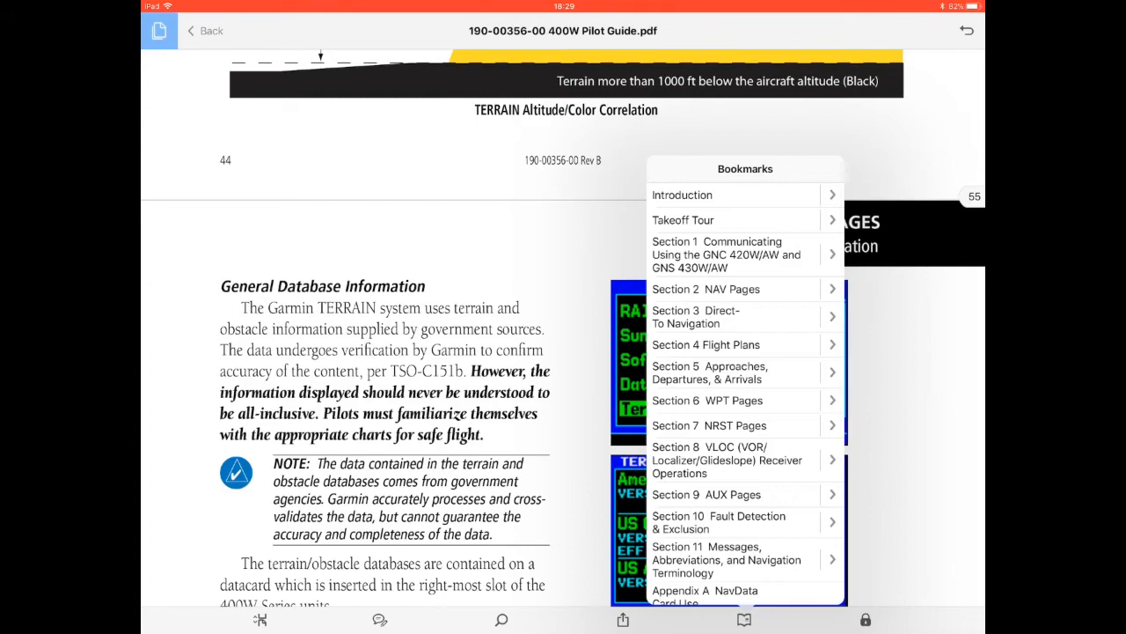
left_click(682, 194)
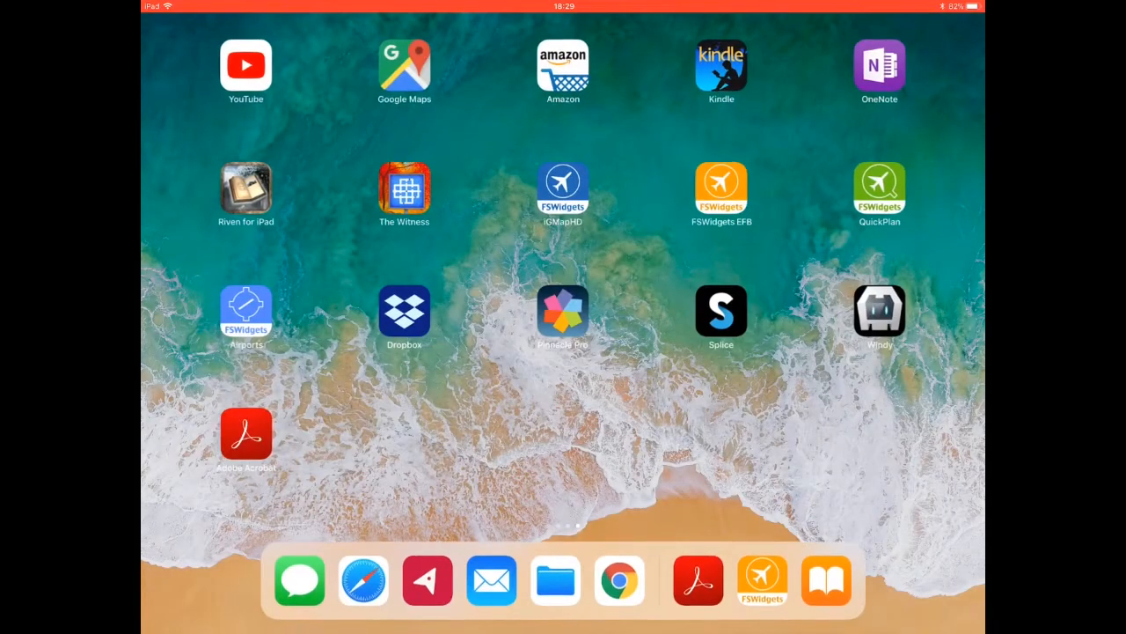
Launch FSWidgets EFB and page through the KFC 225 manual.
left_click(720, 192)
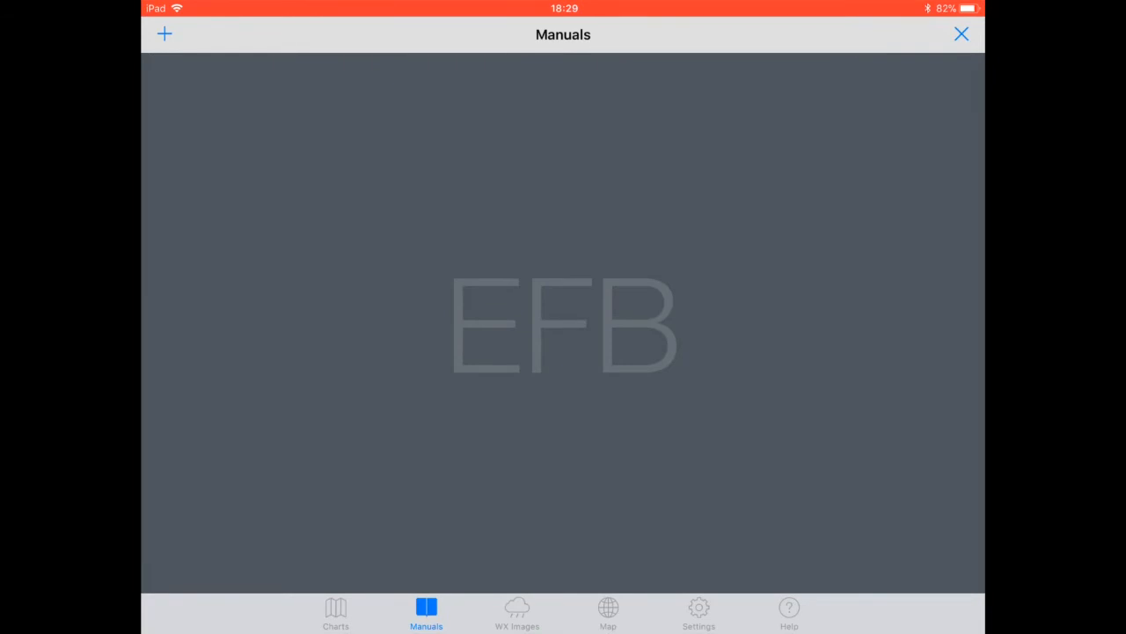
left_click(164, 34)
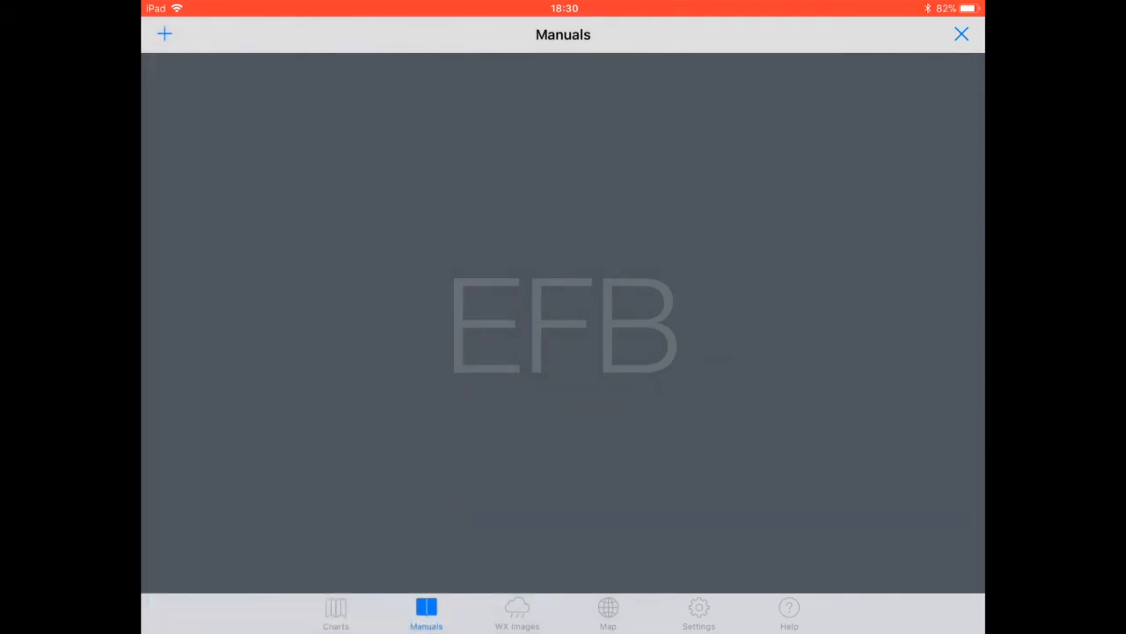
left_click(164, 33)
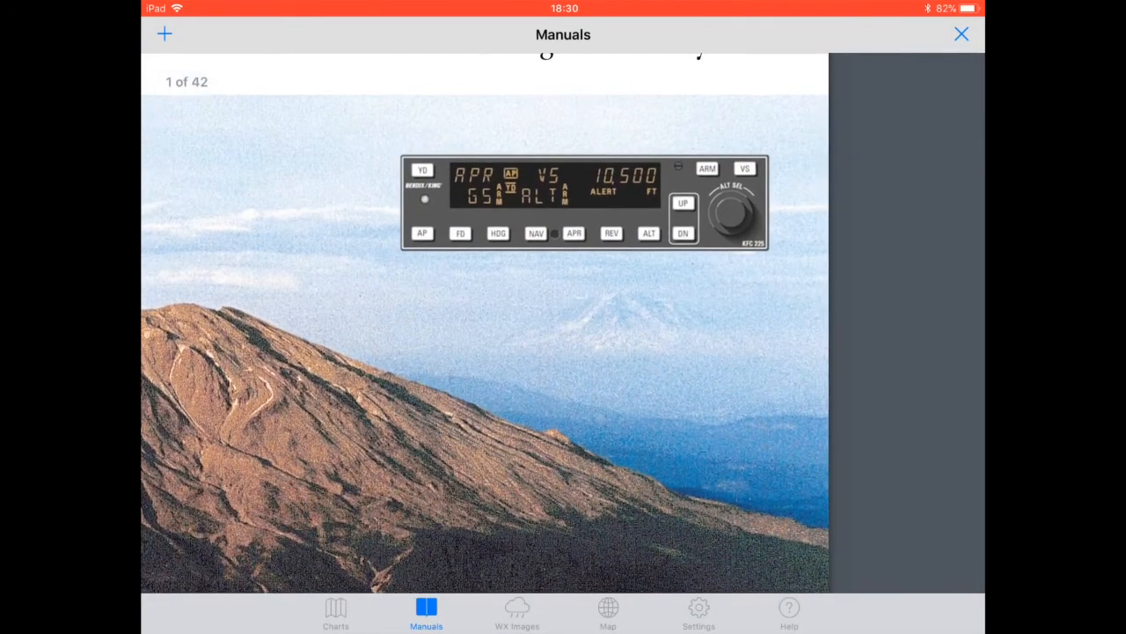
scroll("down", 3)
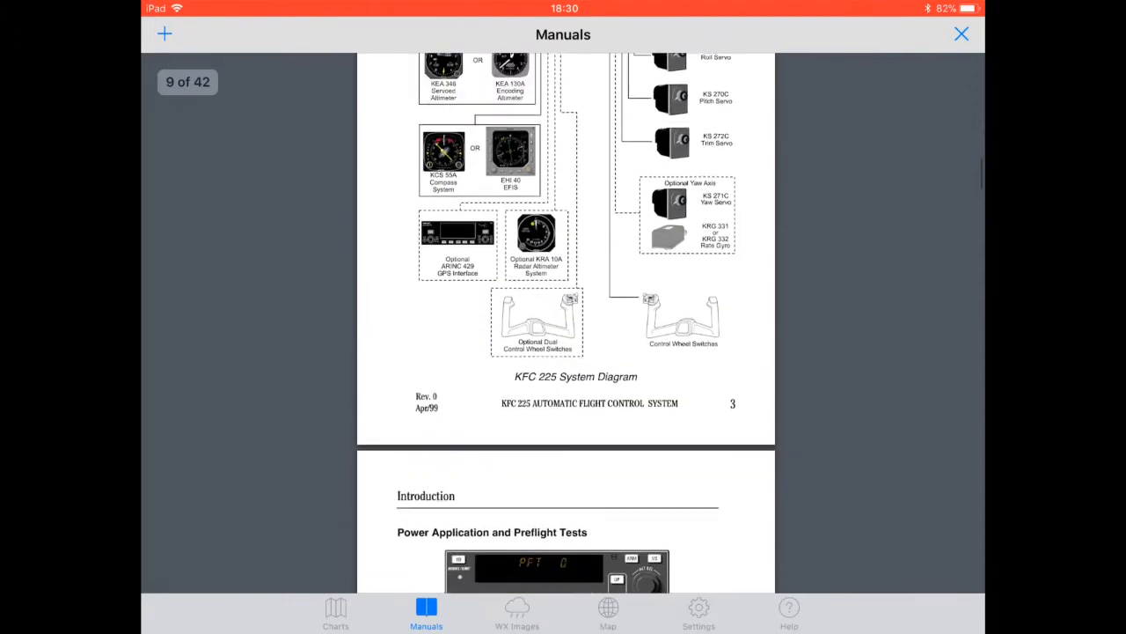
Switch between charts and the KFC 225 manual, then return to the iPad home screen.
left_click(335, 613)
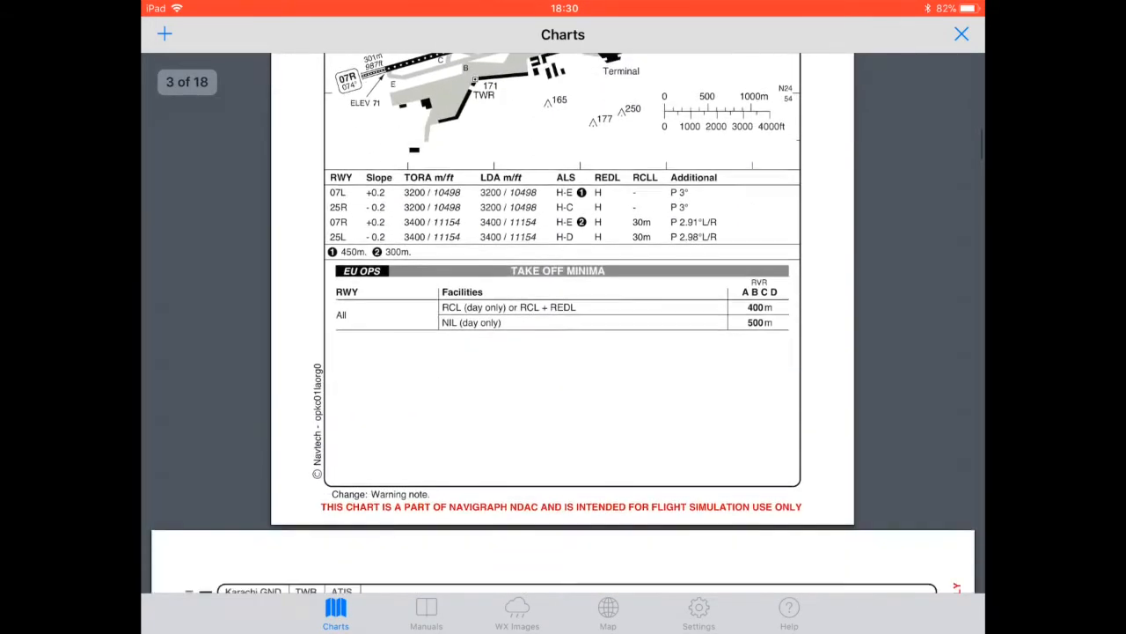
left_click(425, 613)
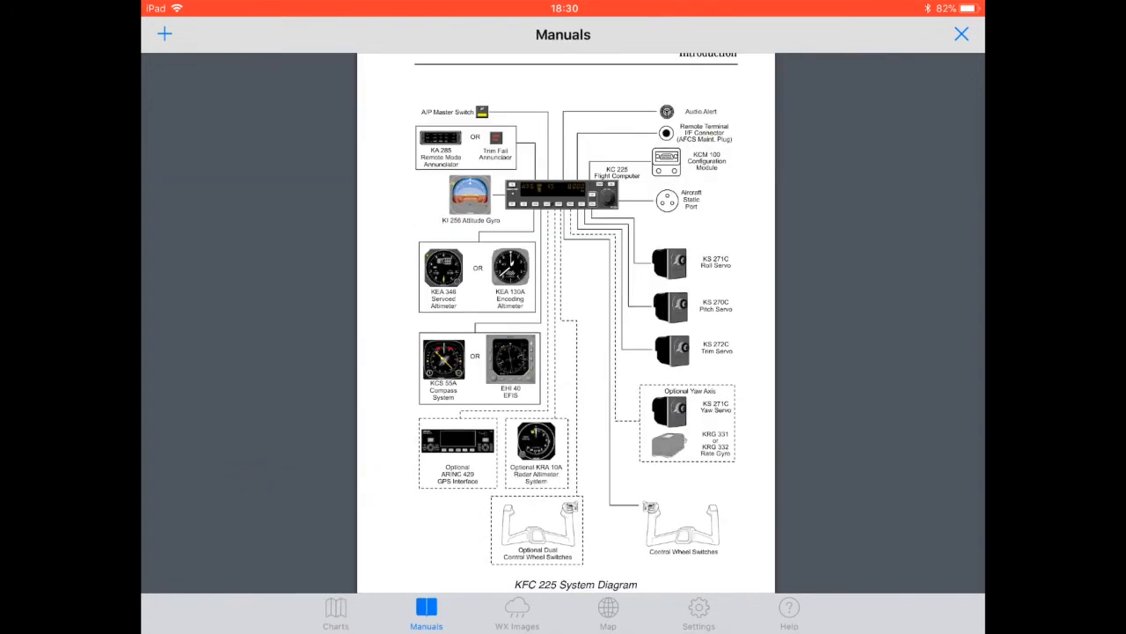
left_click(335, 611)
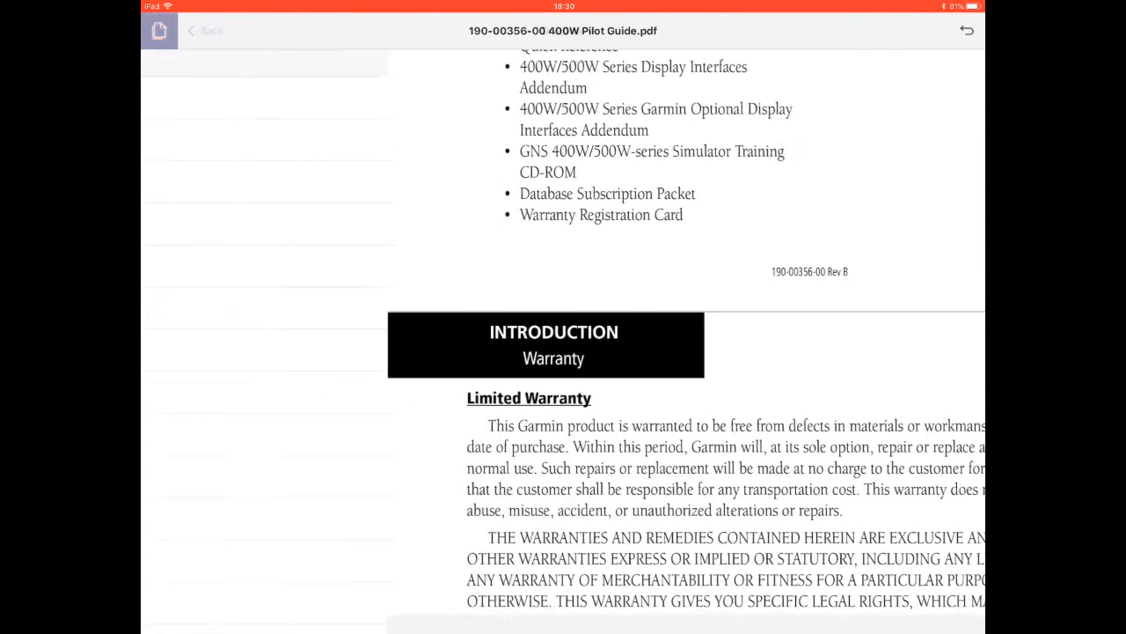
left_click(204, 31)
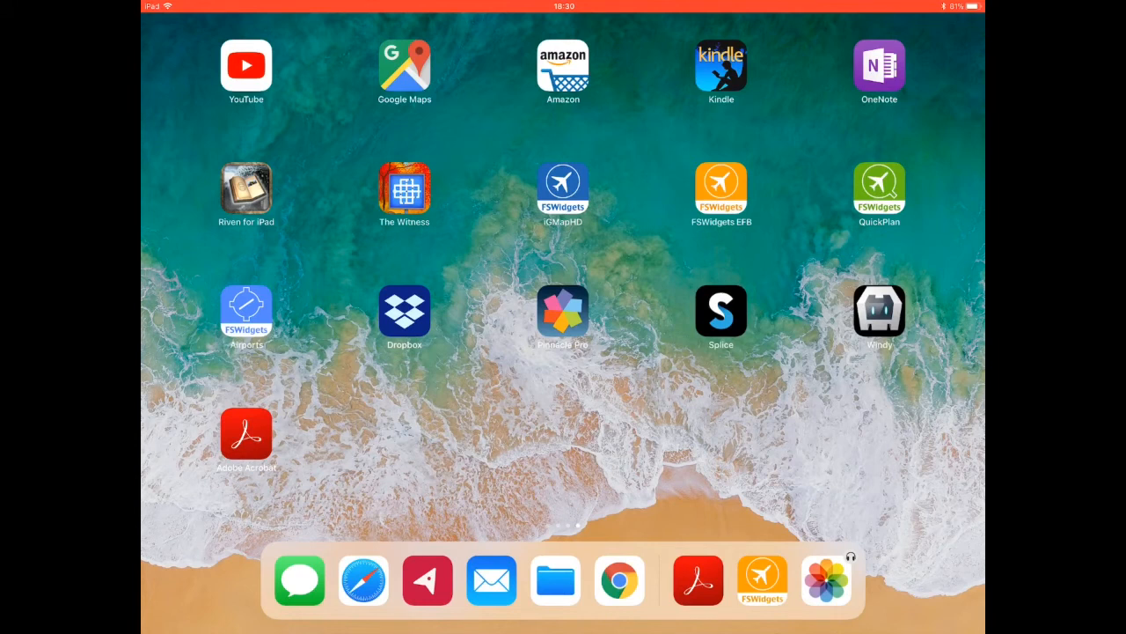
Reopen FSWidgets EFB and go through WX Images to the Help page.
left_click(720, 188)
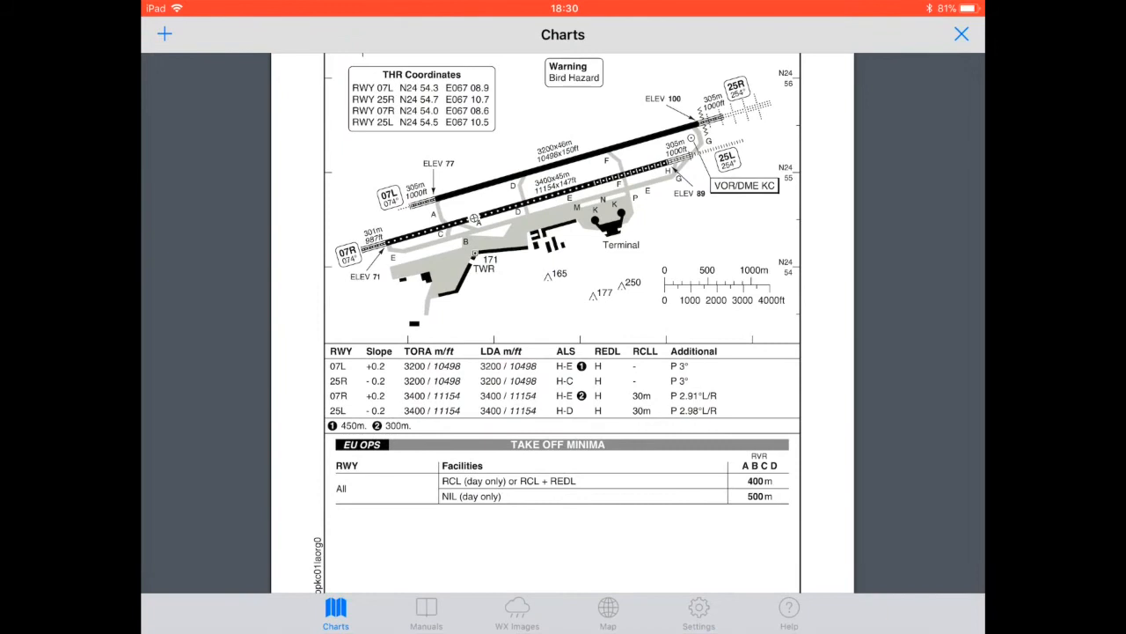
left_click(516, 612)
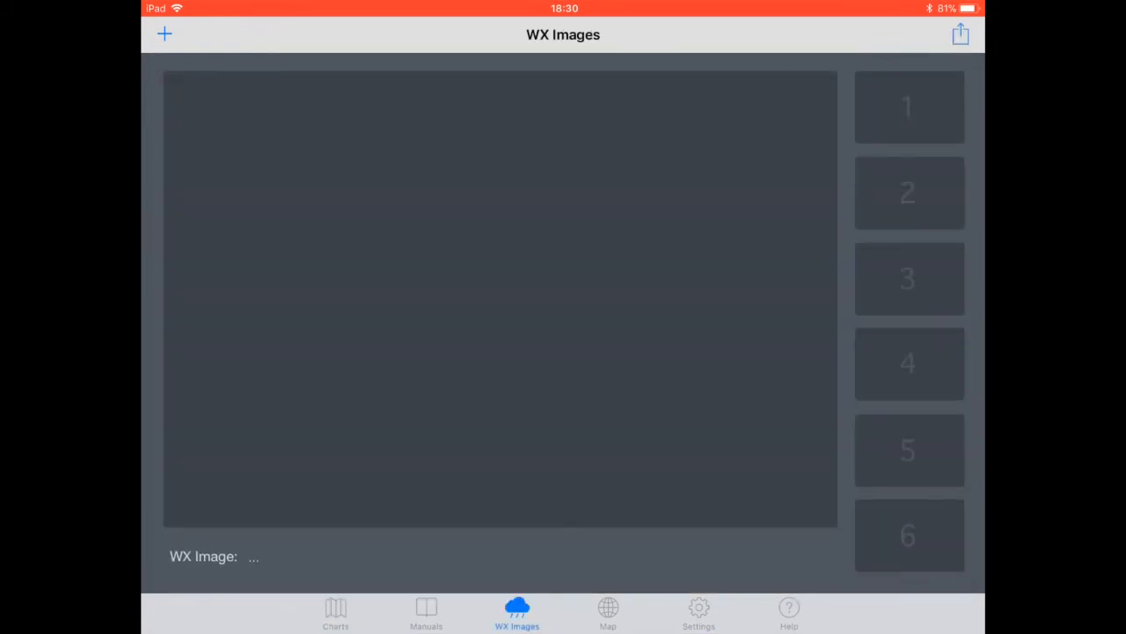
left_click(789, 611)
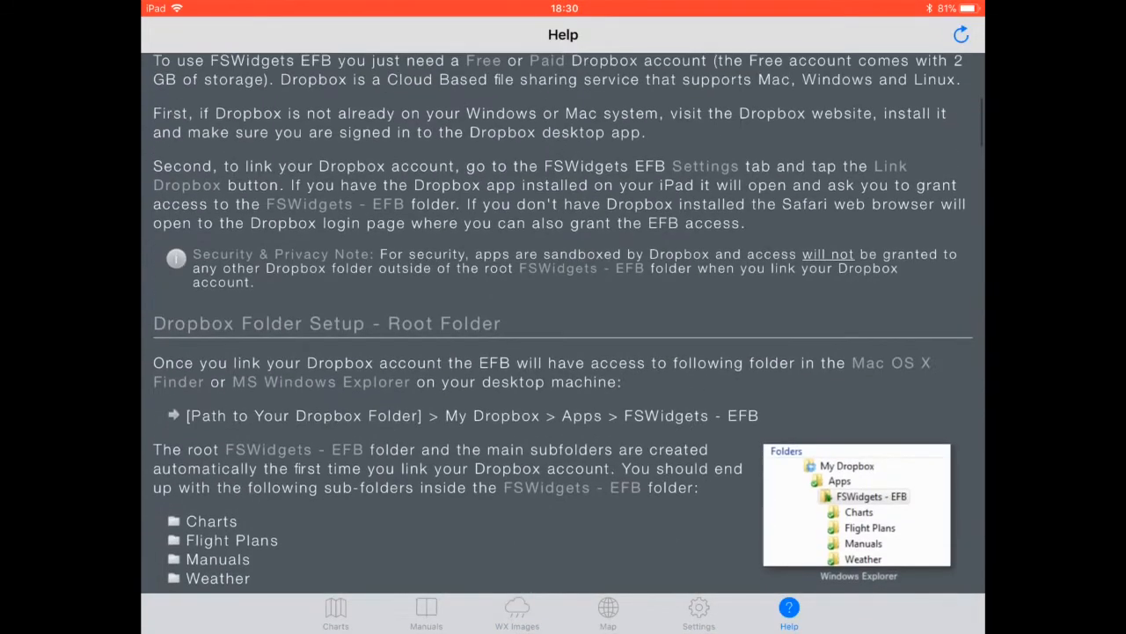
scroll("up", 3)
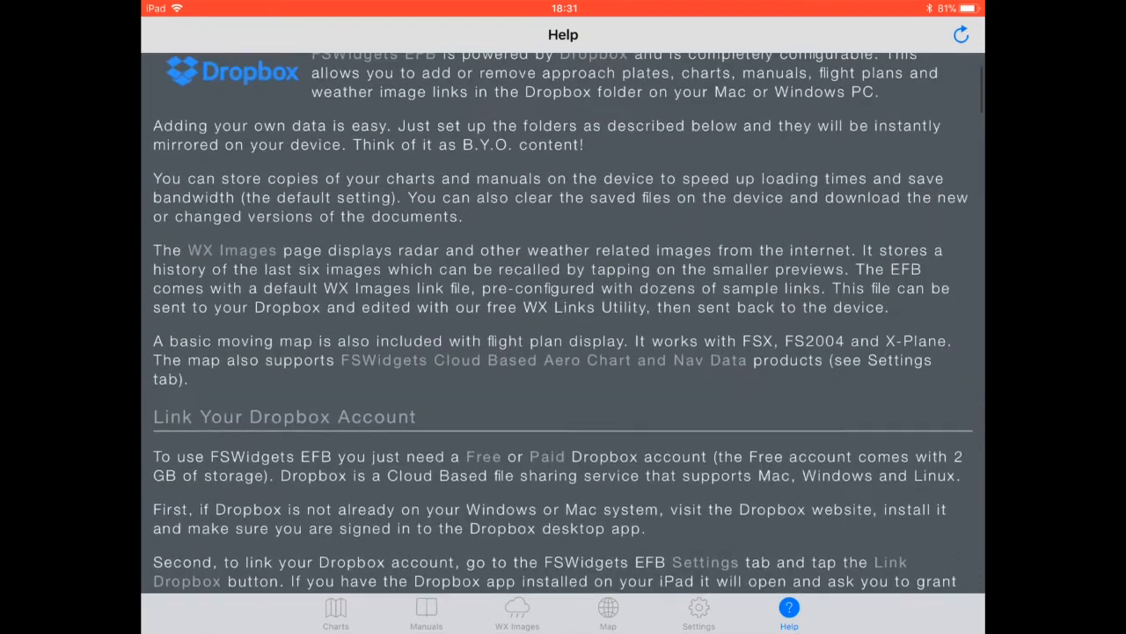
Scroll the Help page past Manuals setup to 'Dropbox Folder Setup - Weather Folder'.
scroll("down", 3)
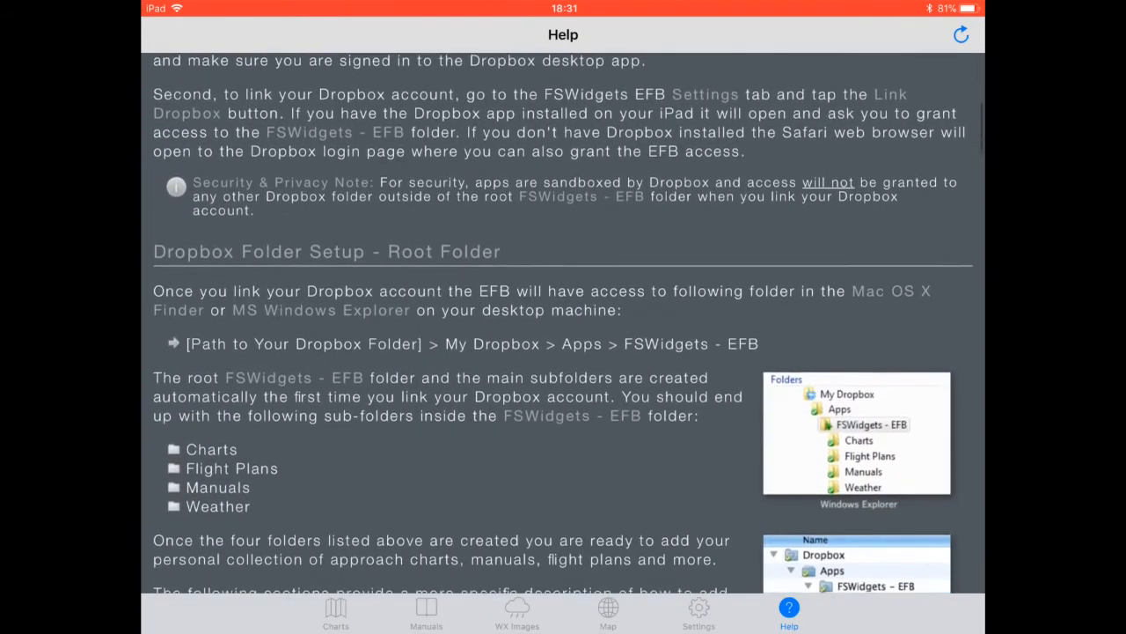
scroll("down", 3)
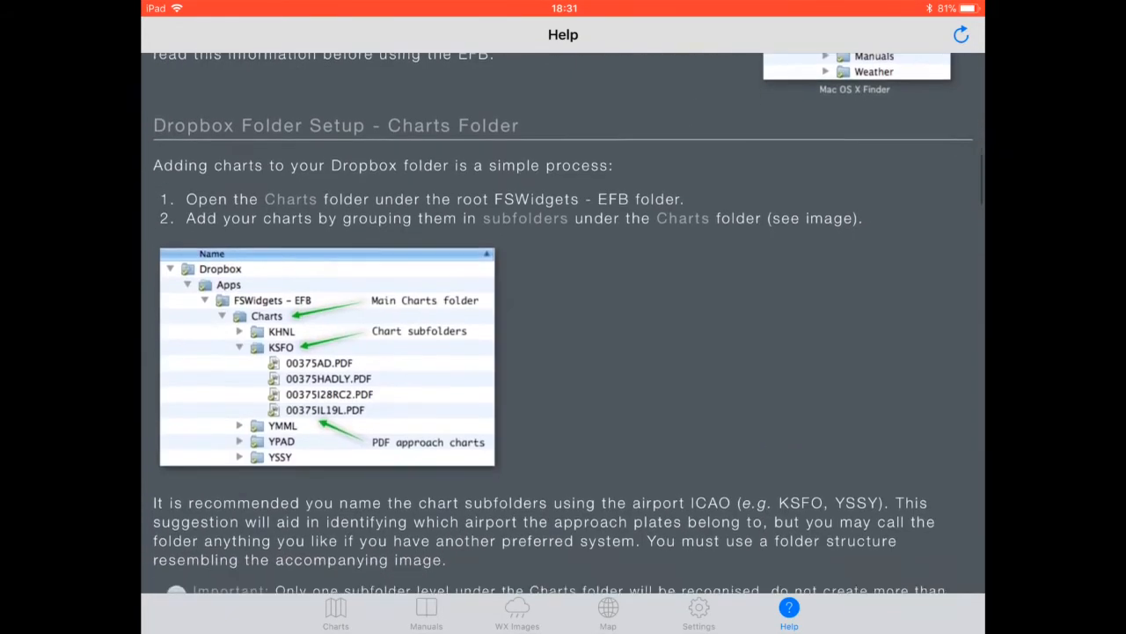
scroll("down", 3)
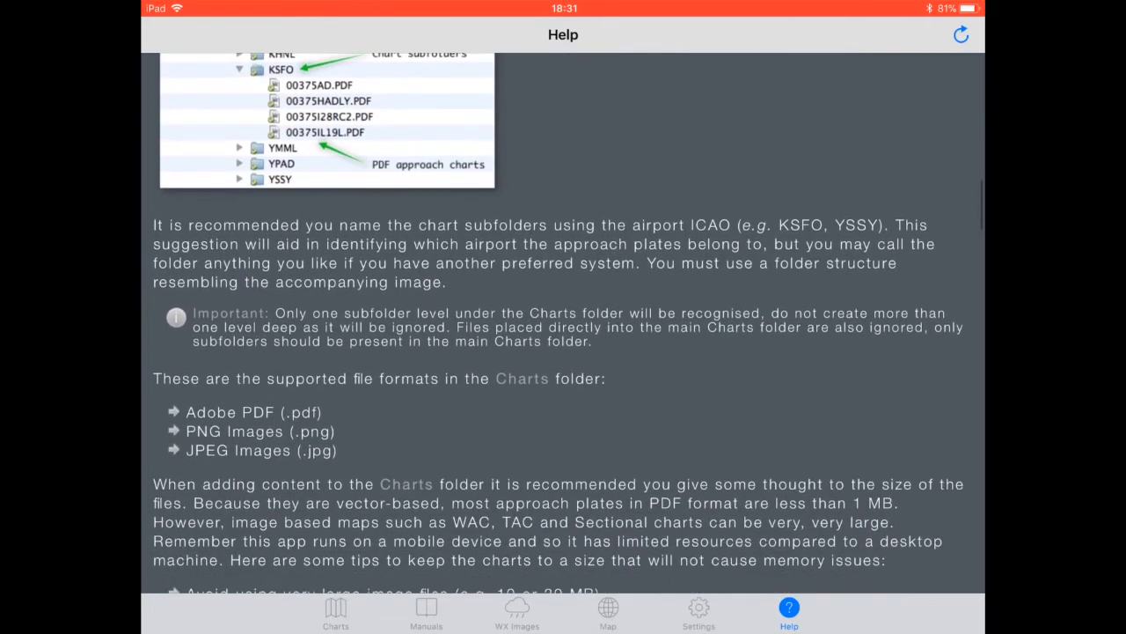
scroll("up", 3)
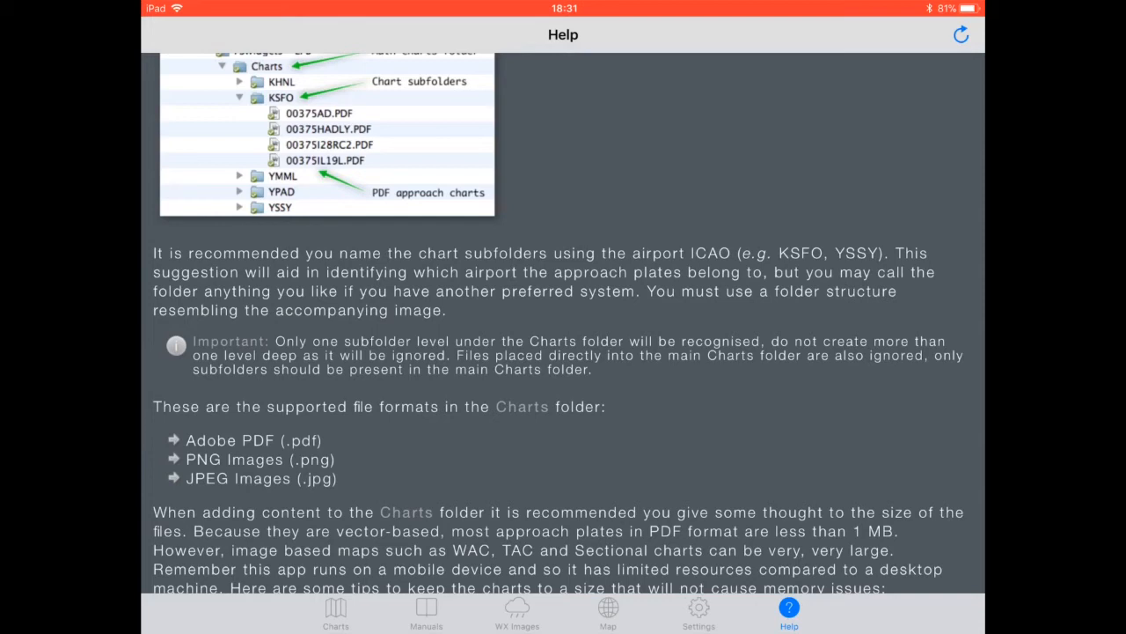
scroll("down", 3)
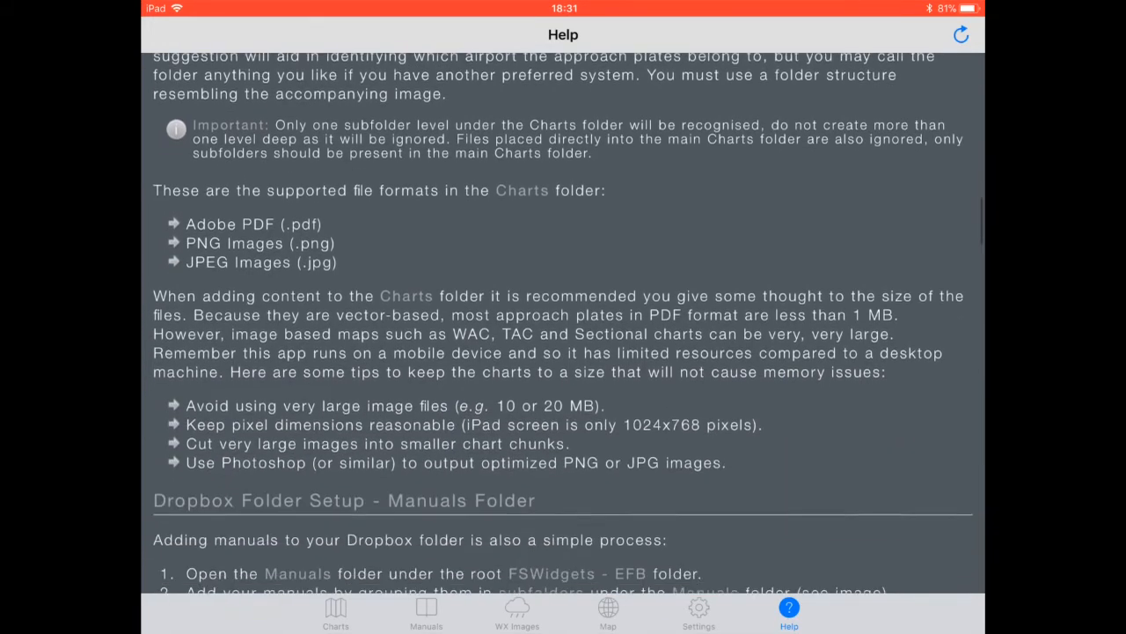
scroll("down", 3)
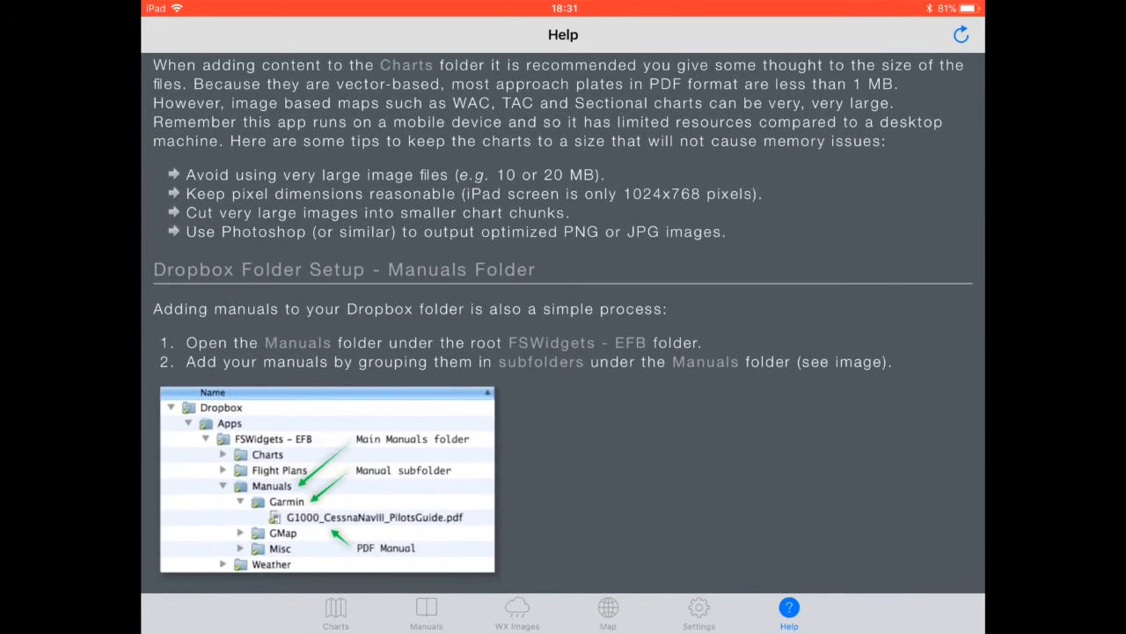
scroll("down", 3)
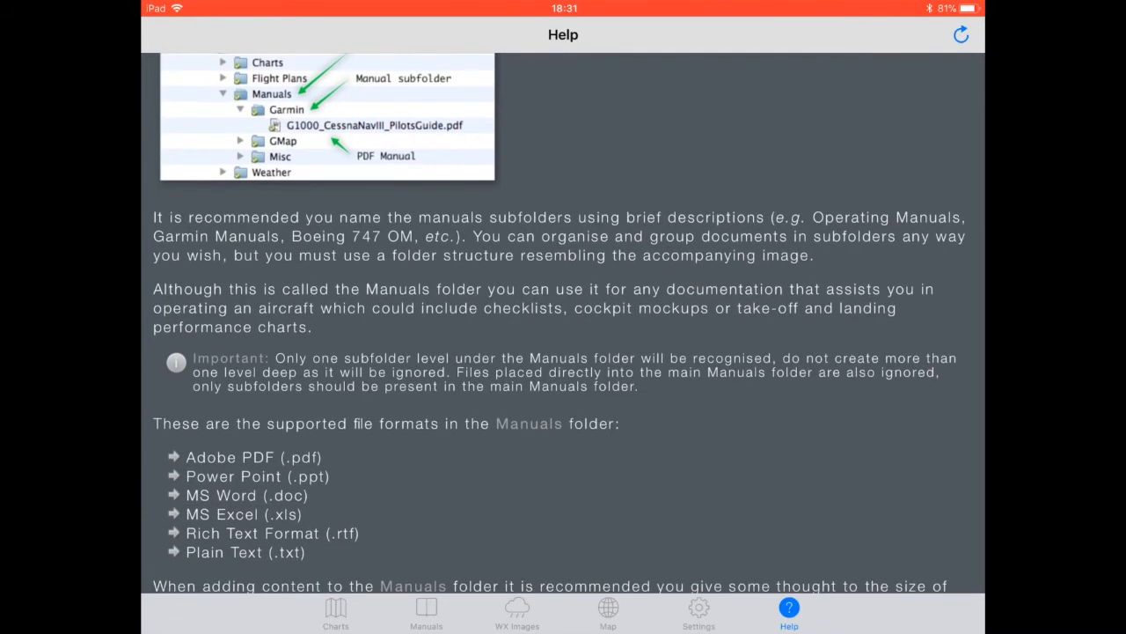
scroll("down", 3)
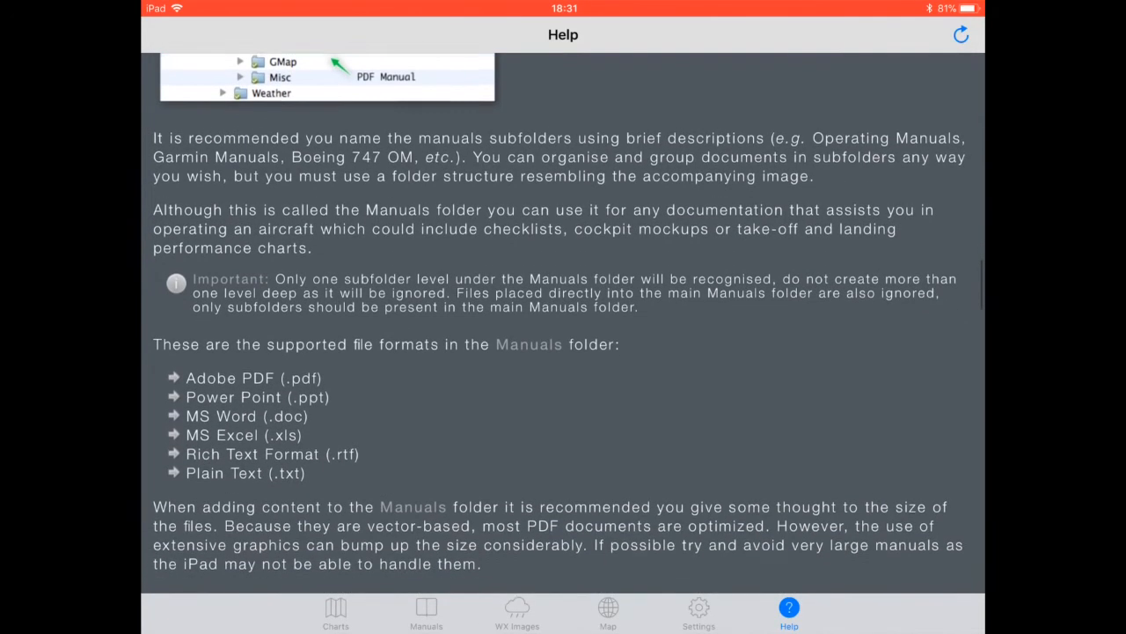
scroll("up", 3)
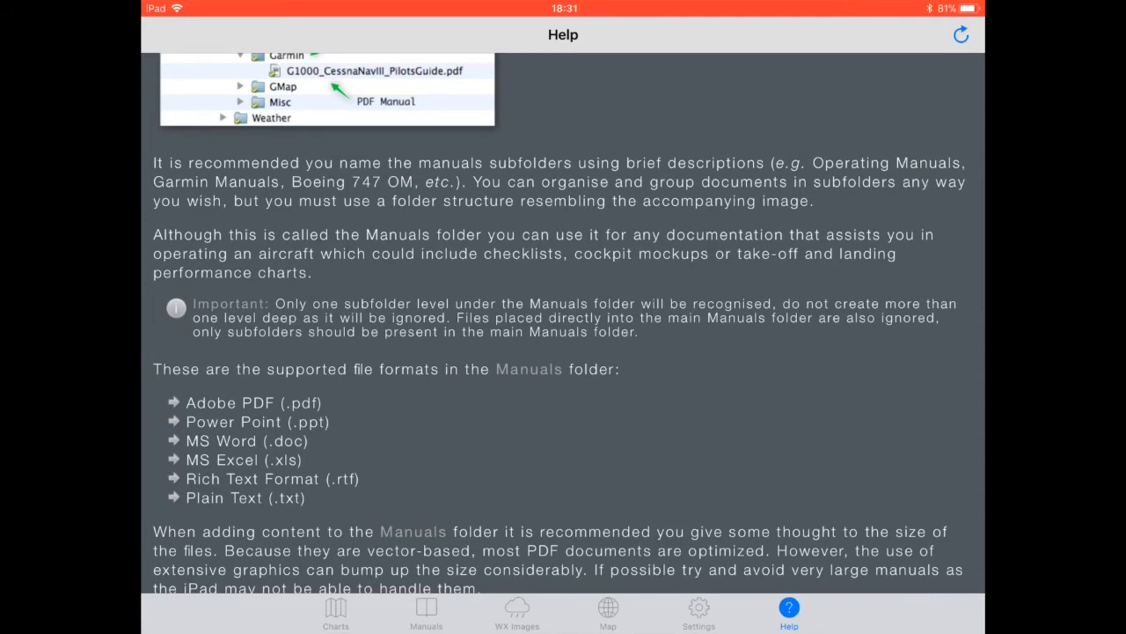
scroll("down", 3)
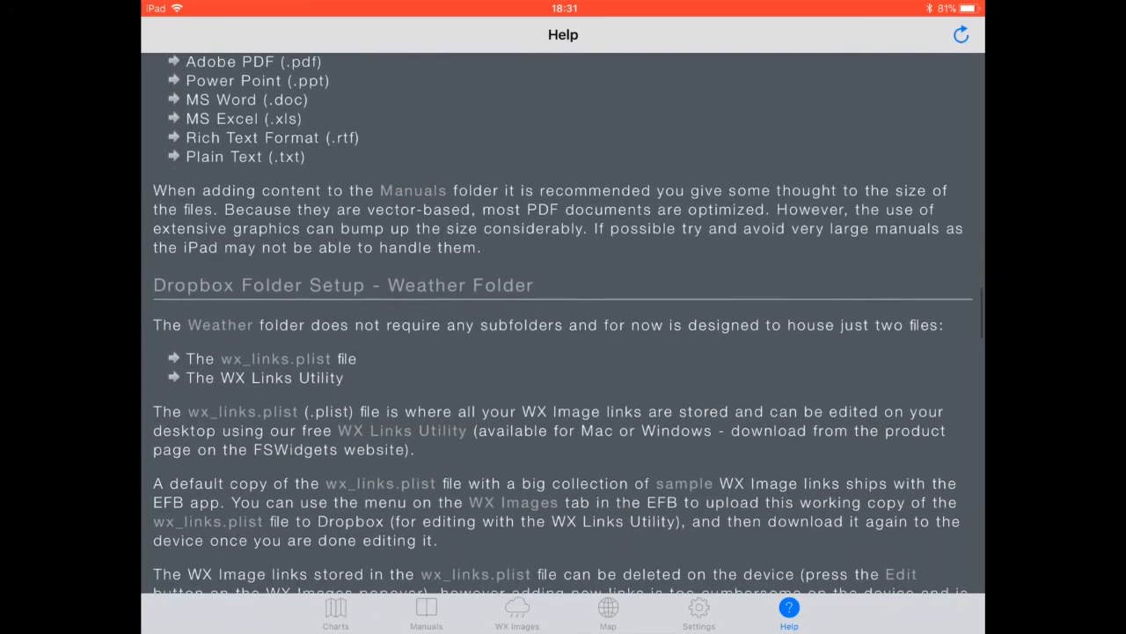
scroll("up", 3)
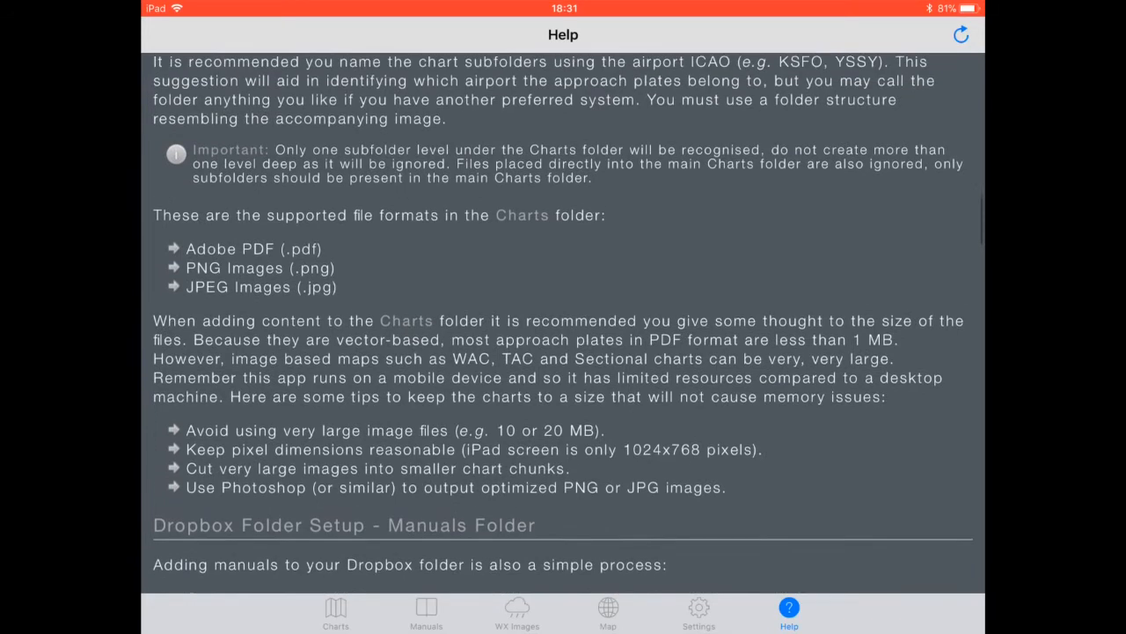
scroll("up", 3)
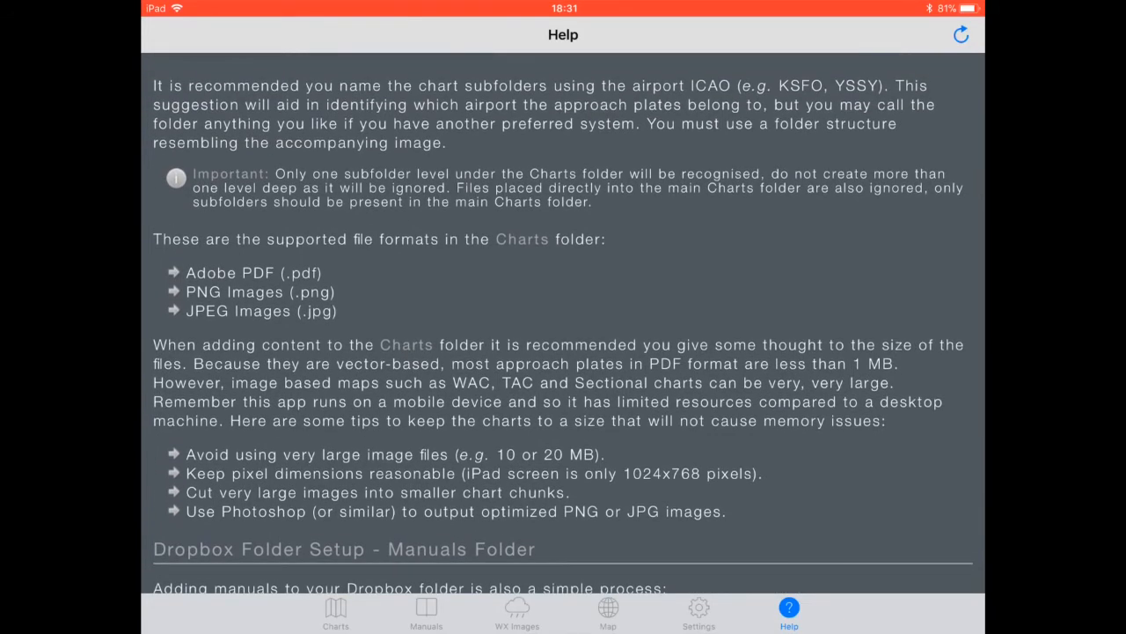
scroll("down", 3)
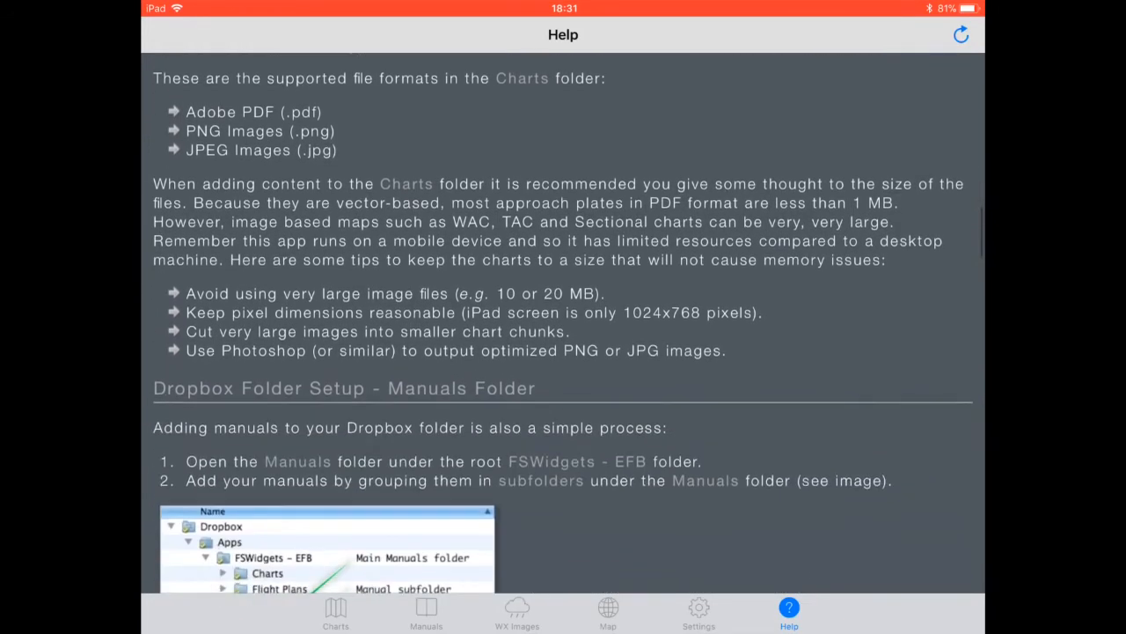
scroll("down", 3)
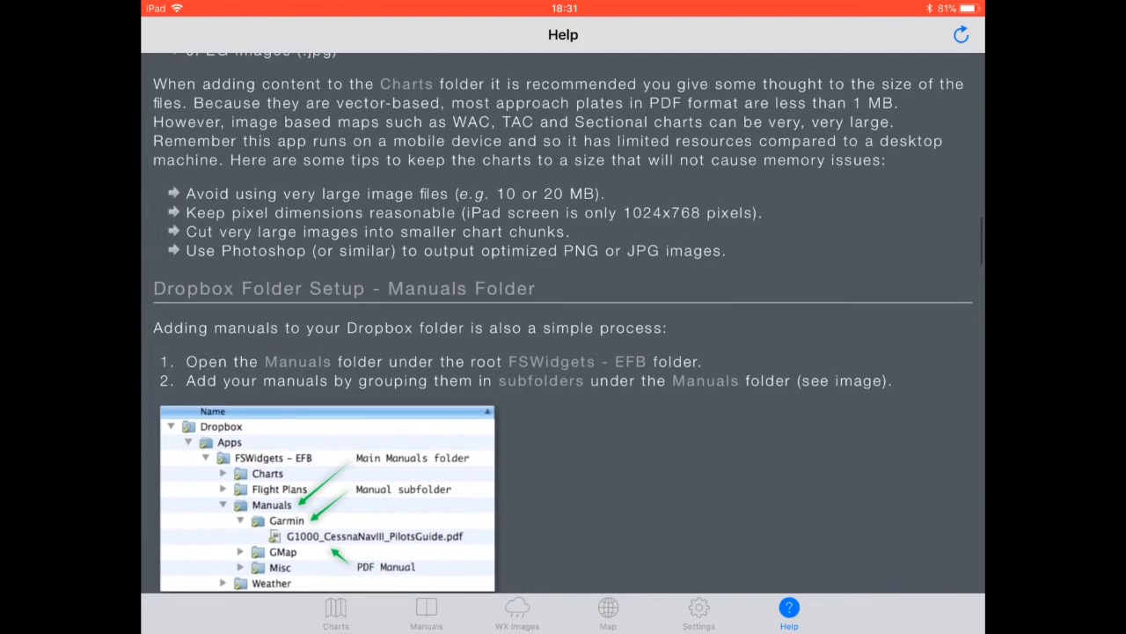
scroll("up", 3)
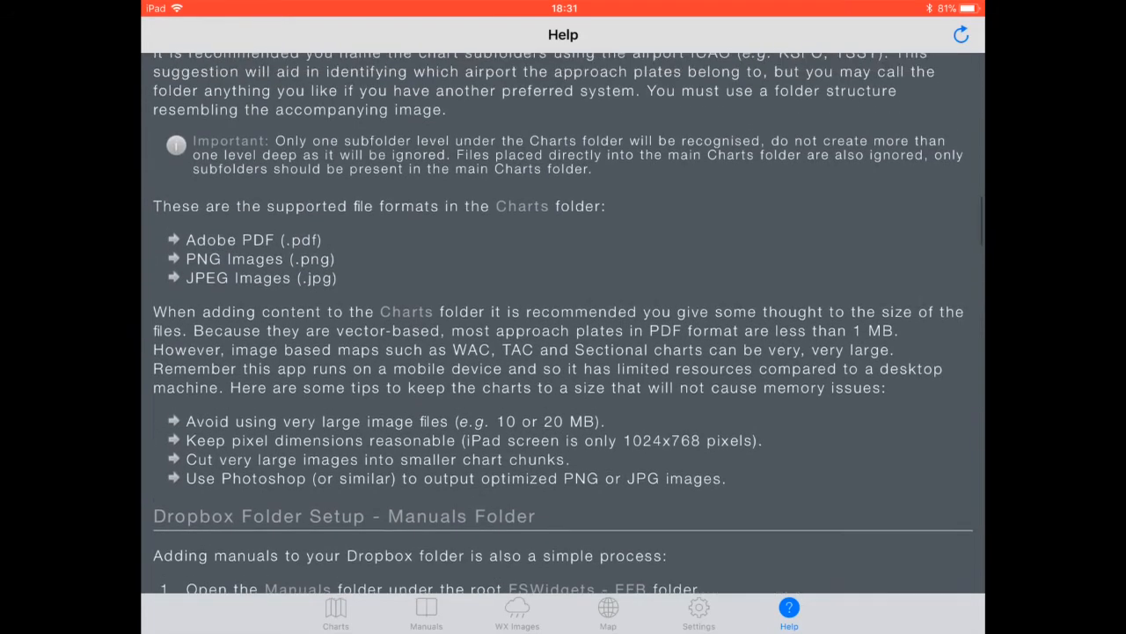
scroll("down", 3)
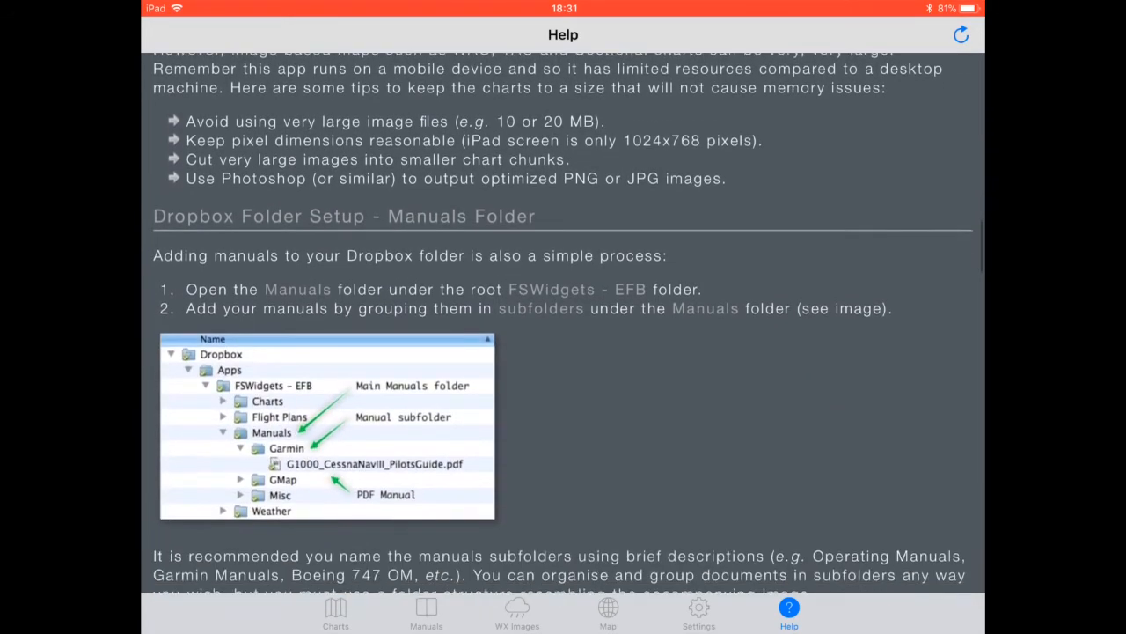
scroll("down", 3)
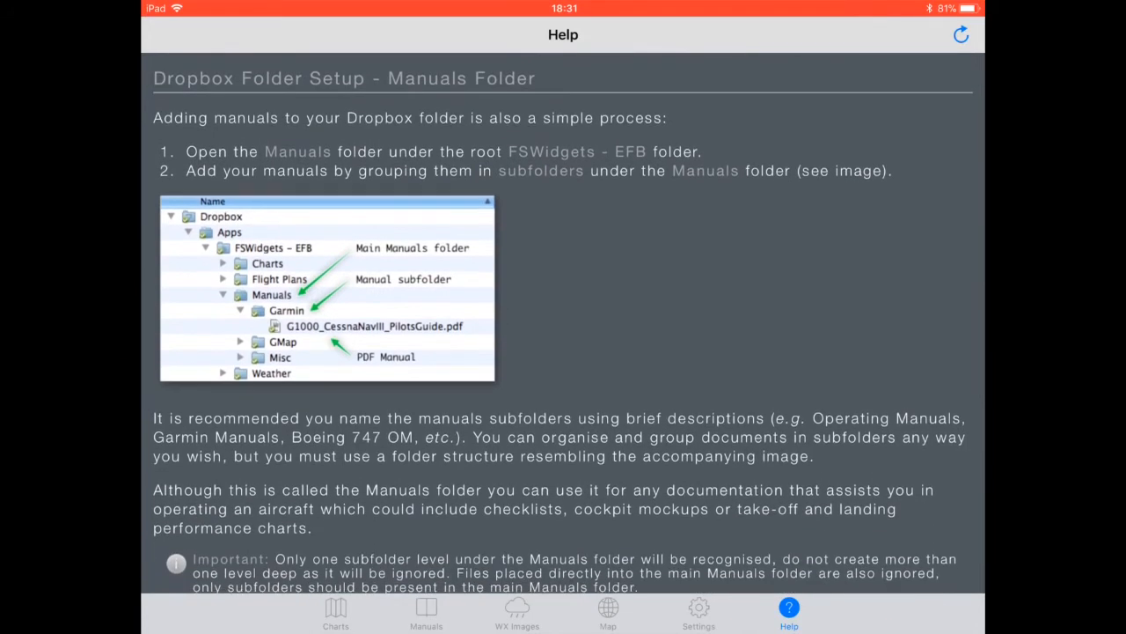
scroll("down", 3)
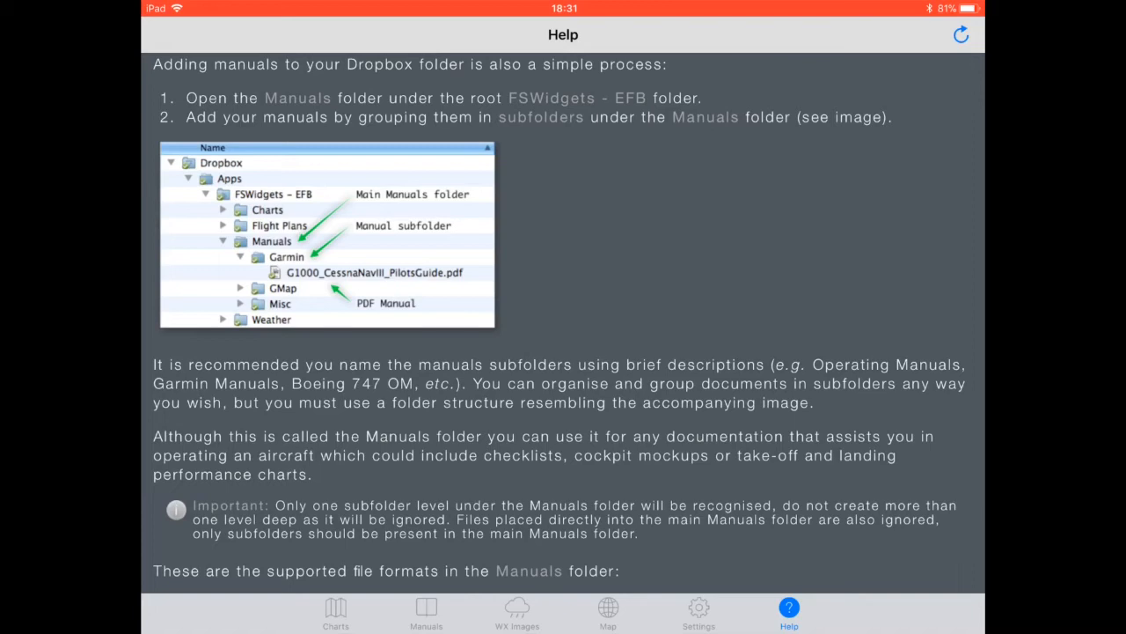
scroll("down", 3)
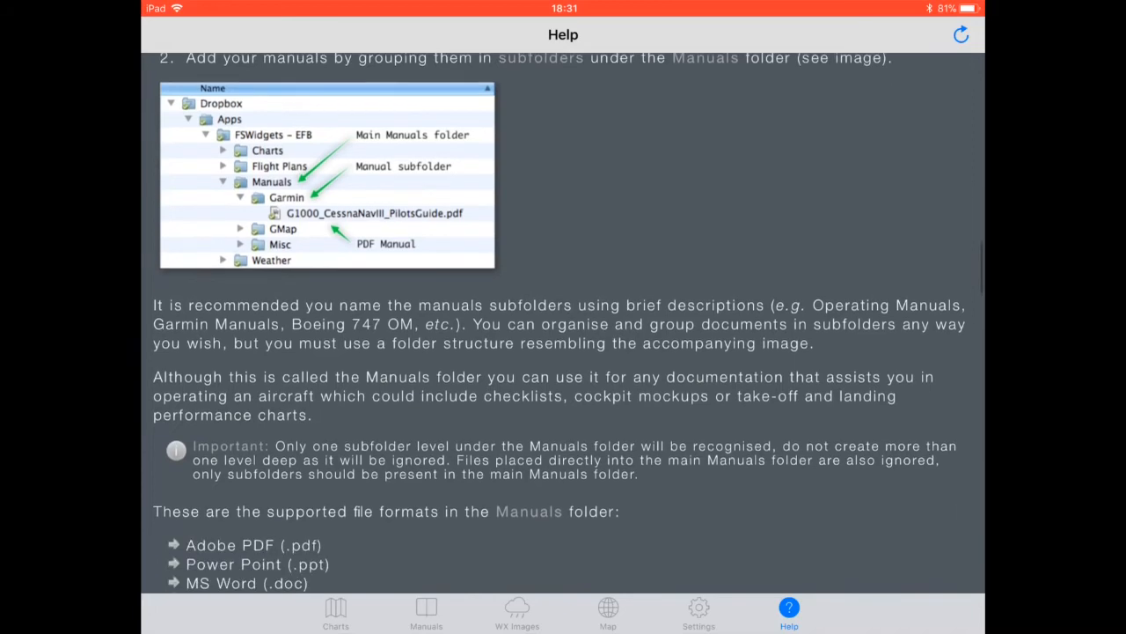
scroll("down", 3)
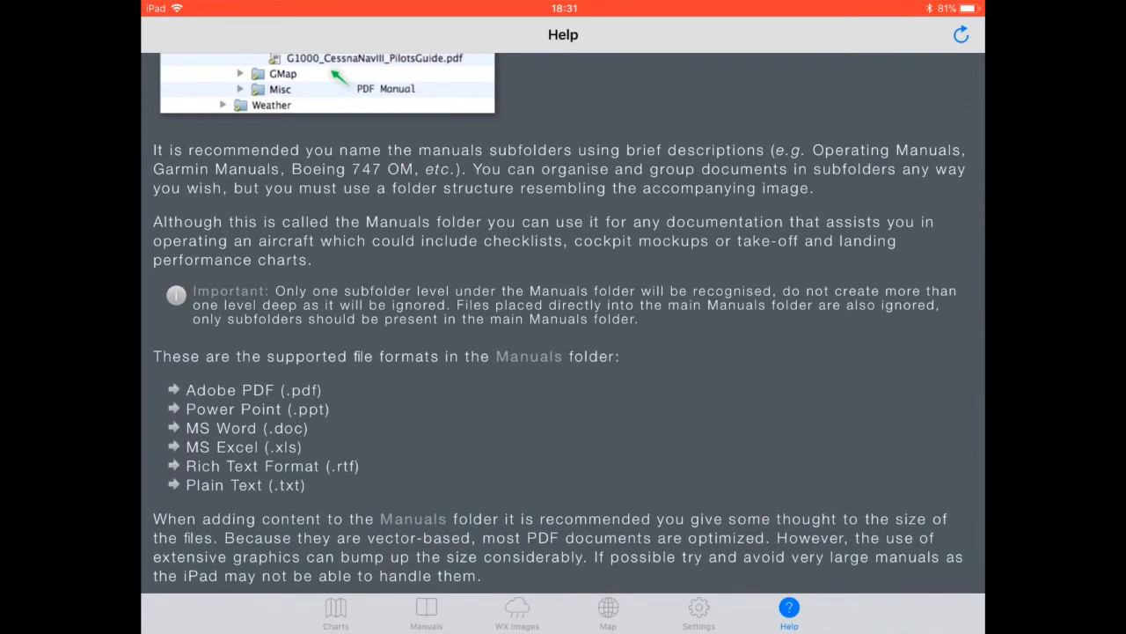
scroll("down", 3)
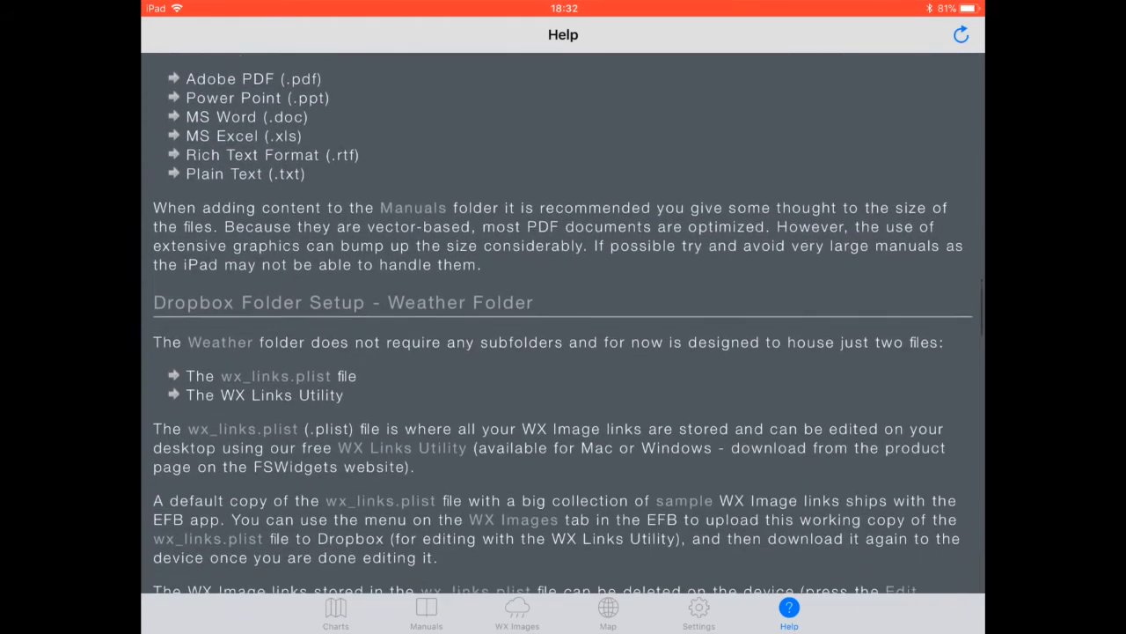
scroll("down", 3)
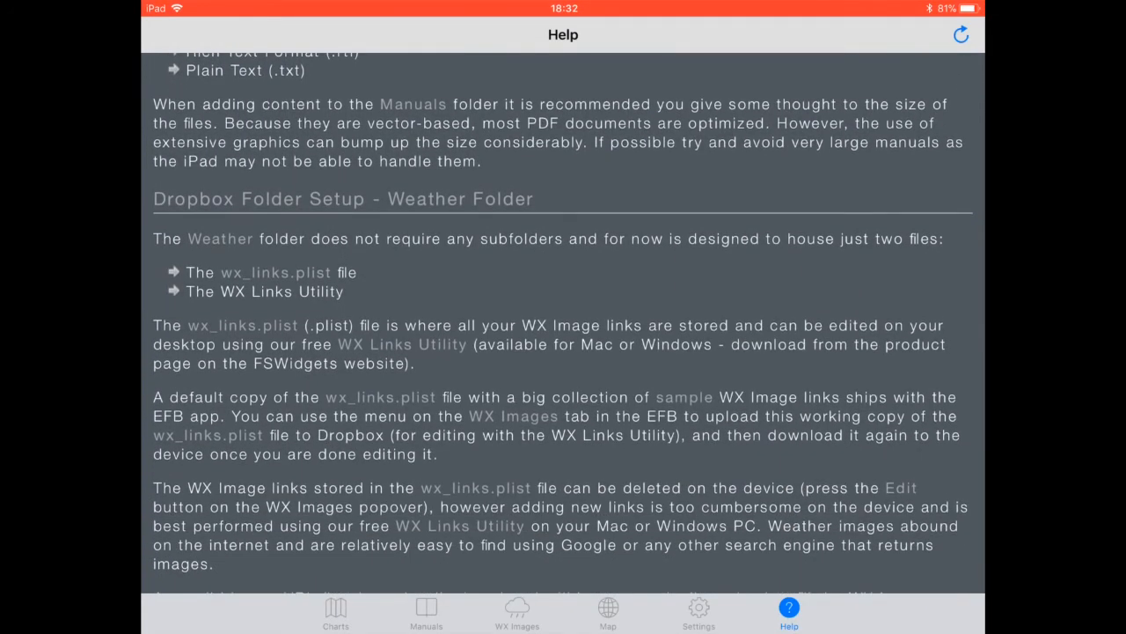
scroll("up", 3)
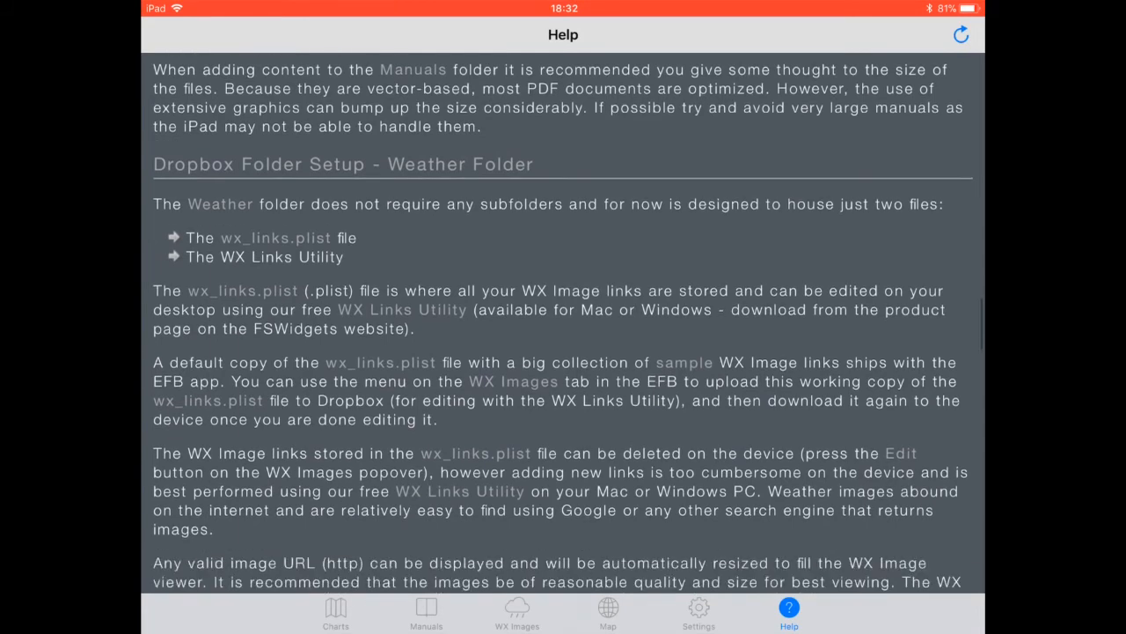
scroll("down", 3)
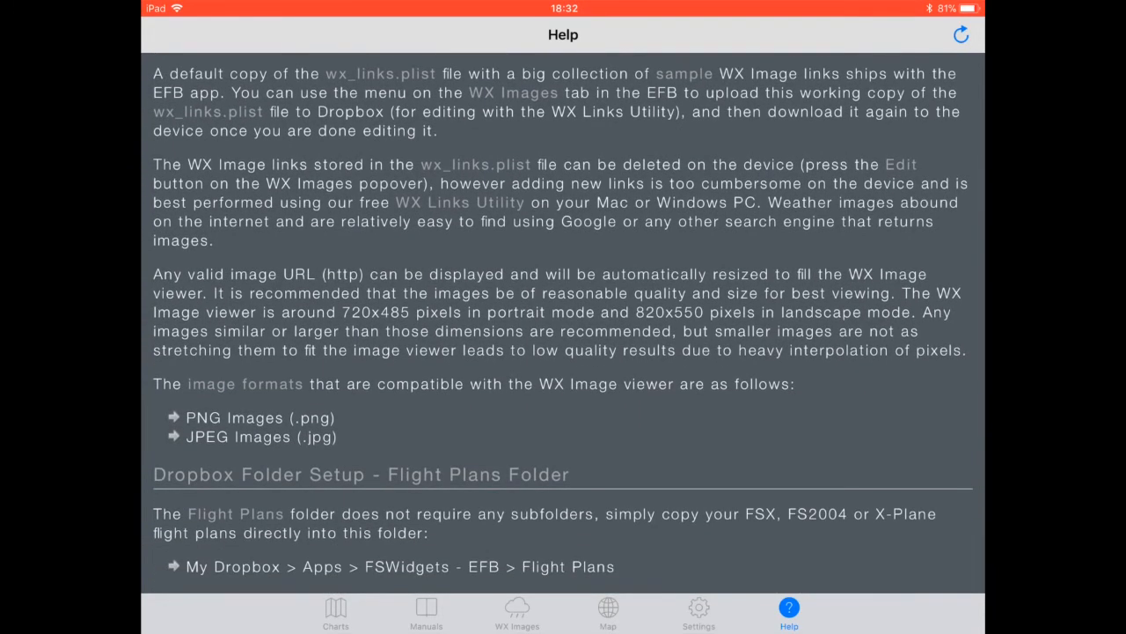
scroll("up", 3)
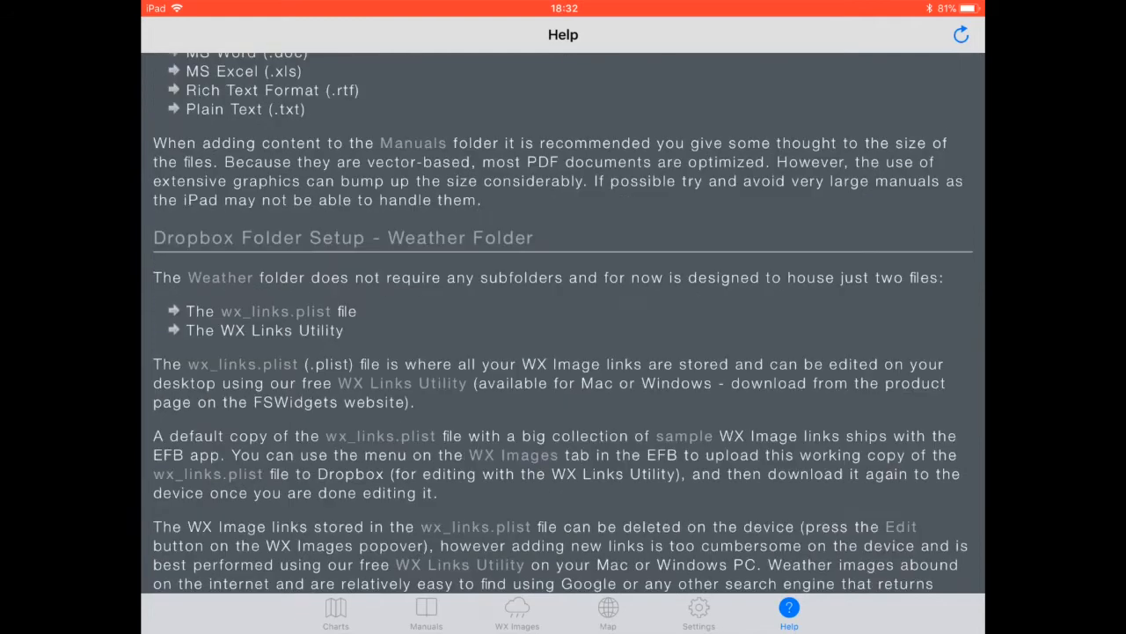
From the WX Images + list, load AU - Pressure & Precip (Next 24H) and EU - Surface Wind (Current).
left_click(517, 611)
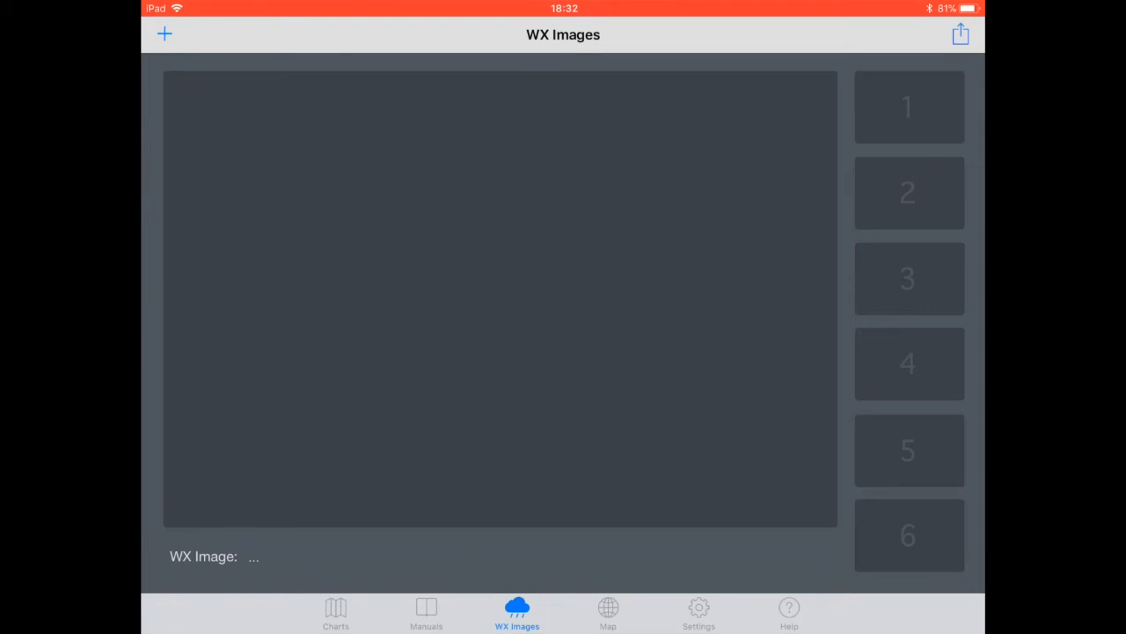
left_click(164, 34)
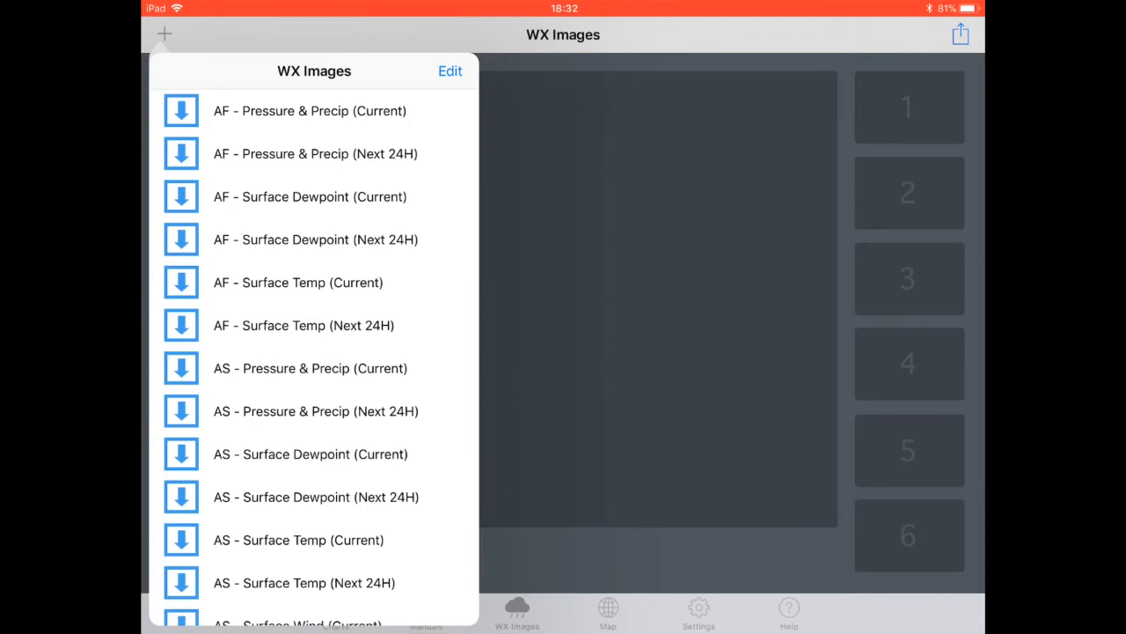
scroll("down", 3)
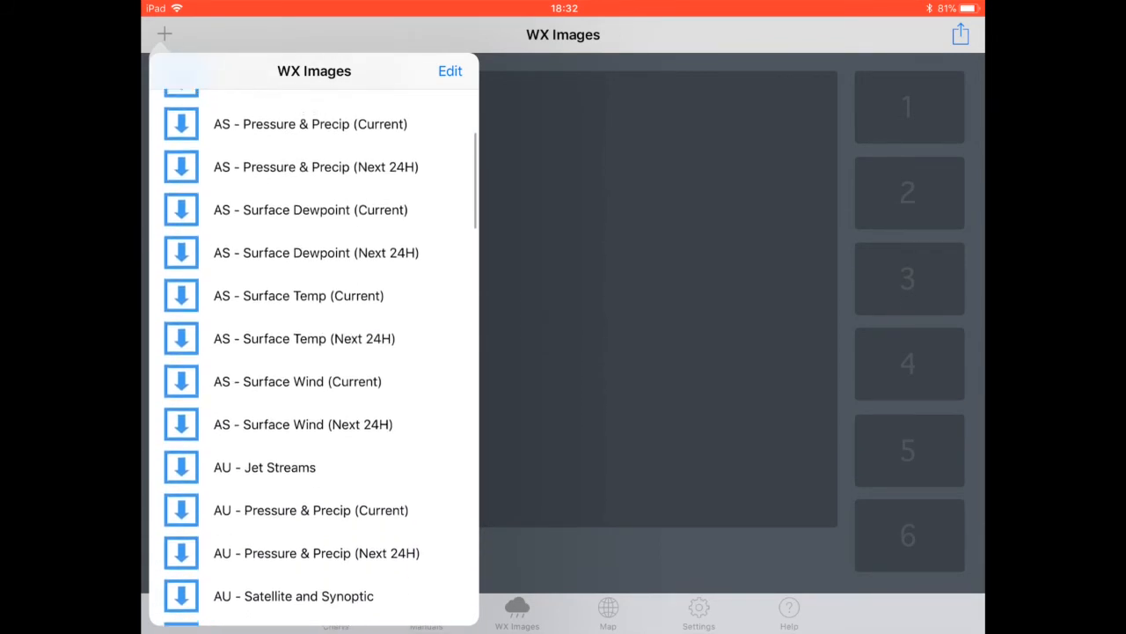
scroll("down", 3)
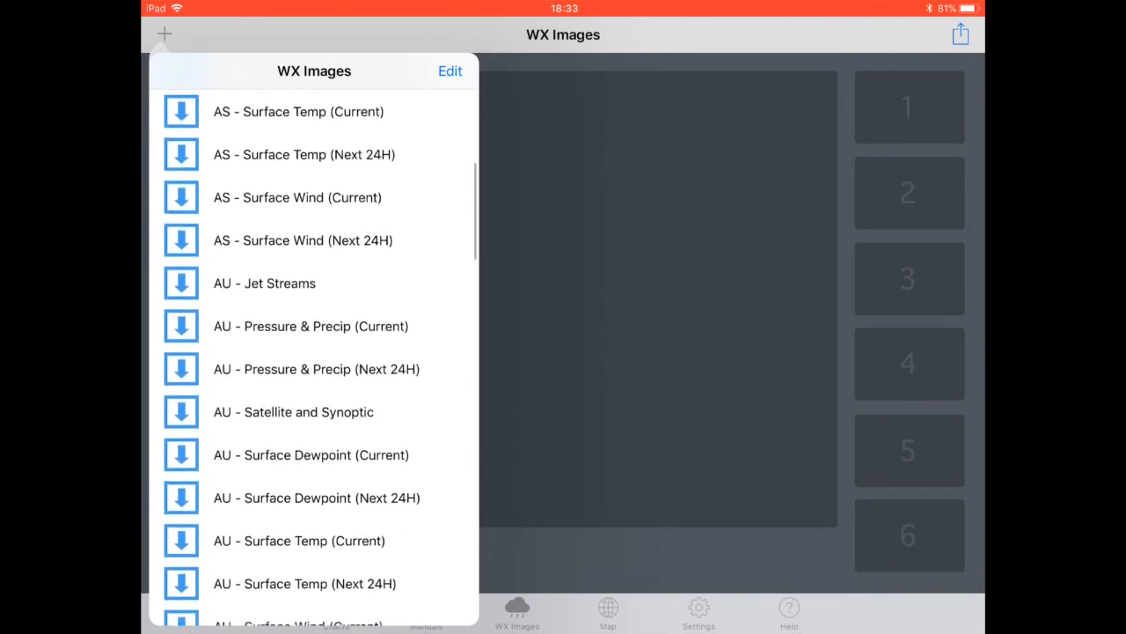
scroll("down", 3)
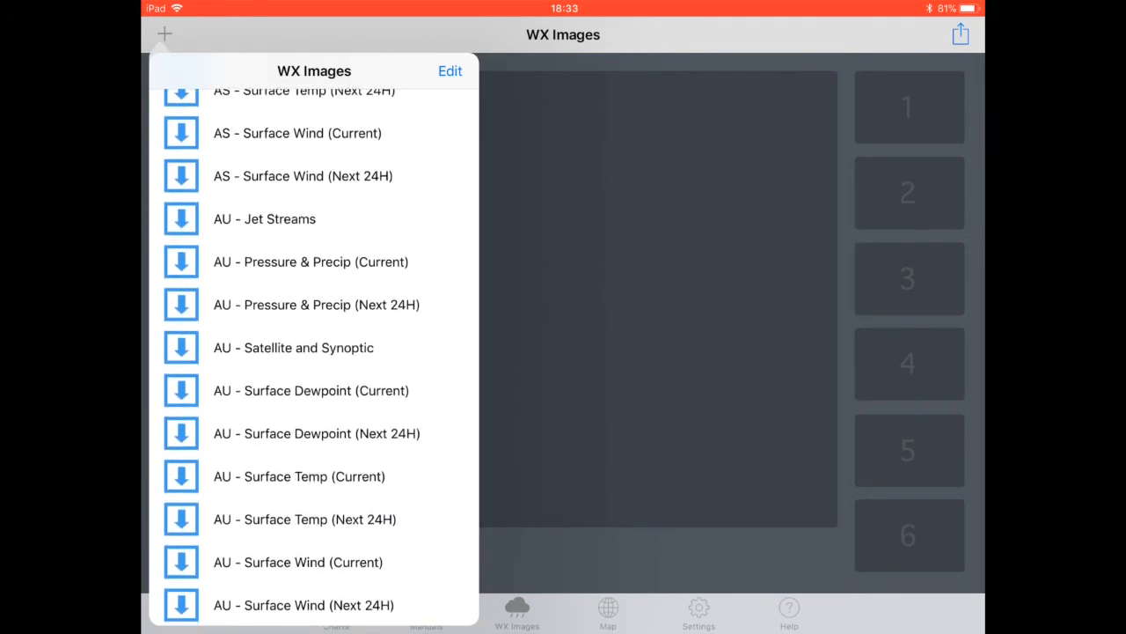
left_click(315, 304)
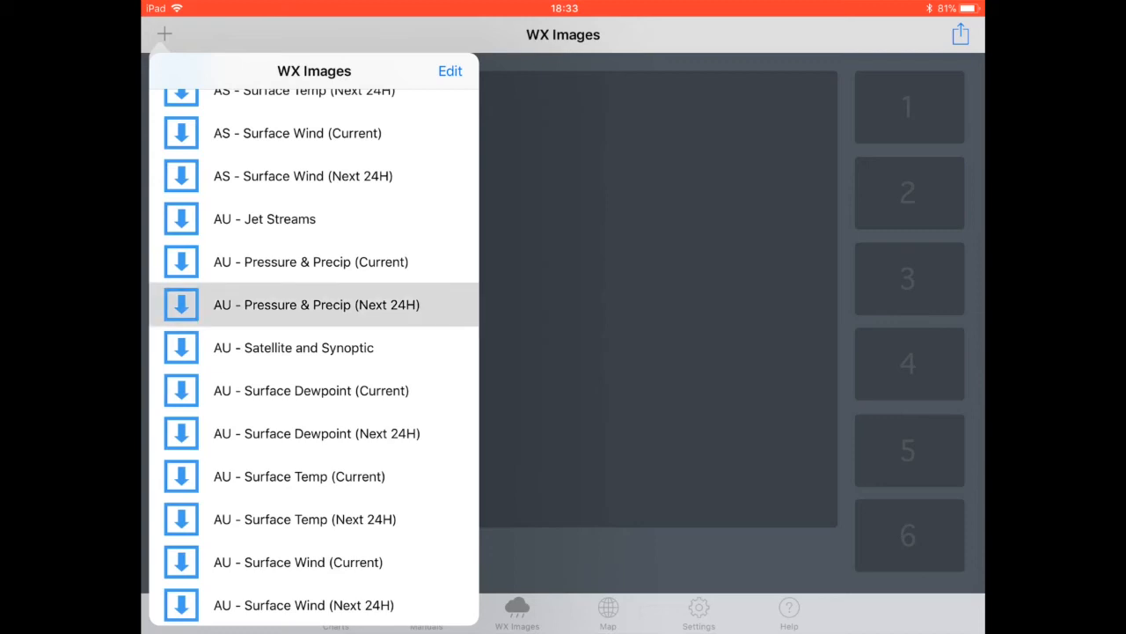
left_click(316, 305)
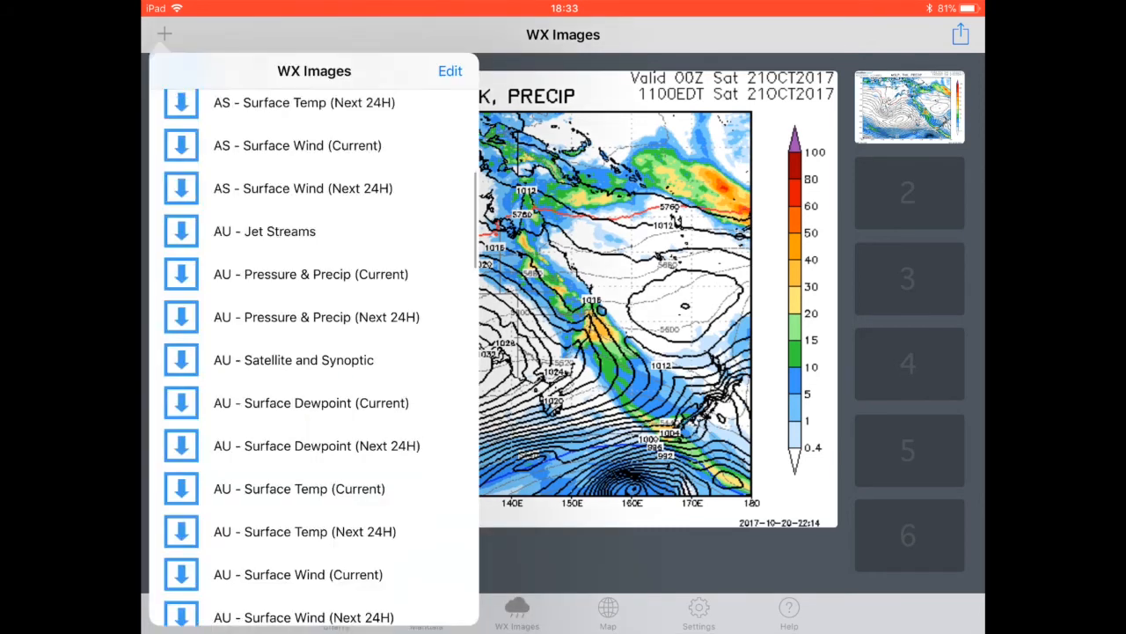
scroll("up", 3)
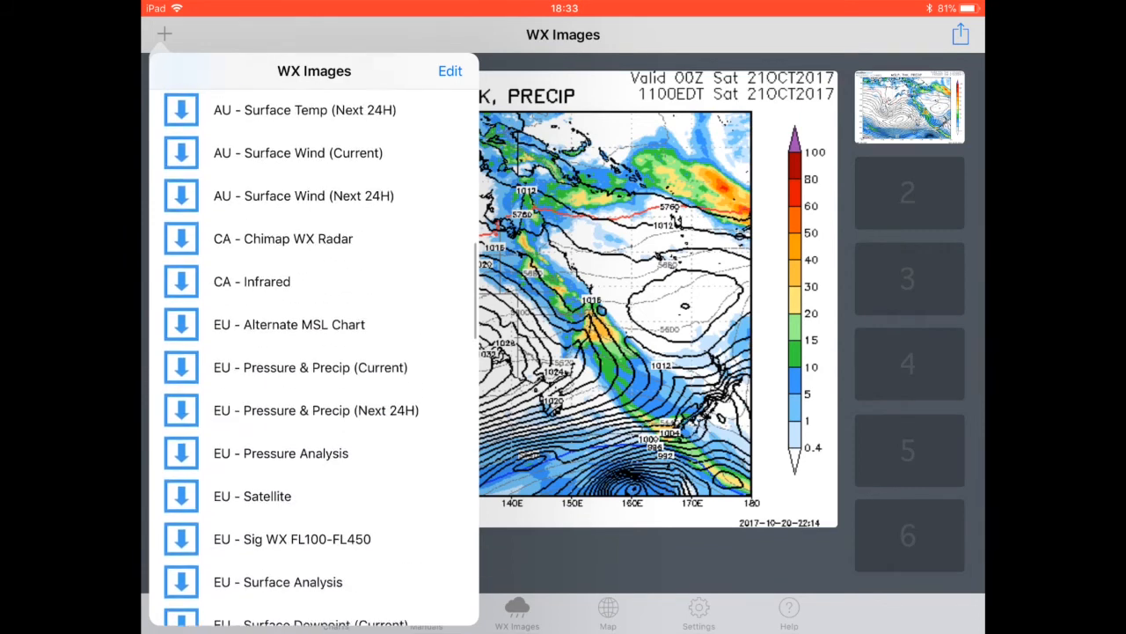
scroll("down", 3)
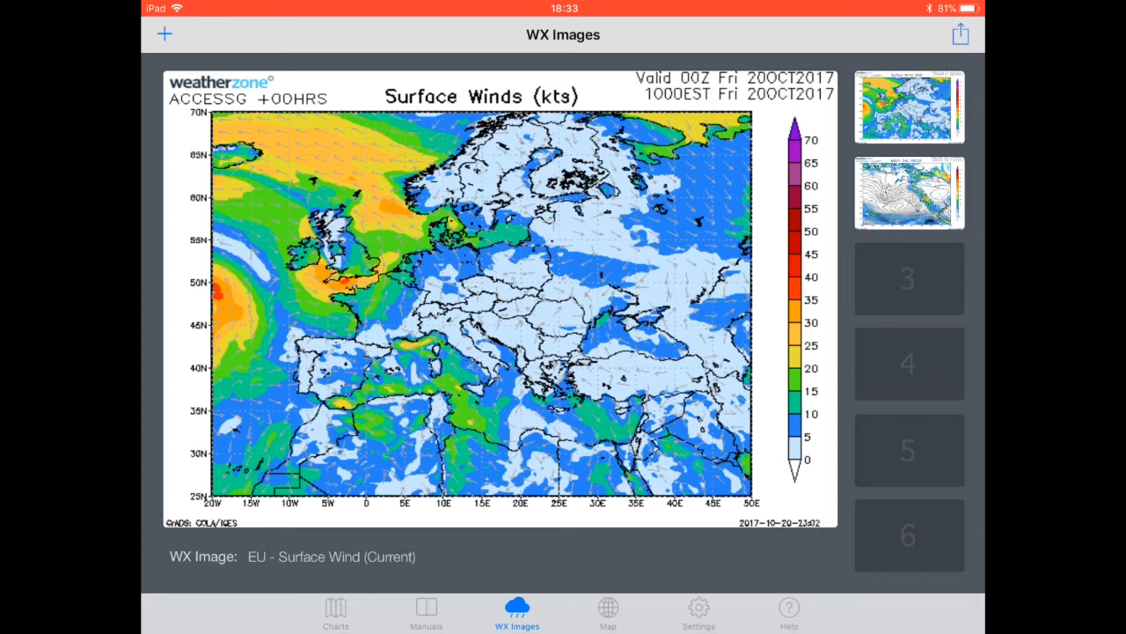
Add NA - Jet Stream, show the AU Pressure & Precip map, and briefly visit the KFC 225 manual.
left_click(164, 35)
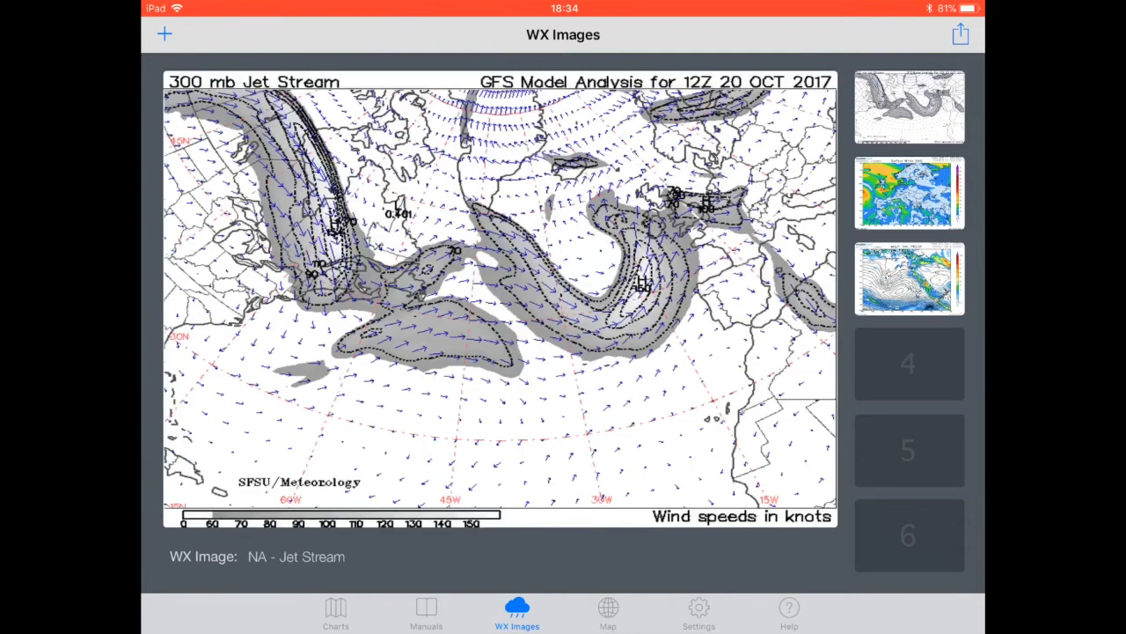
left_click(909, 192)
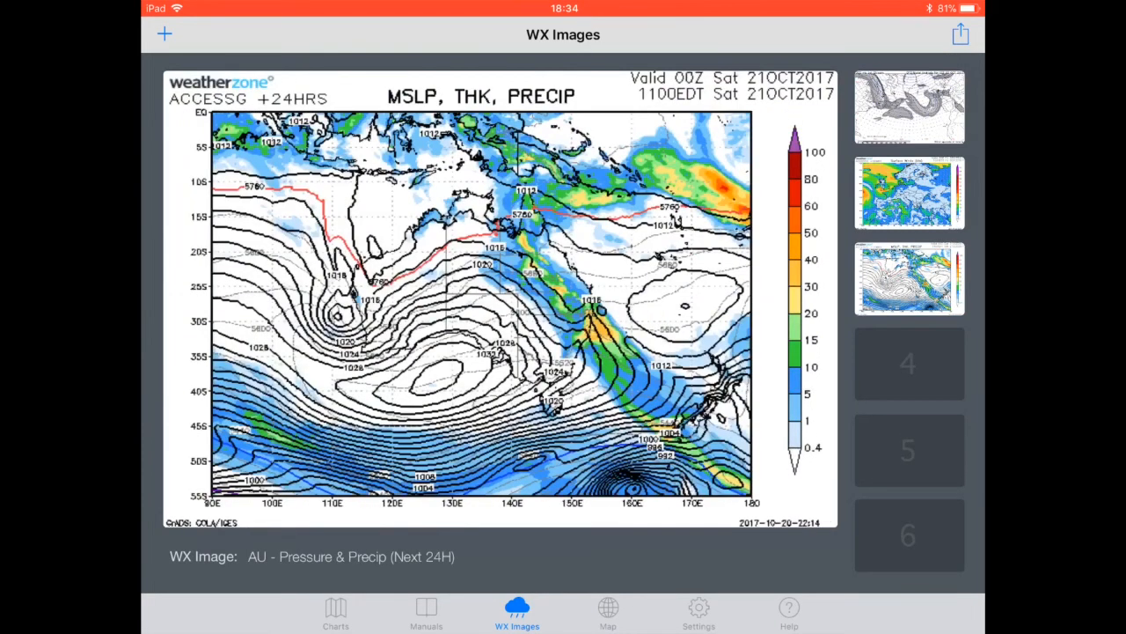
left_click(425, 611)
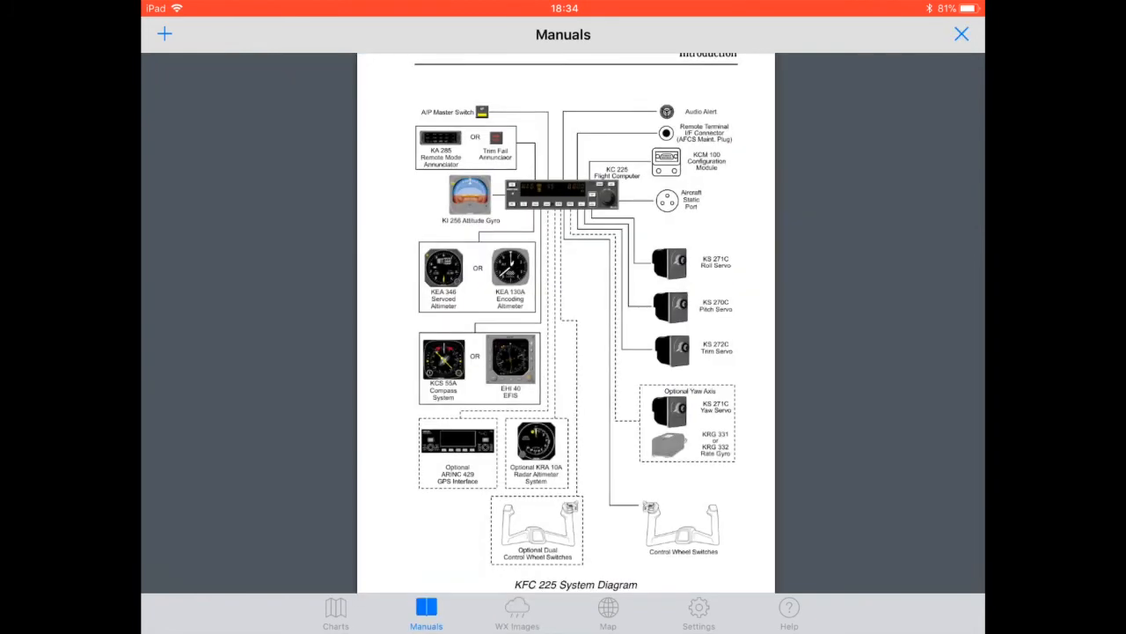
left_click(517, 612)
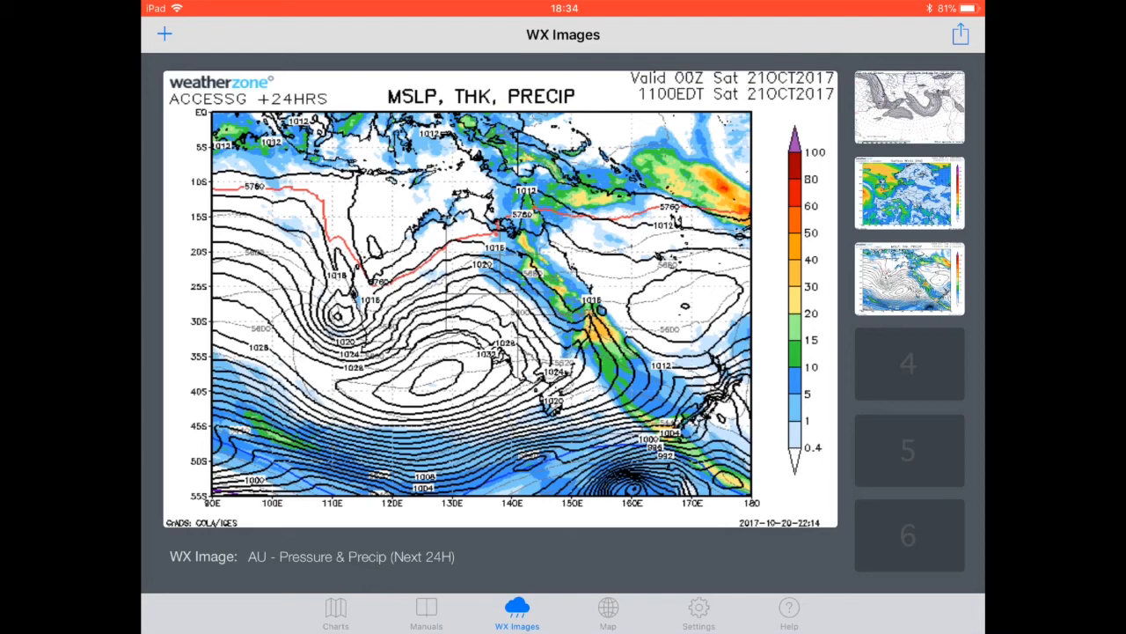
Open the Asia surface analysis GIF from Chrome's Aviation Meteorology Portal, then go Home.
key("home")
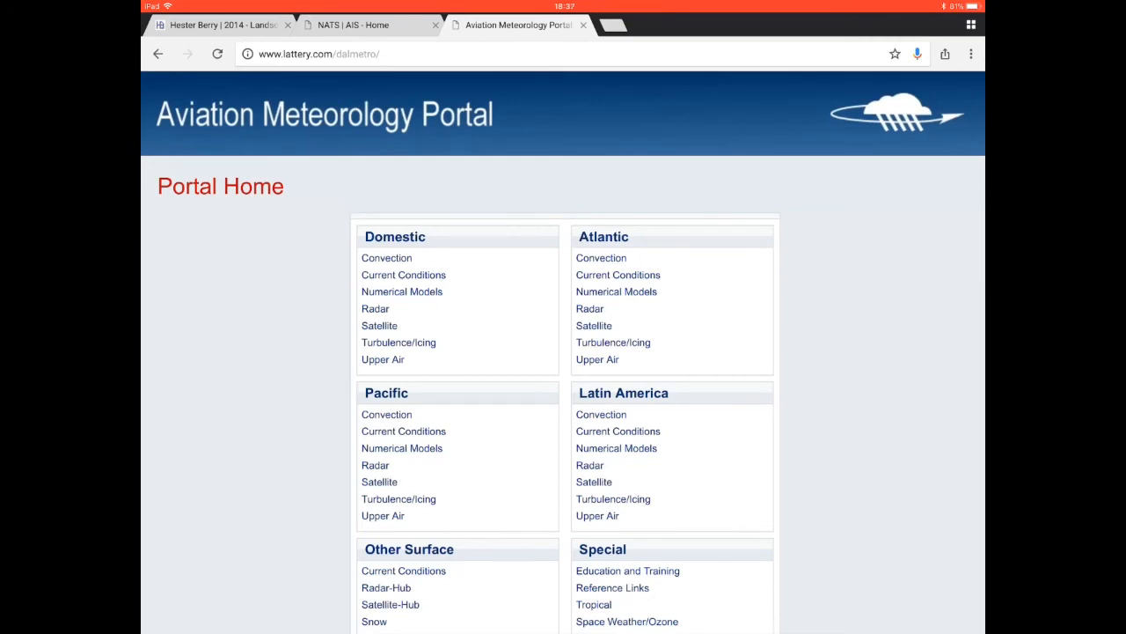
left_click(404, 430)
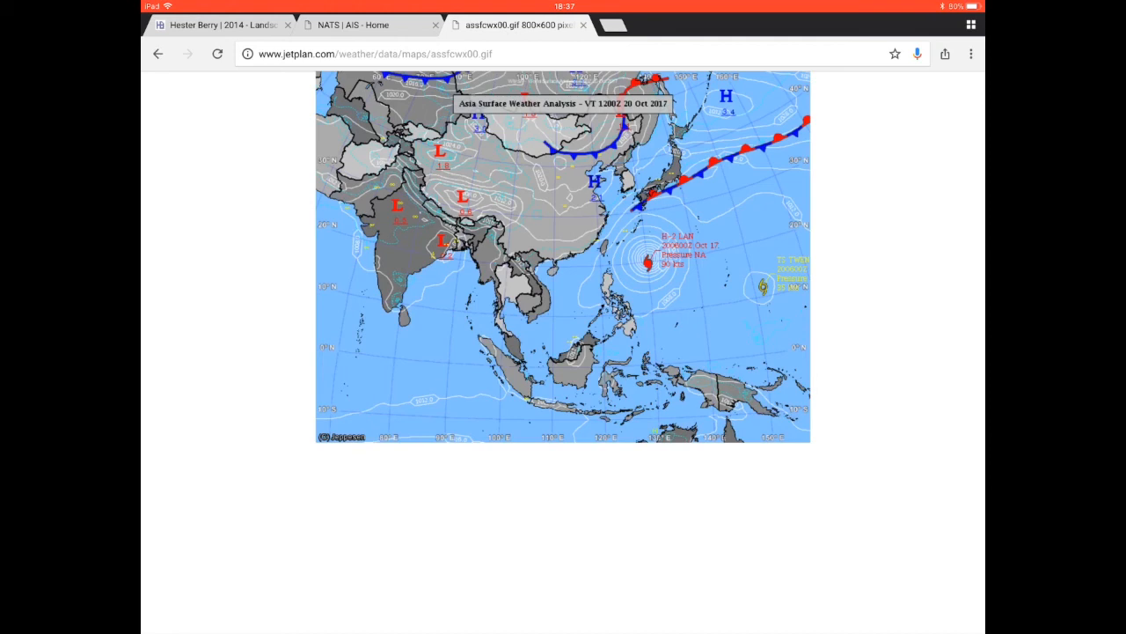
key("home")
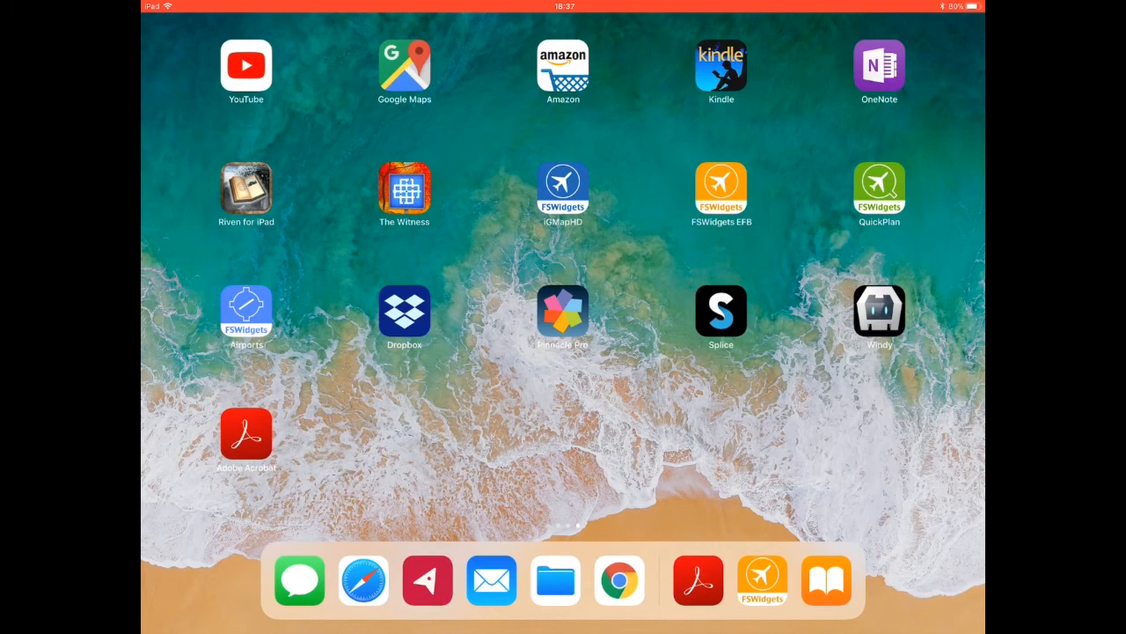
Relaunch FSWidgets EFB and cycle through the route map, KFC 225 manual, and WX Images.
left_click(761, 580)
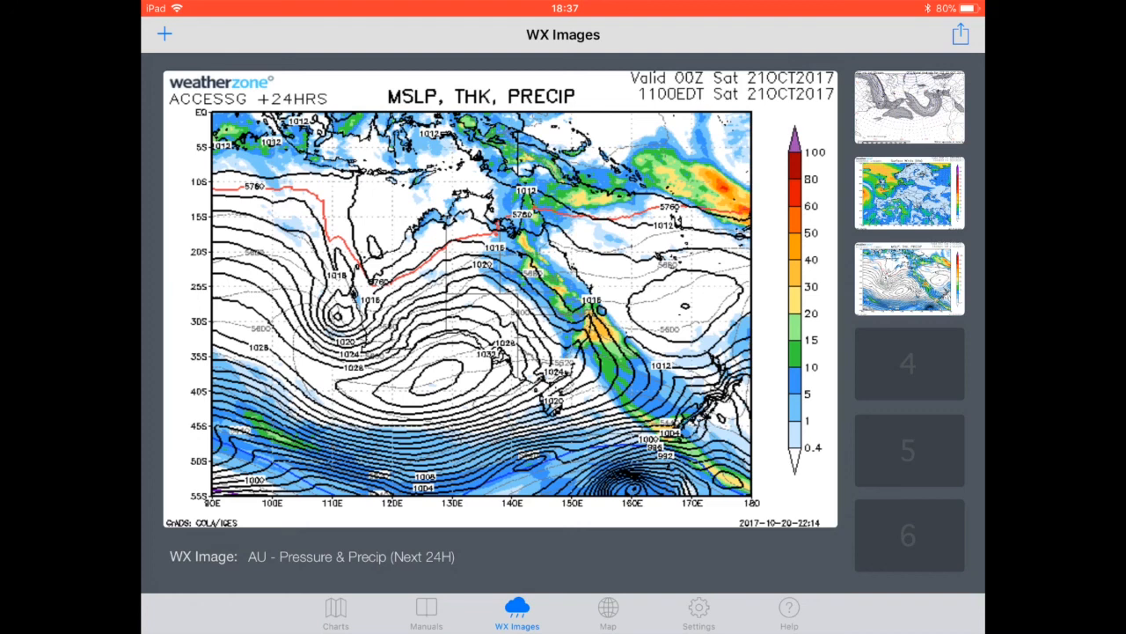
left_click(426, 611)
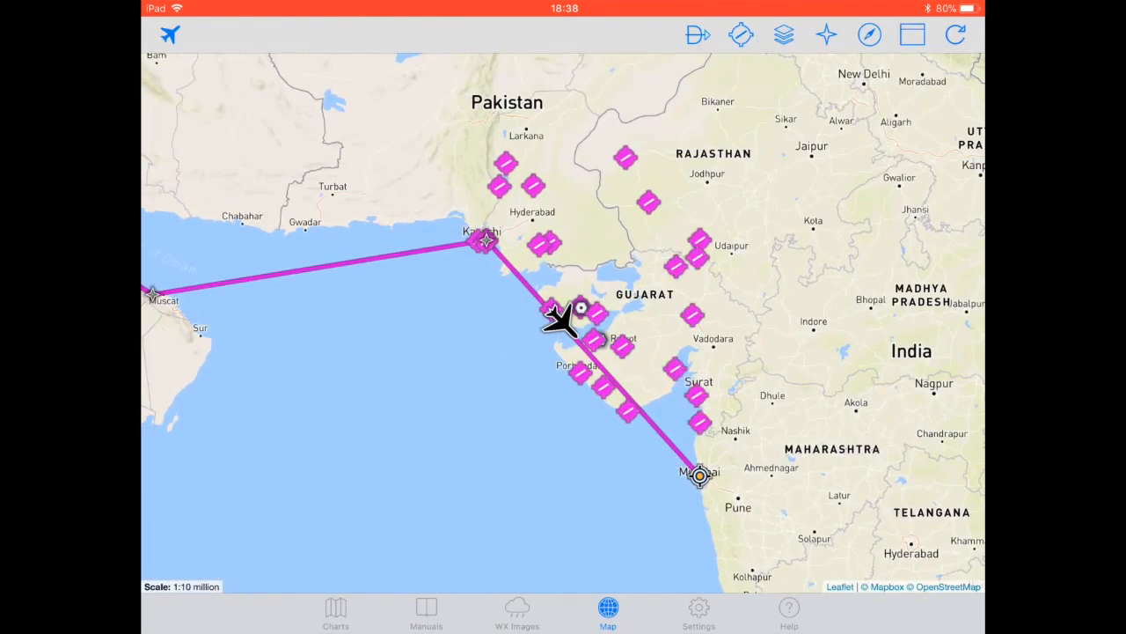
left_click(335, 612)
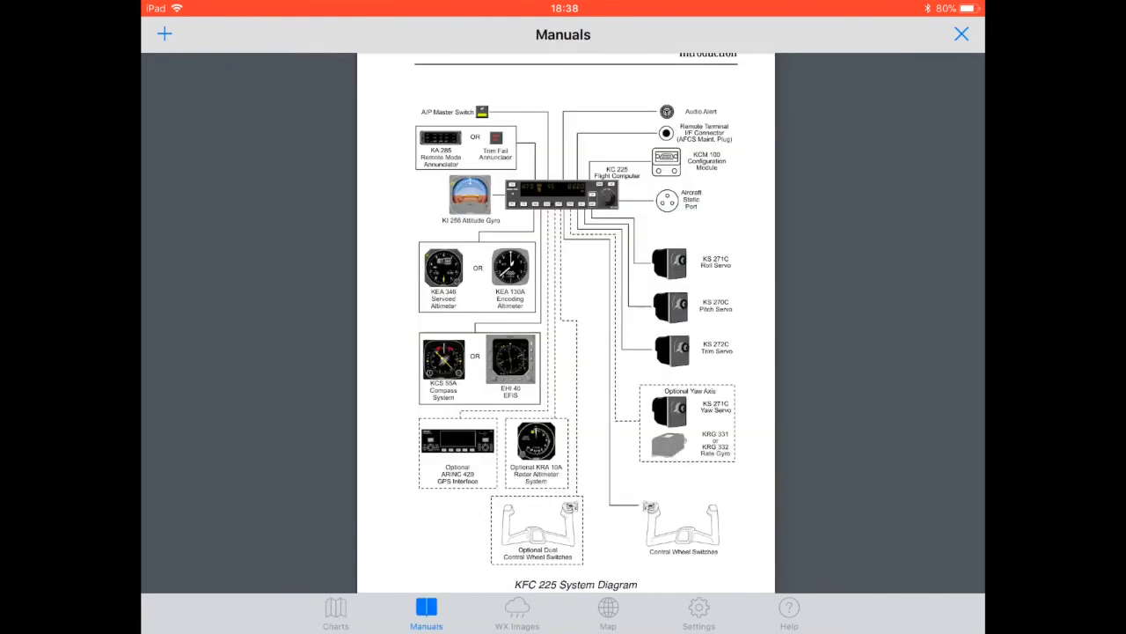
left_click(517, 612)
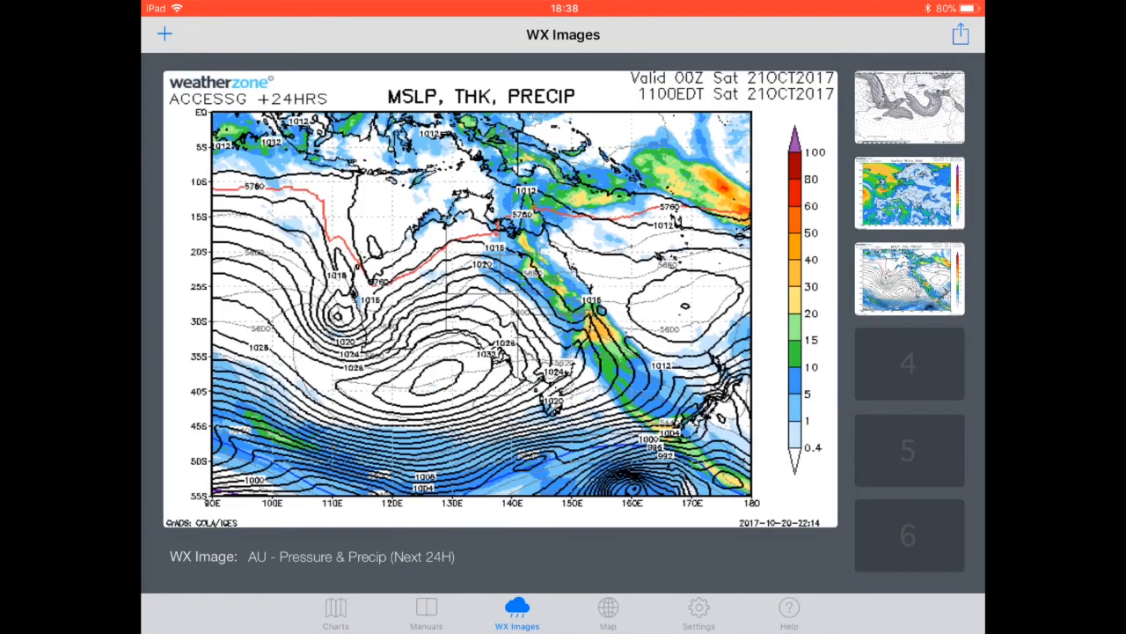